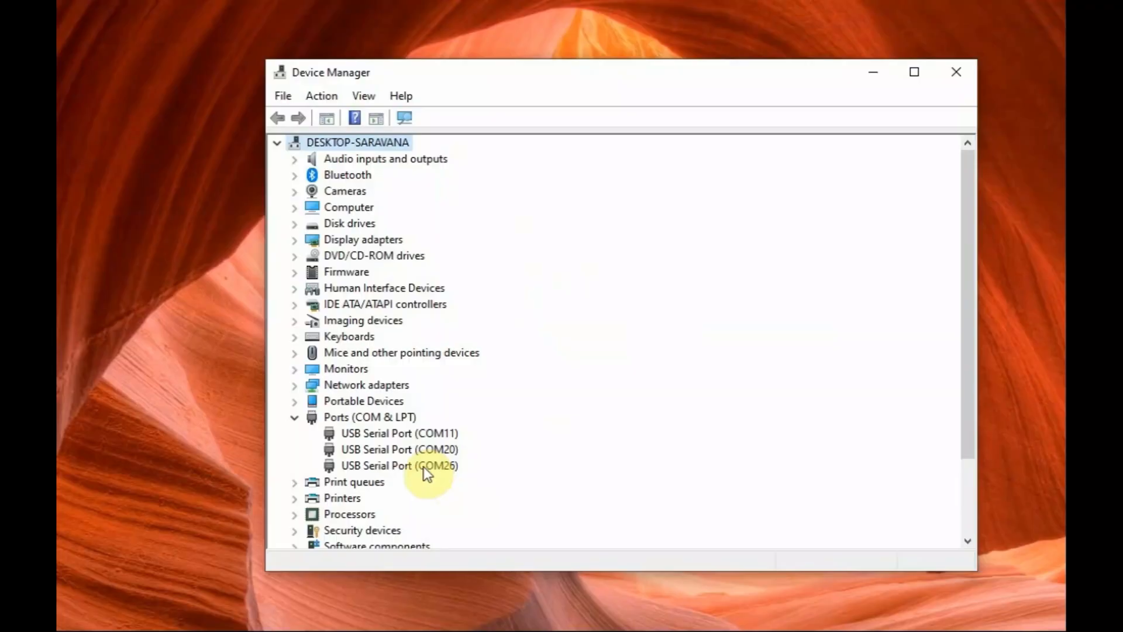
- Check the COM26 serial port entry, then launch the EBYTE RF Setting tool
left_click(399, 449)
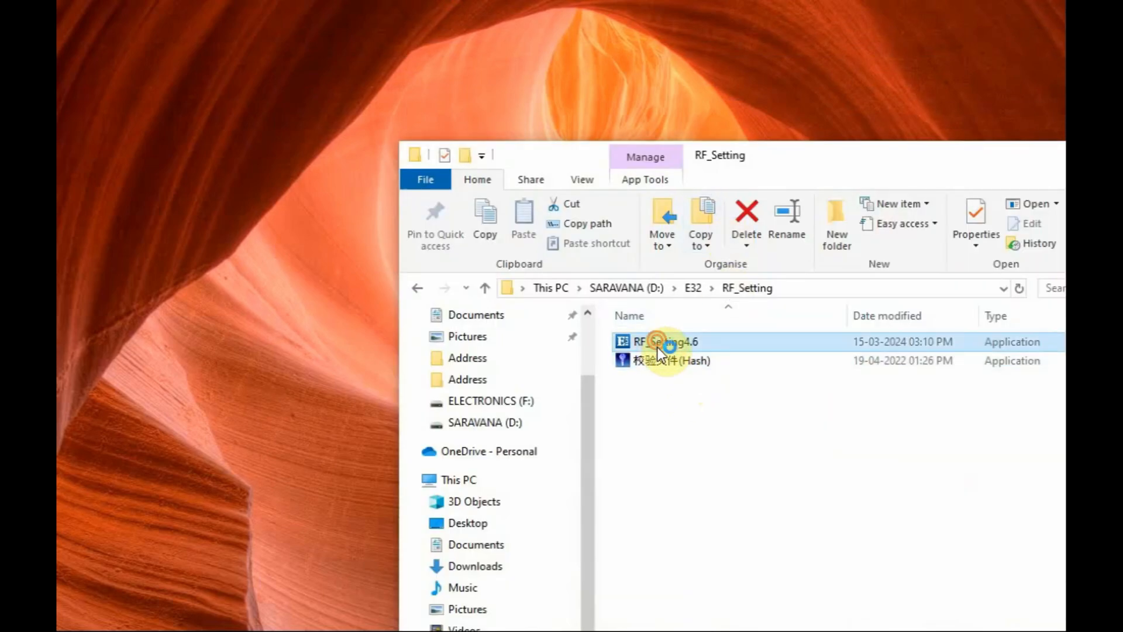
double_click(659, 340)
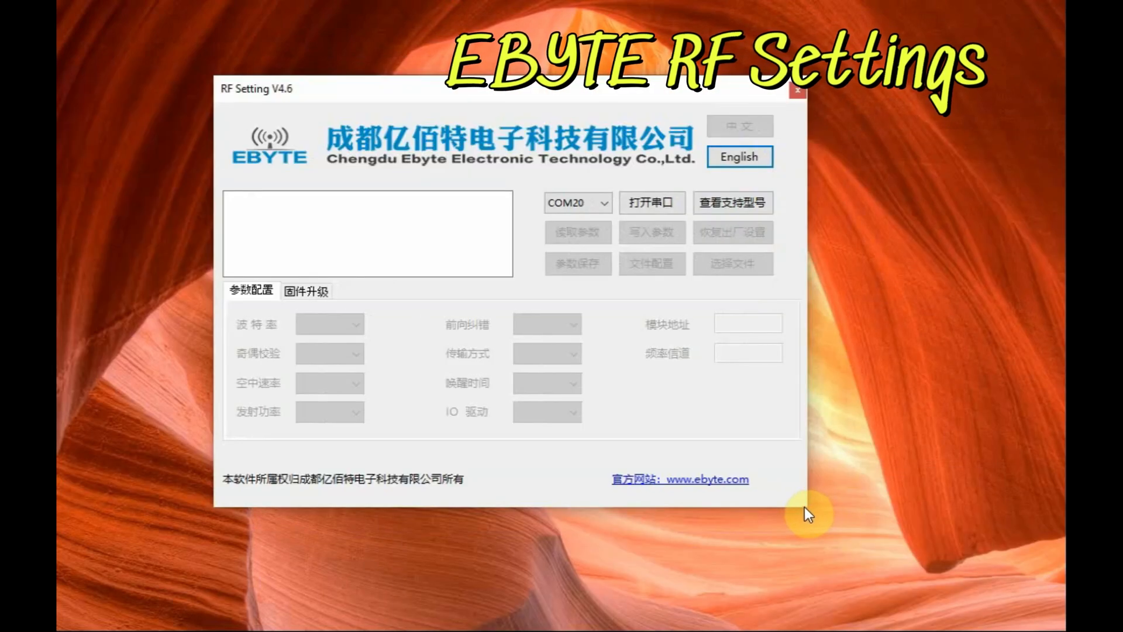
- Switch the interface to English and open the connection on COM20
left_click(739, 155)
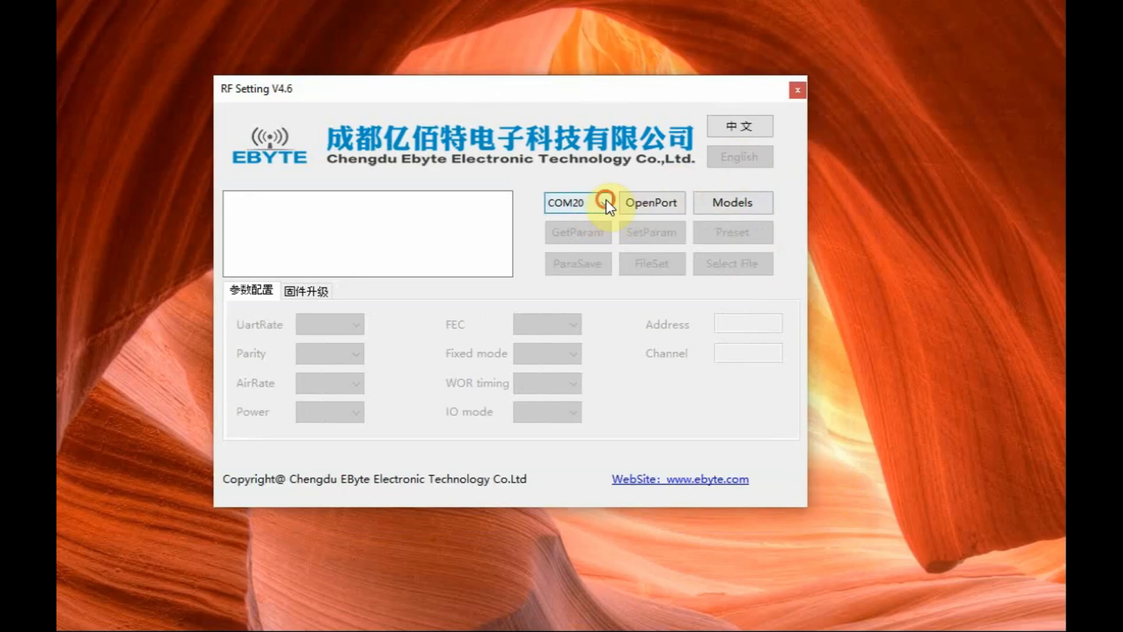
left_click(602, 202)
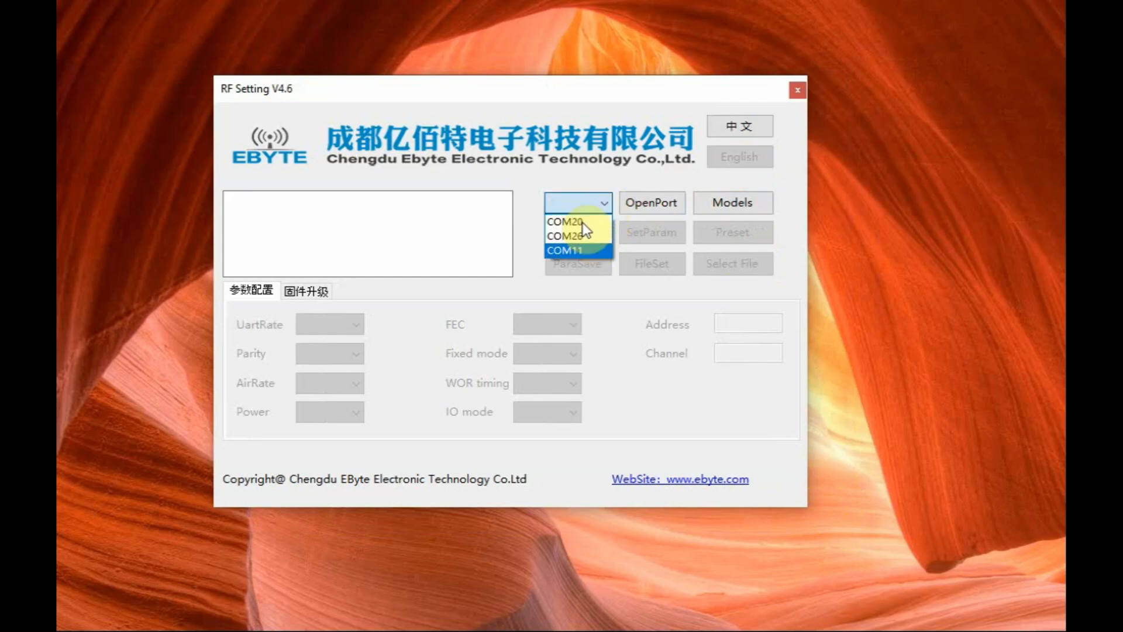
left_click(566, 221)
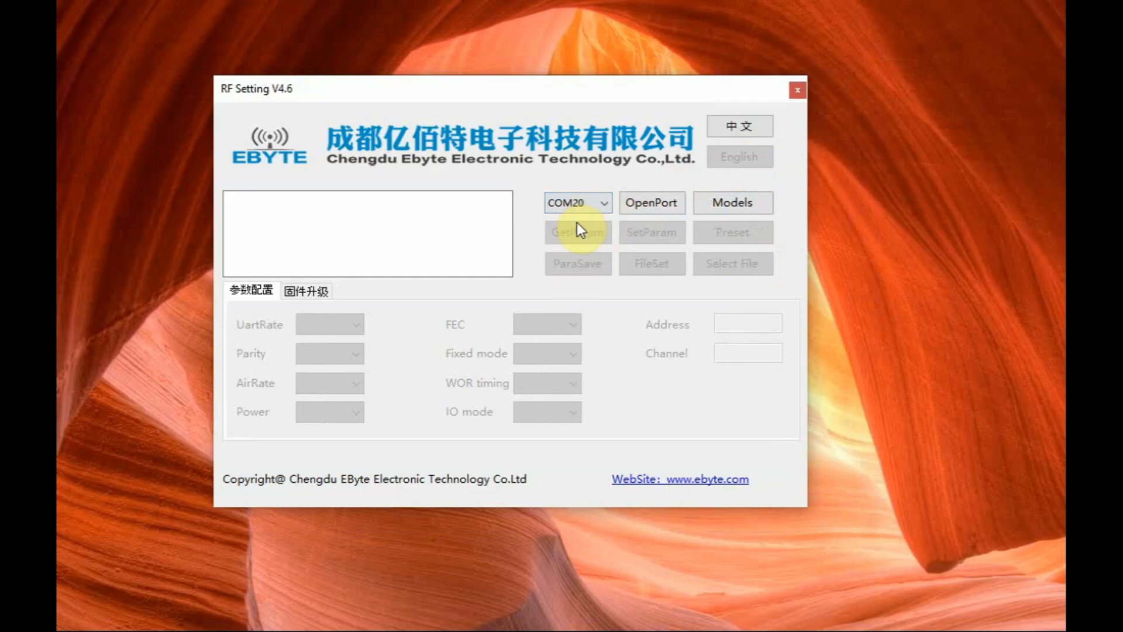
left_click(651, 202)
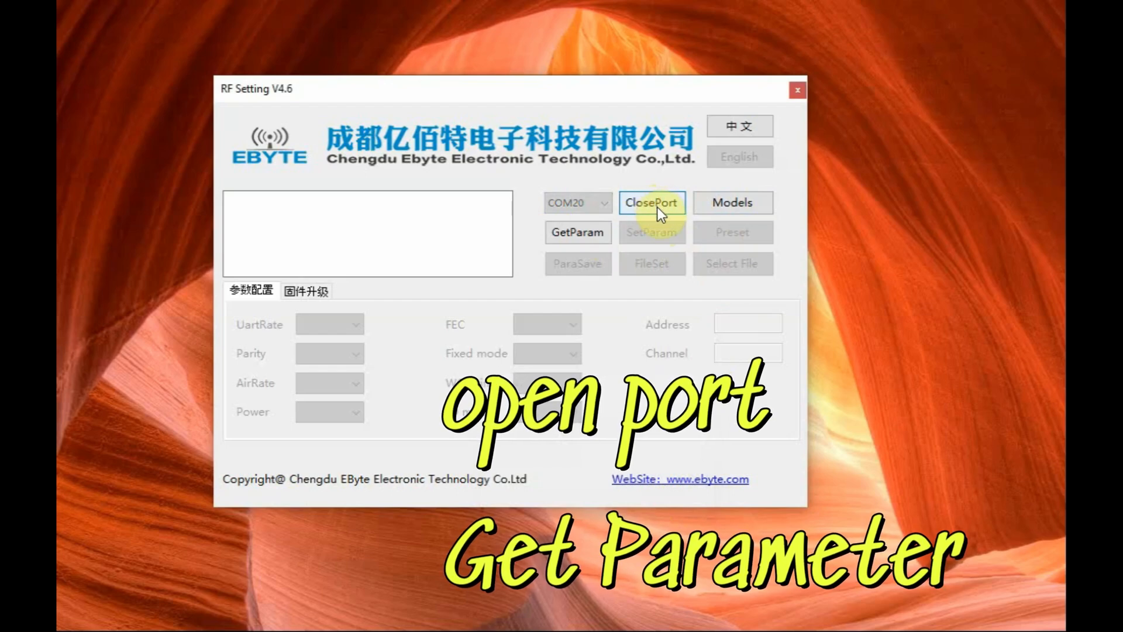
- Read the module's parameters with GetParam and confirm the Param Got message
left_click(577, 231)
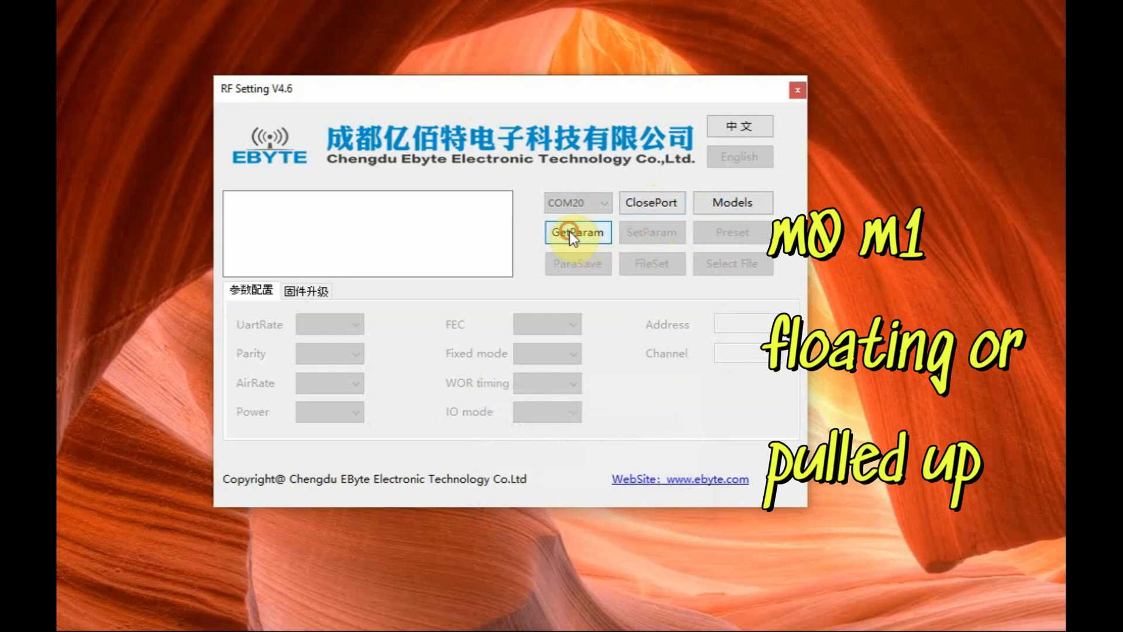
left_click(576, 231)
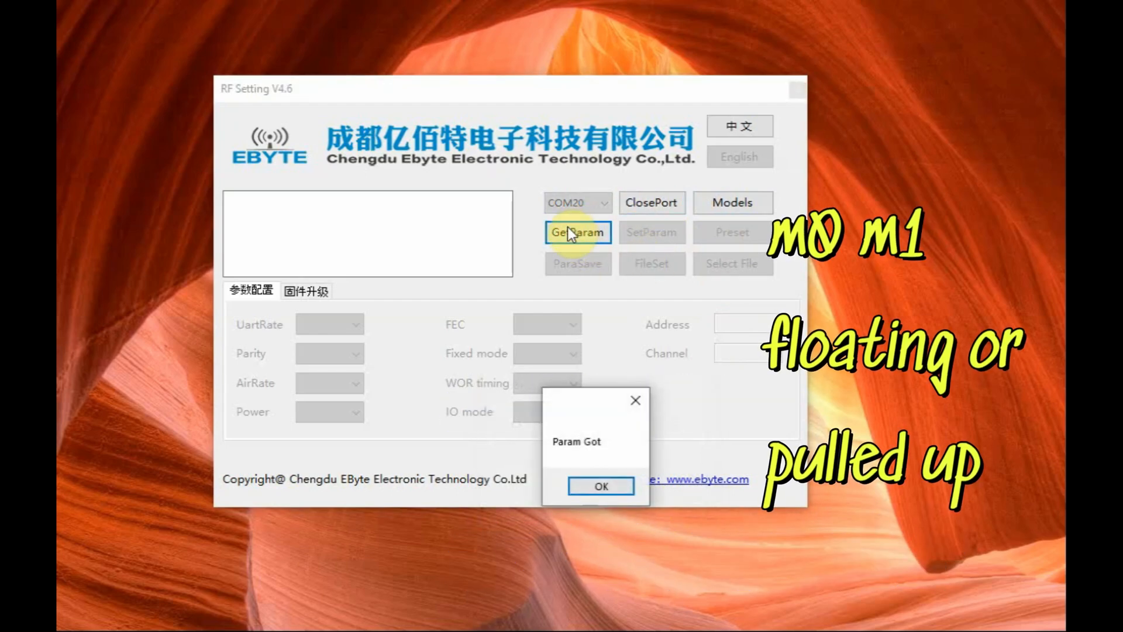
left_click(600, 485)
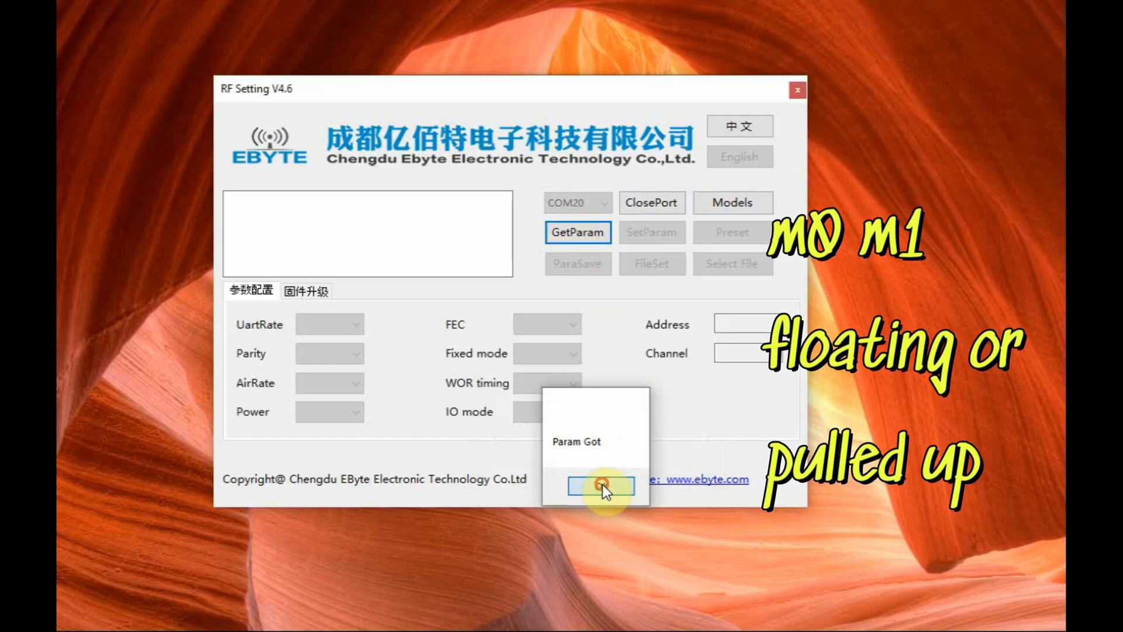
left_click(604, 487)
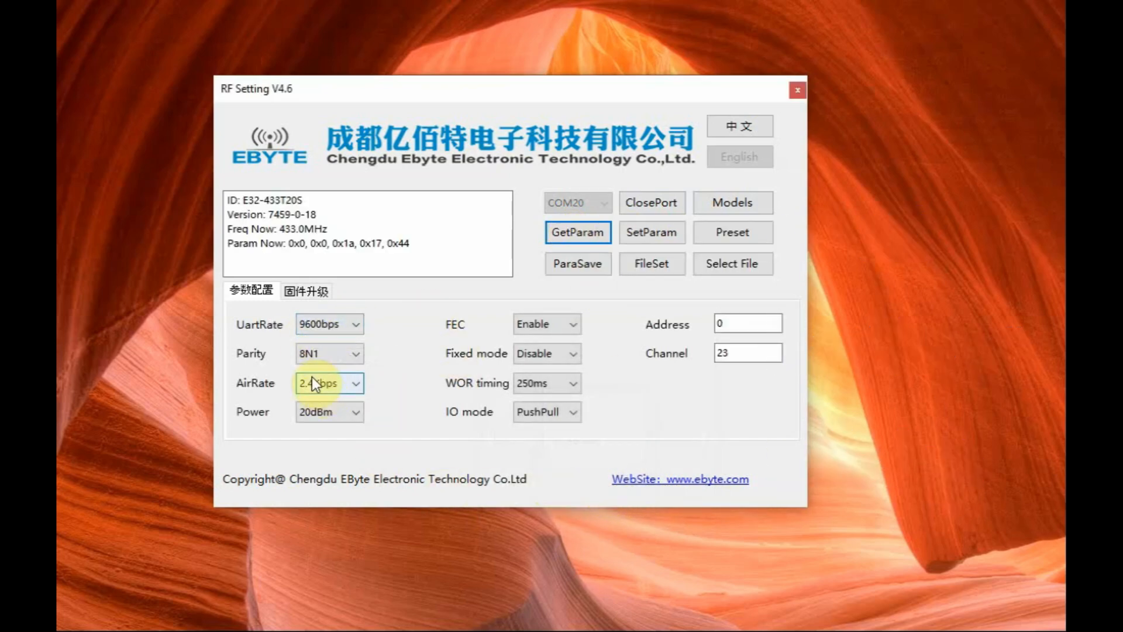
mouse_move(326, 384)
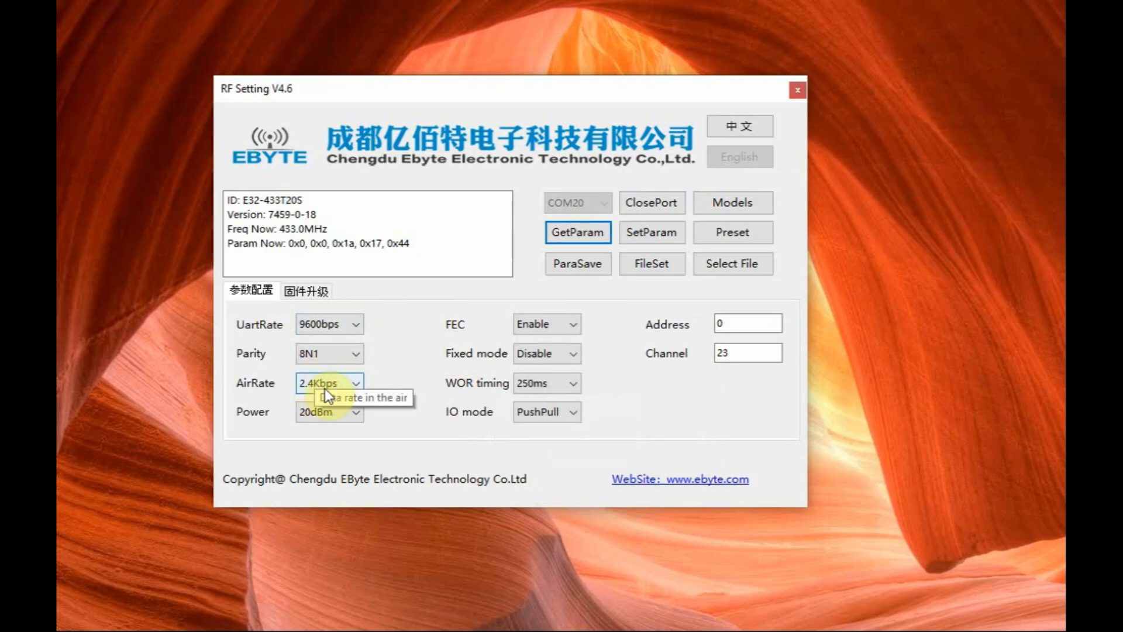
mouse_move(385, 387)
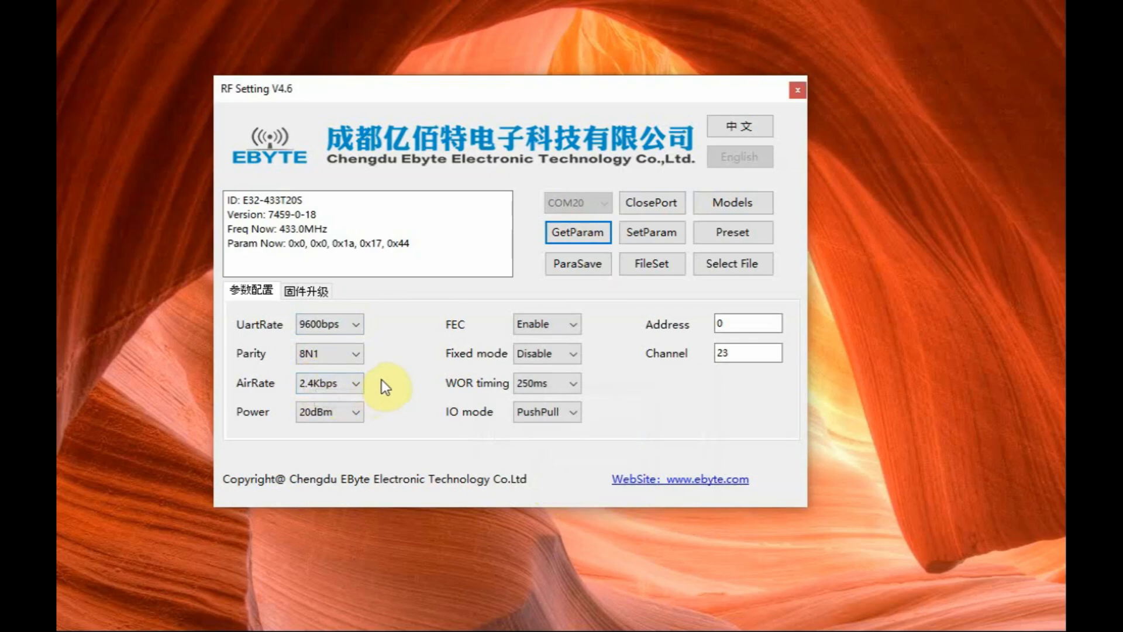
- Review the air rate (2.4Kbps) and transmit power (20dBm), keeping both unchanged
left_click(354, 383)
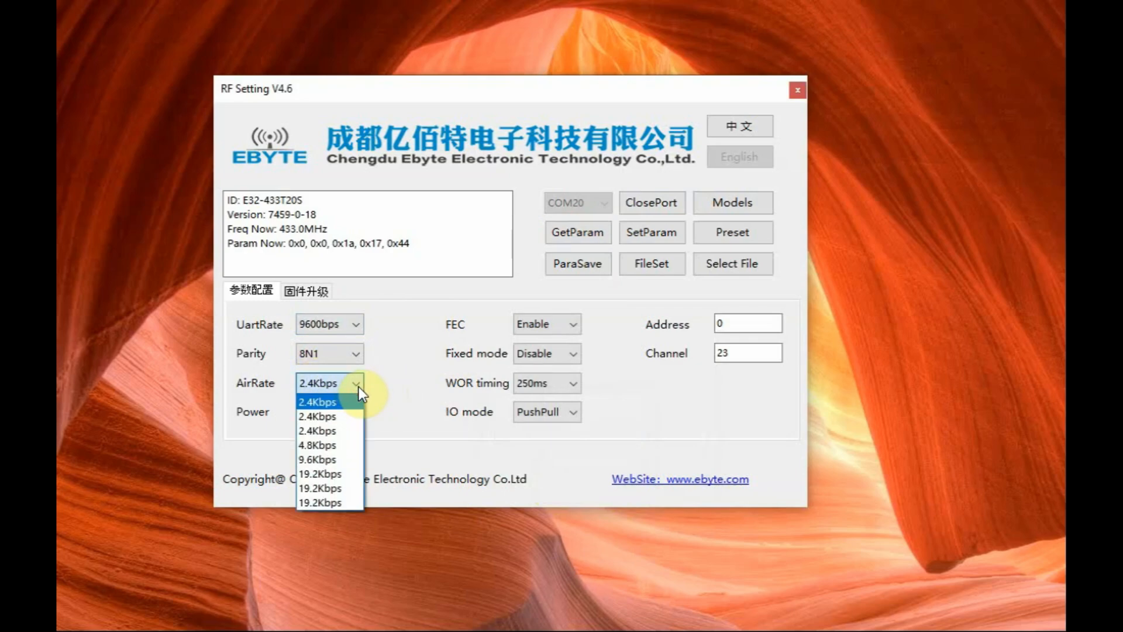
left_click(318, 401)
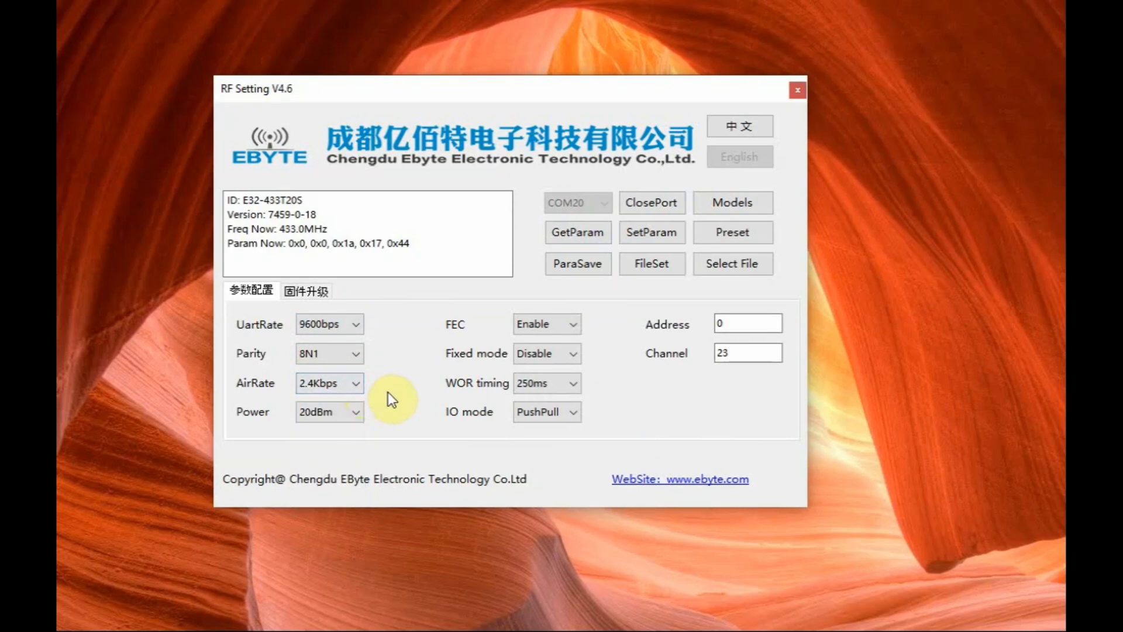
left_click(328, 382)
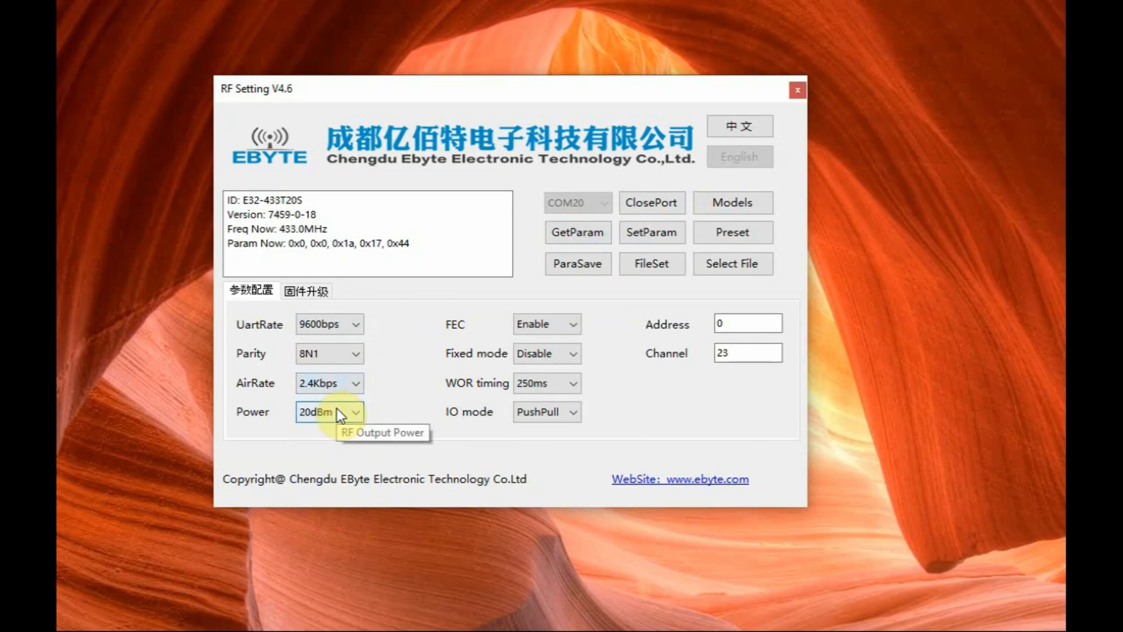
left_click(329, 410)
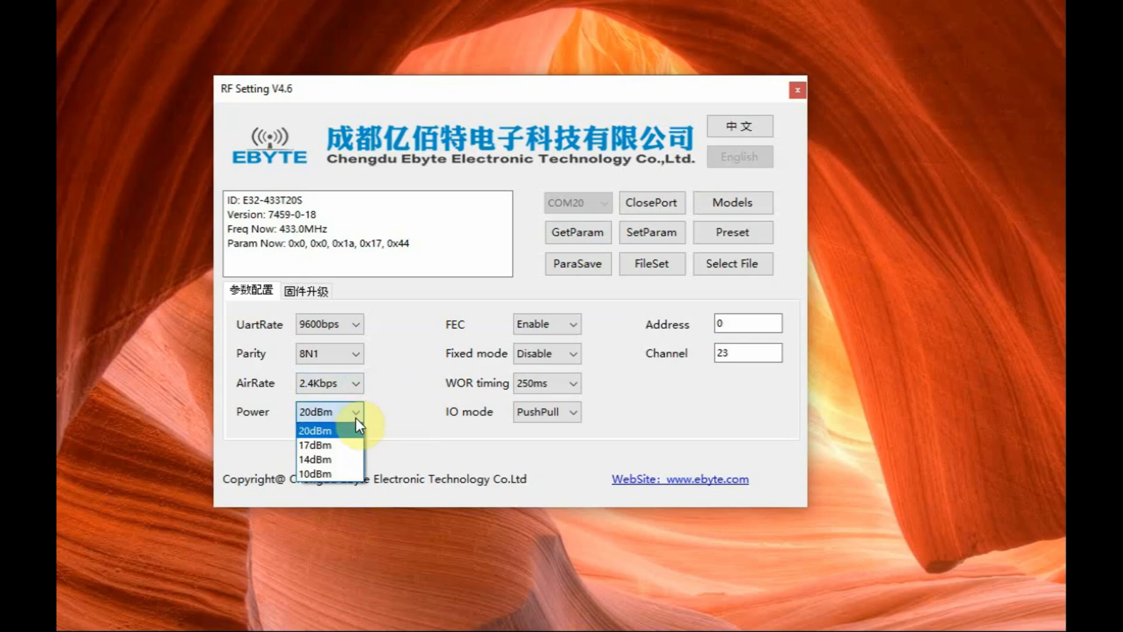
left_click(314, 430)
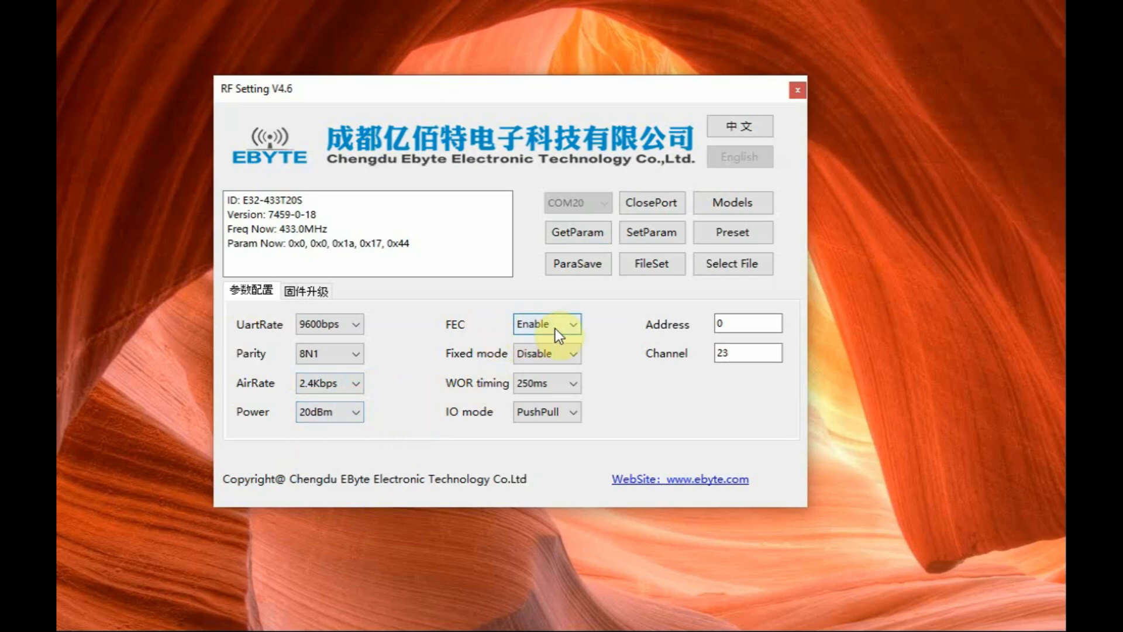
mouse_move(559, 362)
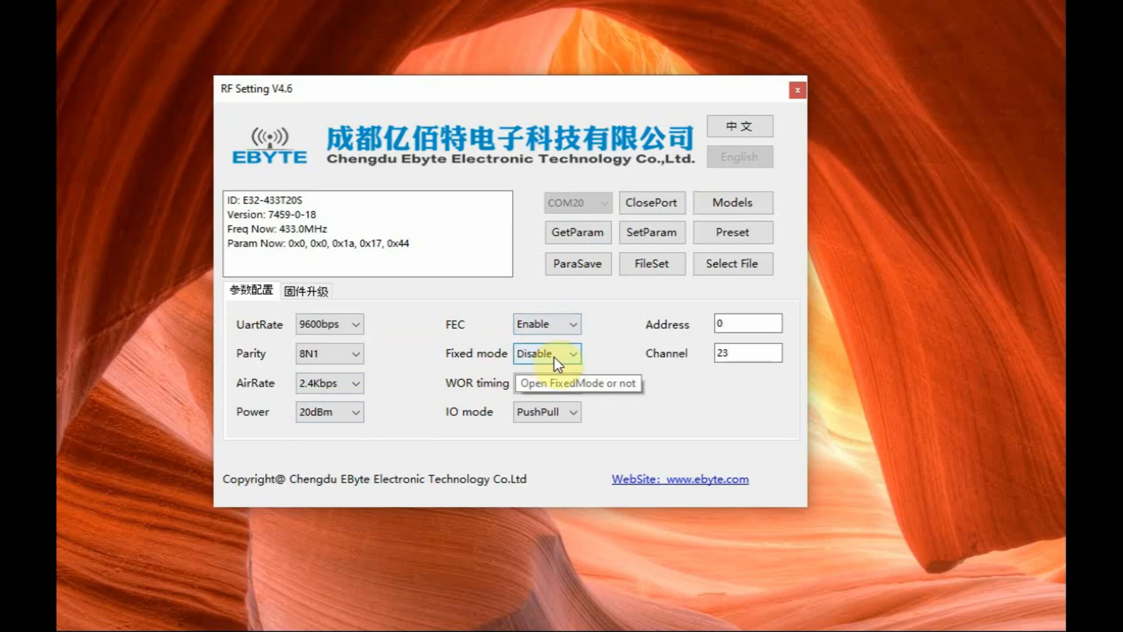
mouse_move(533, 393)
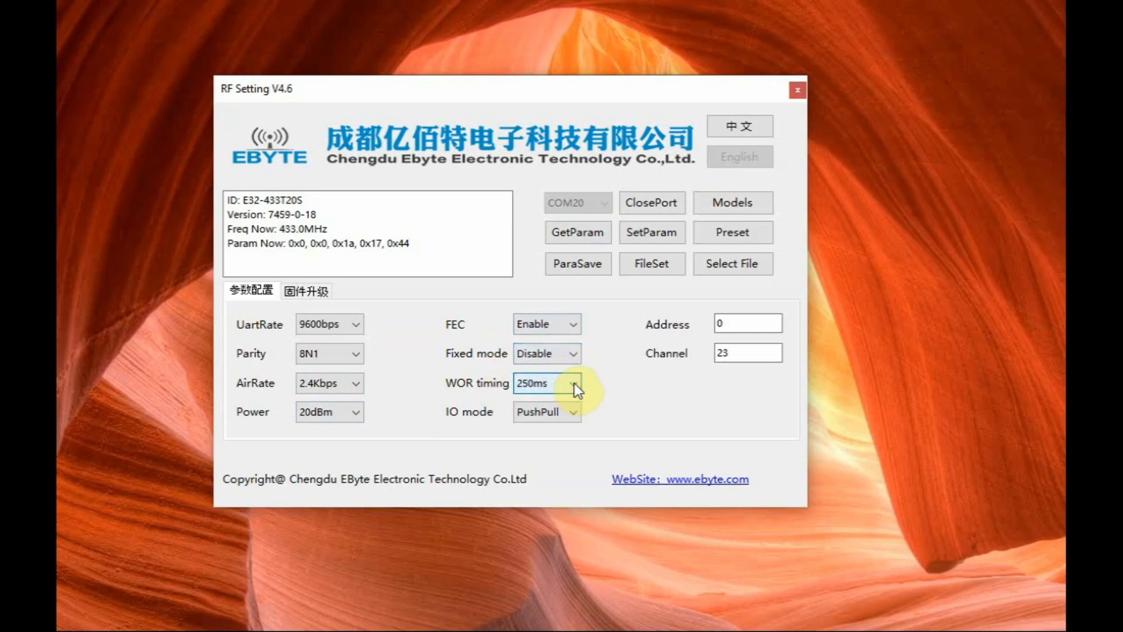
- Review WOR timing 250ms and PushPull IO mode, then select the Channel value
left_click(572, 384)
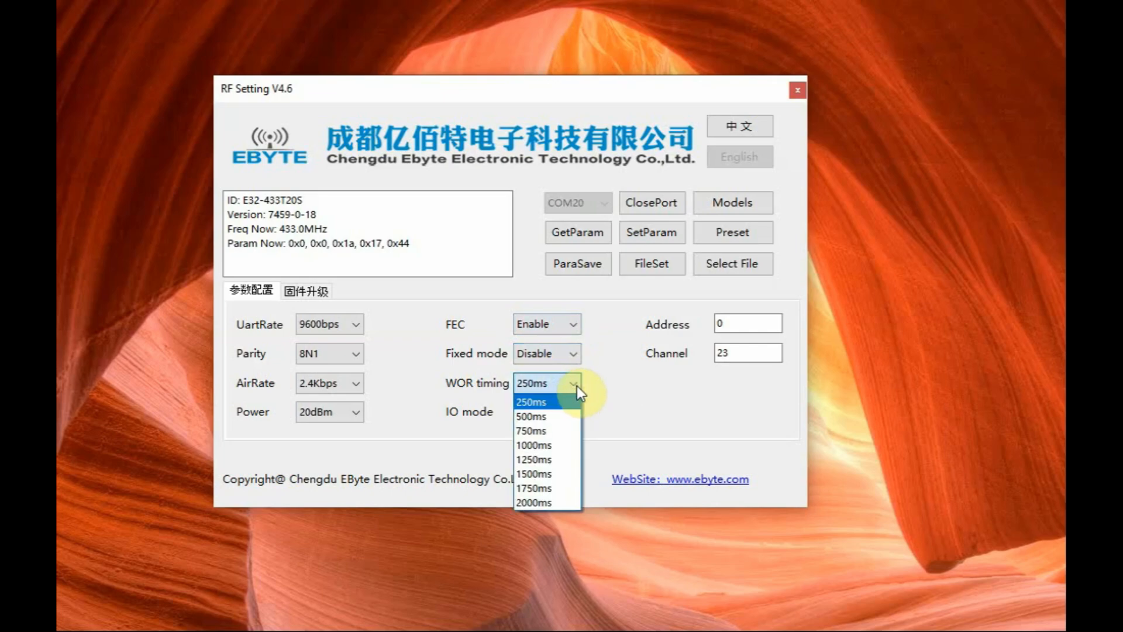
left_click(544, 402)
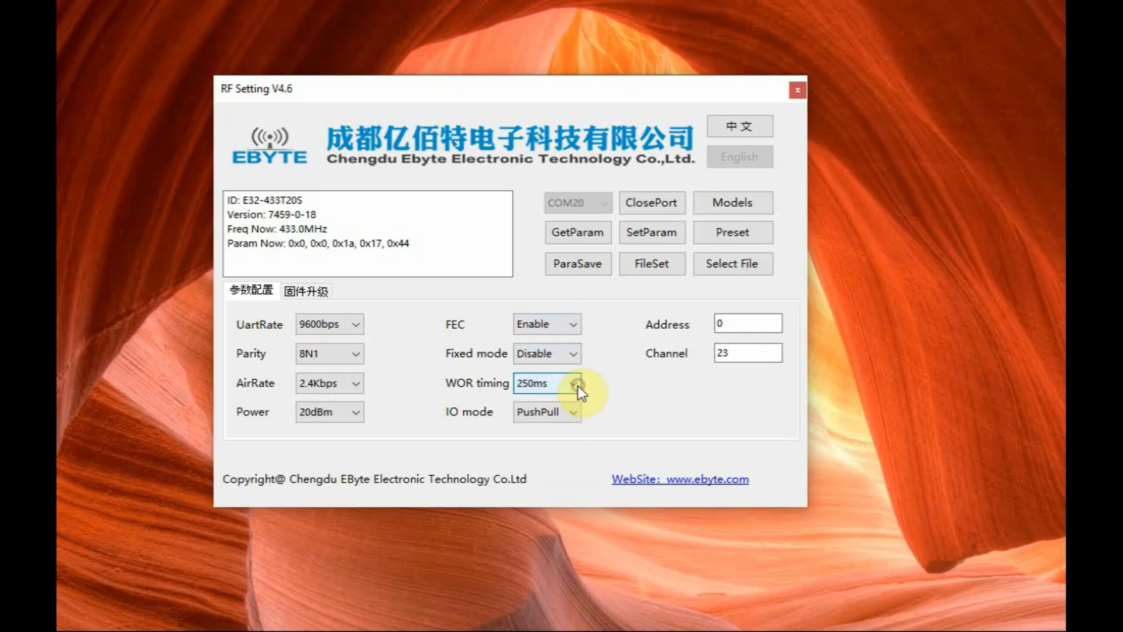
left_click(576, 411)
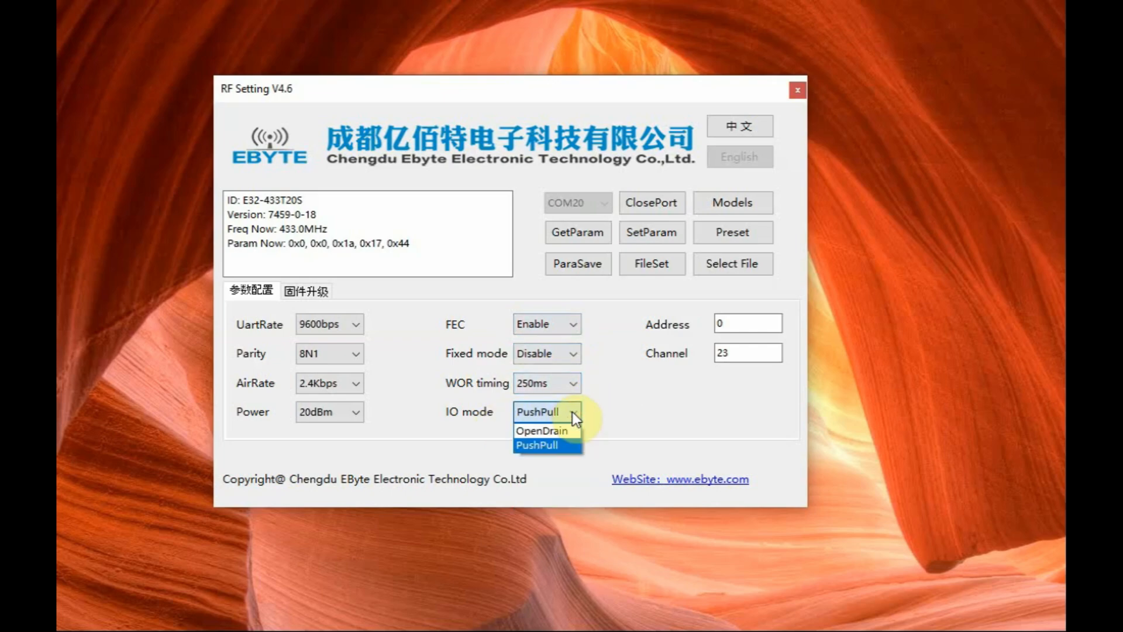
left_click(536, 444)
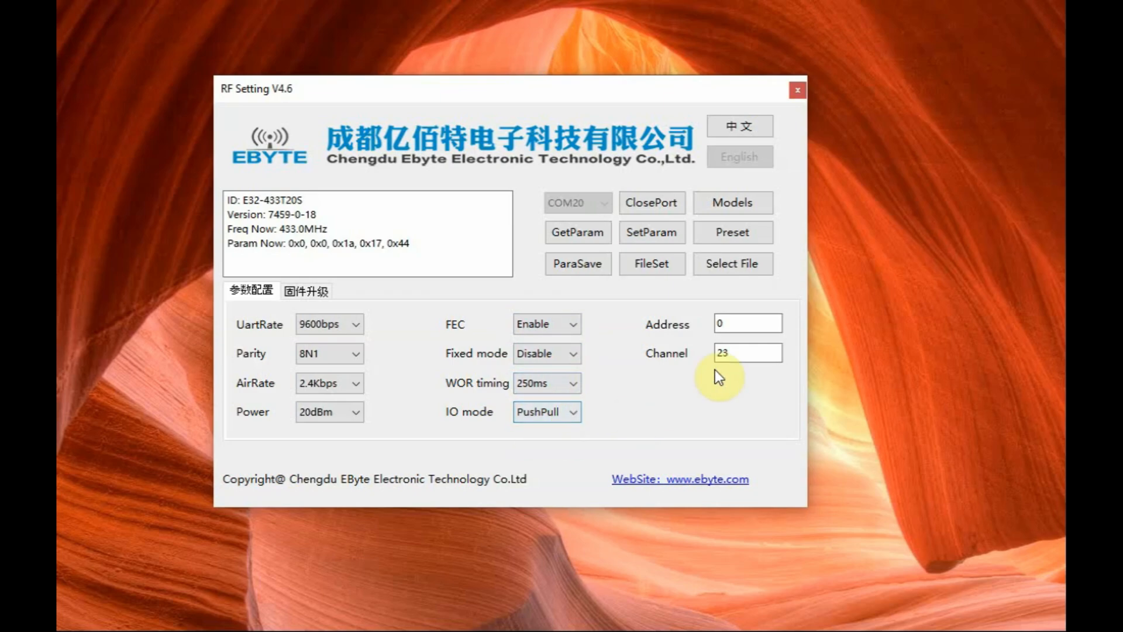
left_click(747, 323)
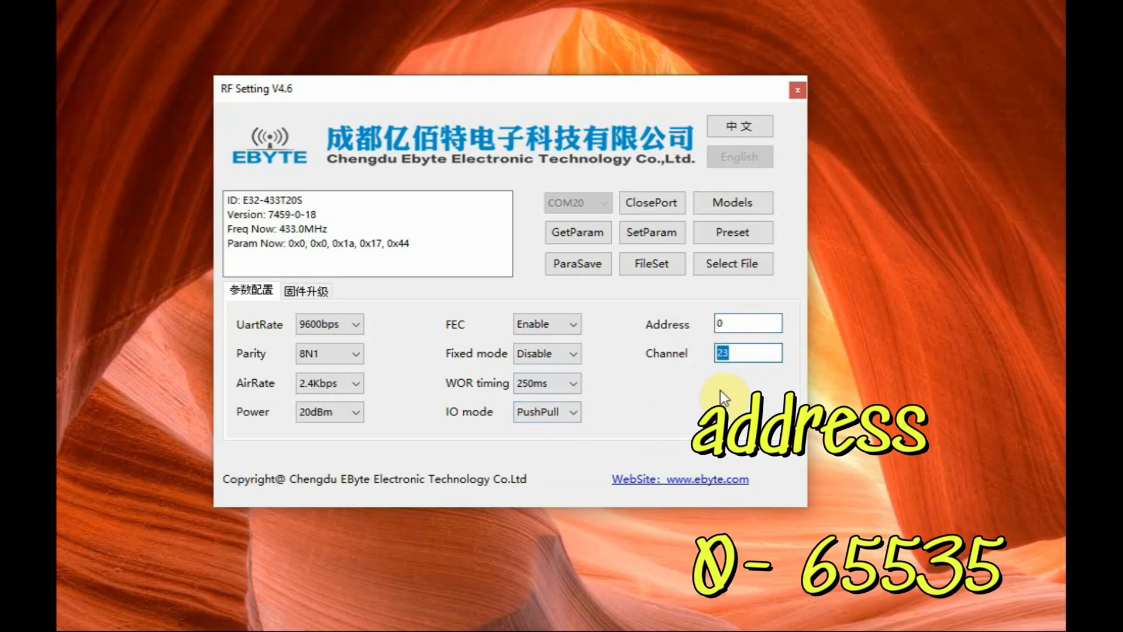
mouse_move(716, 397)
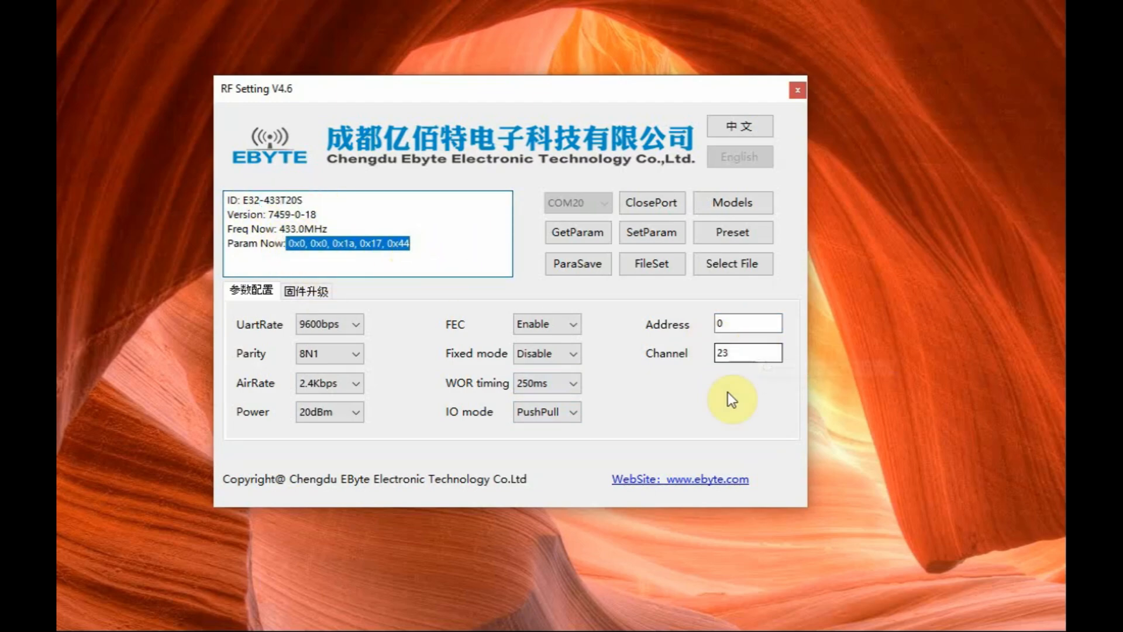
mouse_move(628, 384)
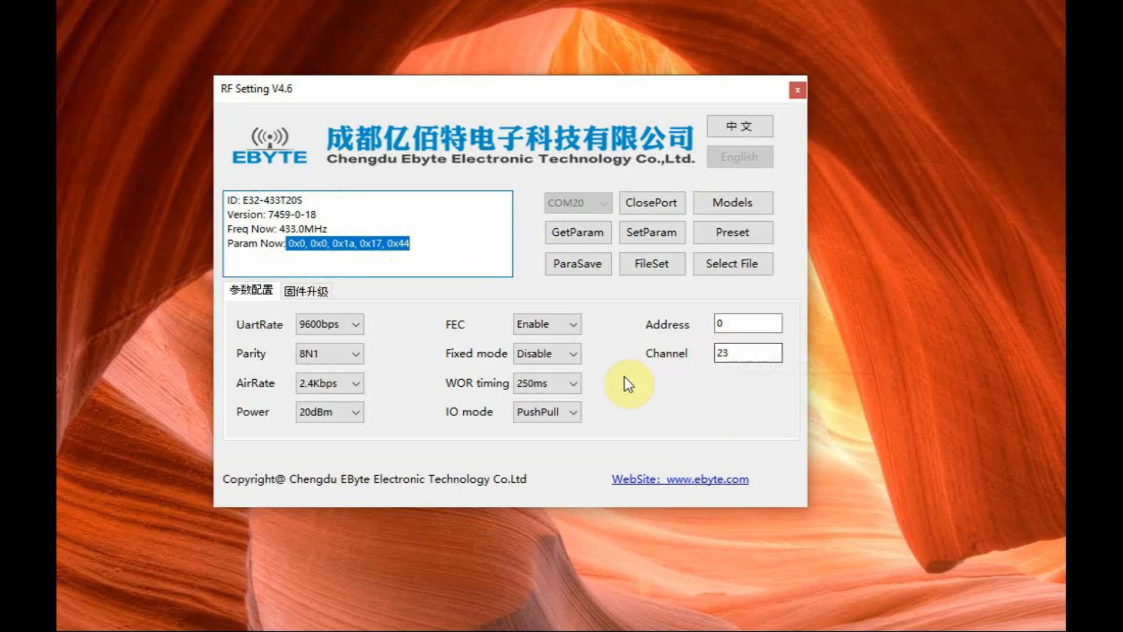
mouse_move(648, 318)
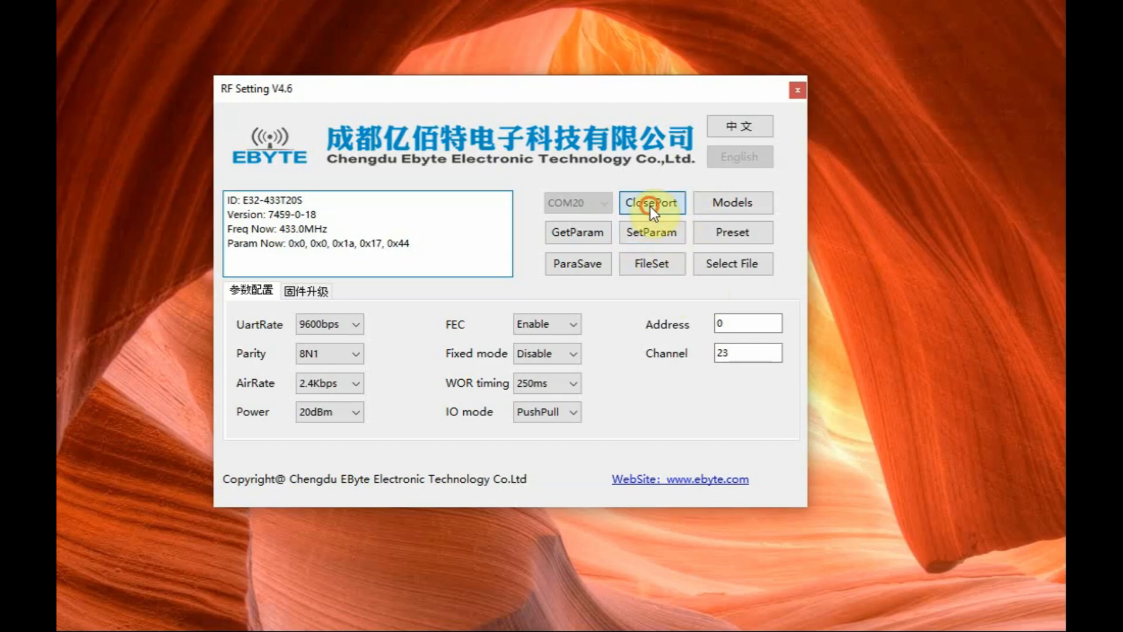
- Disconnect from COM20, connect to COM26 and read that module's parameters
left_click(650, 203)
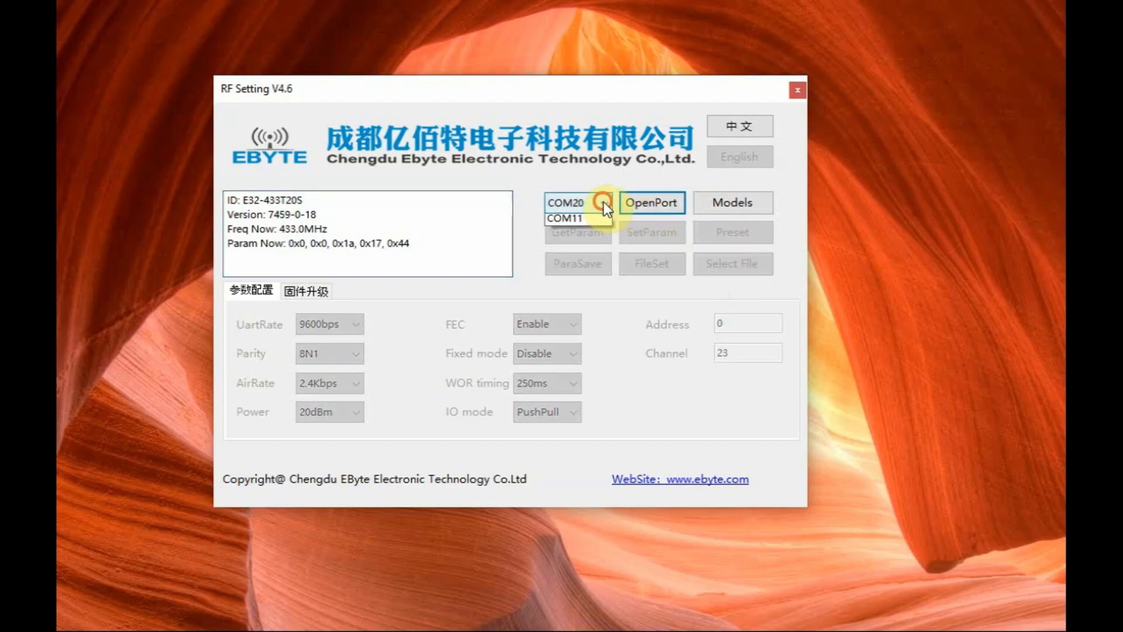
left_click(577, 203)
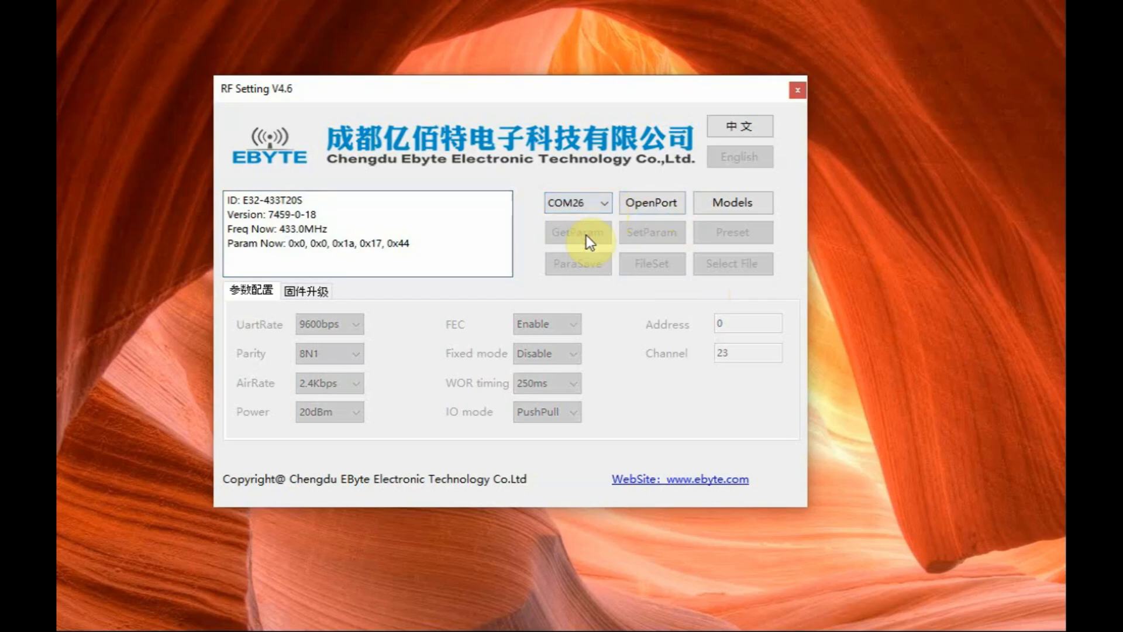
left_click(650, 203)
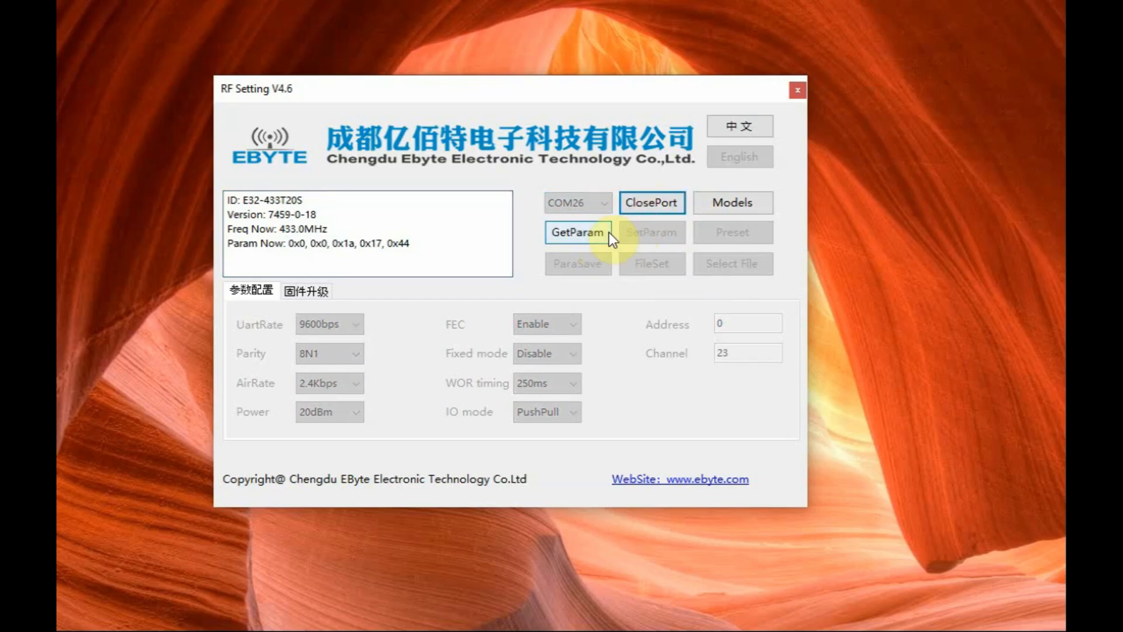
left_click(577, 231)
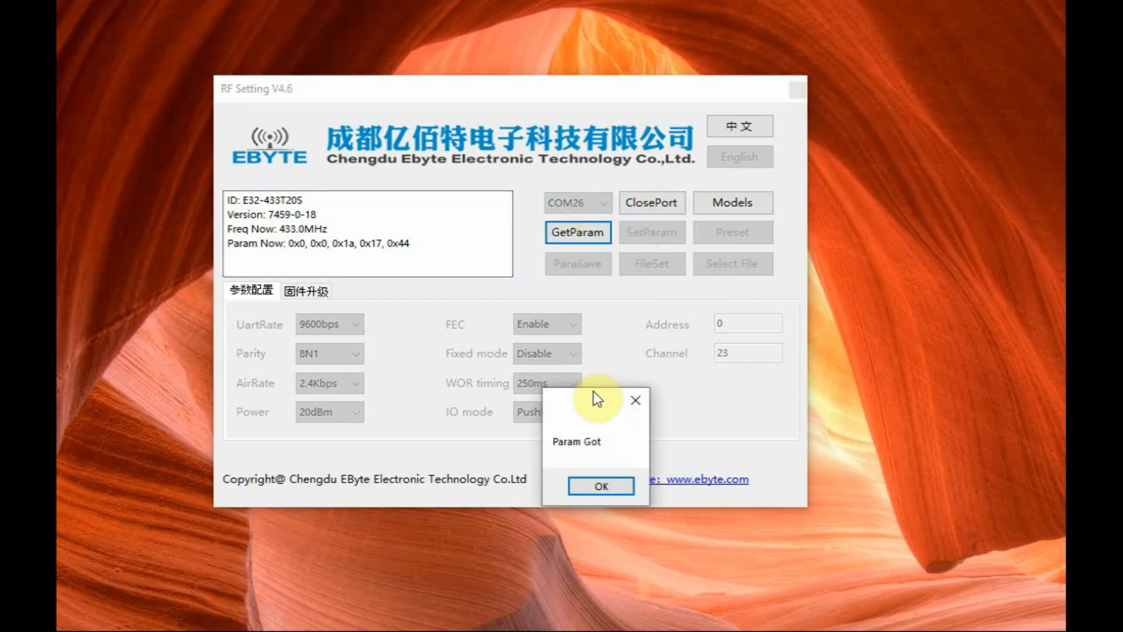
- Confirm the read, check the address value 0, and disconnect from COM26
left_click(601, 486)
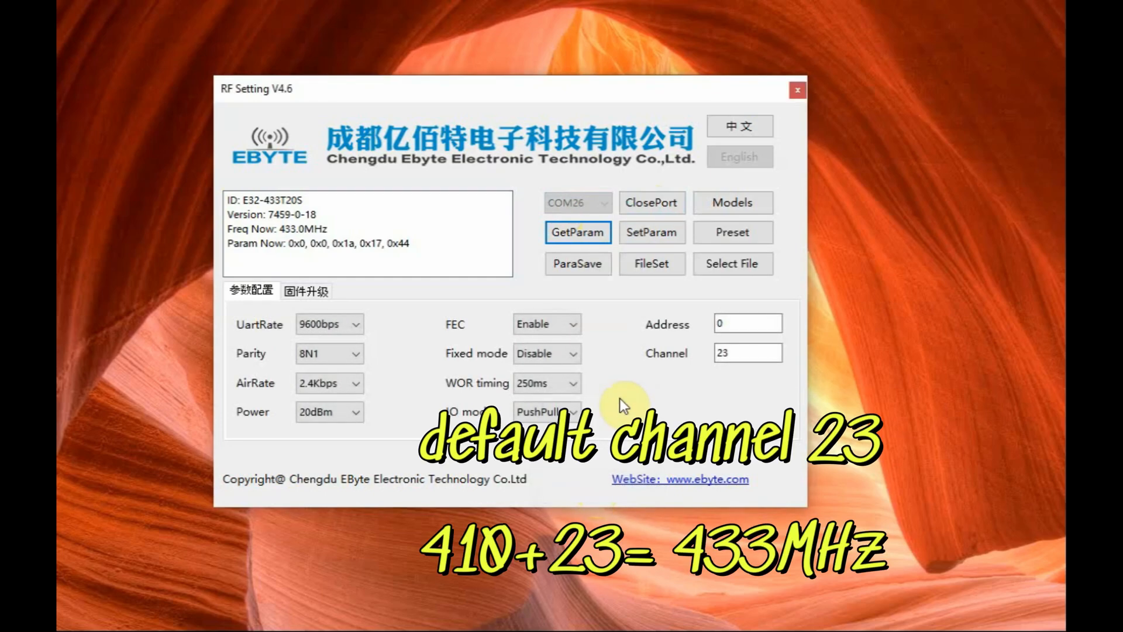
mouse_move(748, 352)
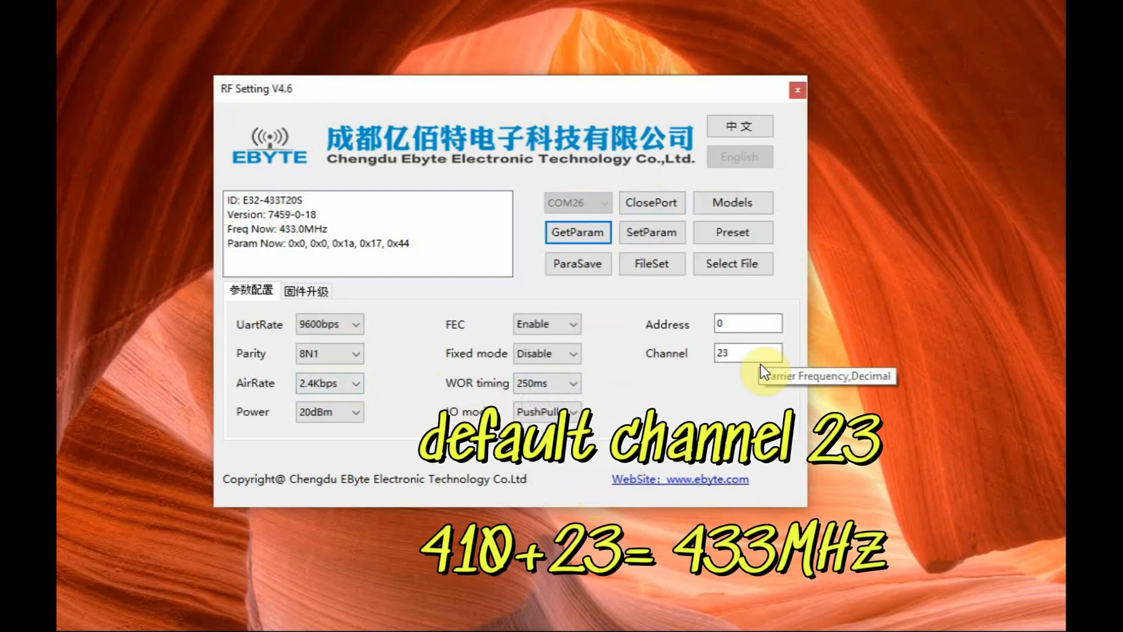
left_click(747, 324)
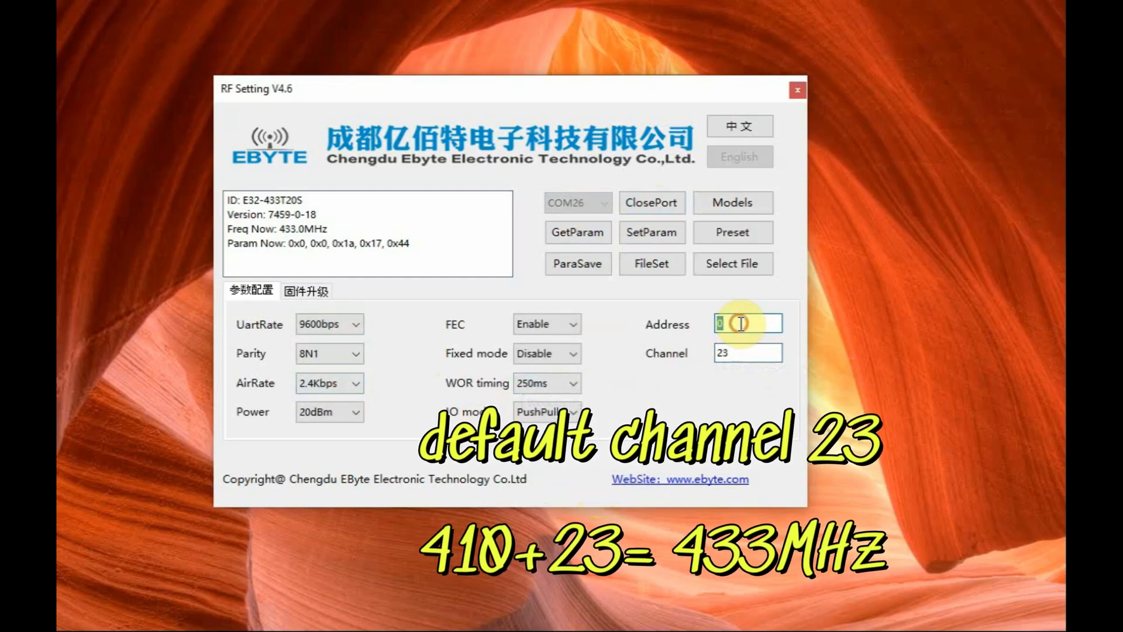
left_click(651, 202)
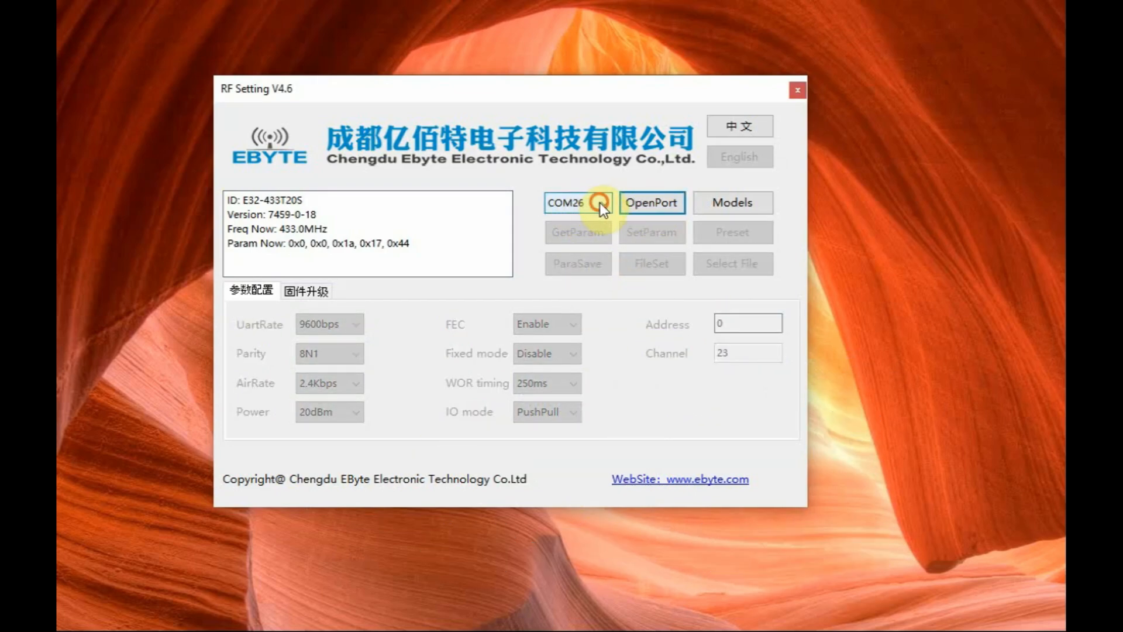
- Connect to COM11, read its parameters (address 0, channel 23) and select the channel value
left_click(577, 203)
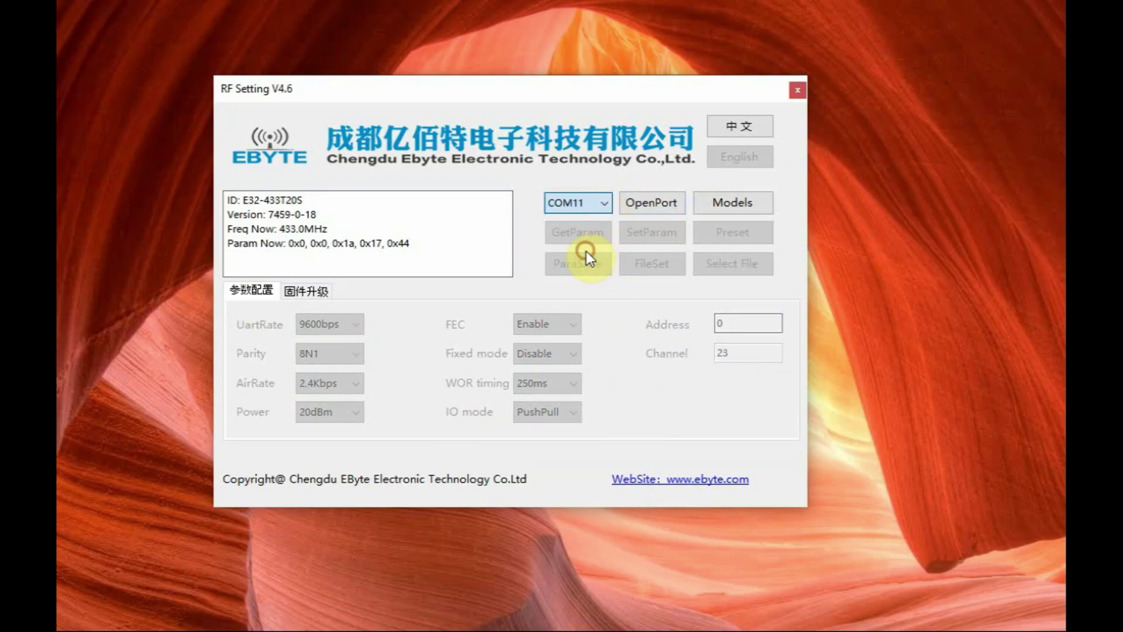
left_click(651, 203)
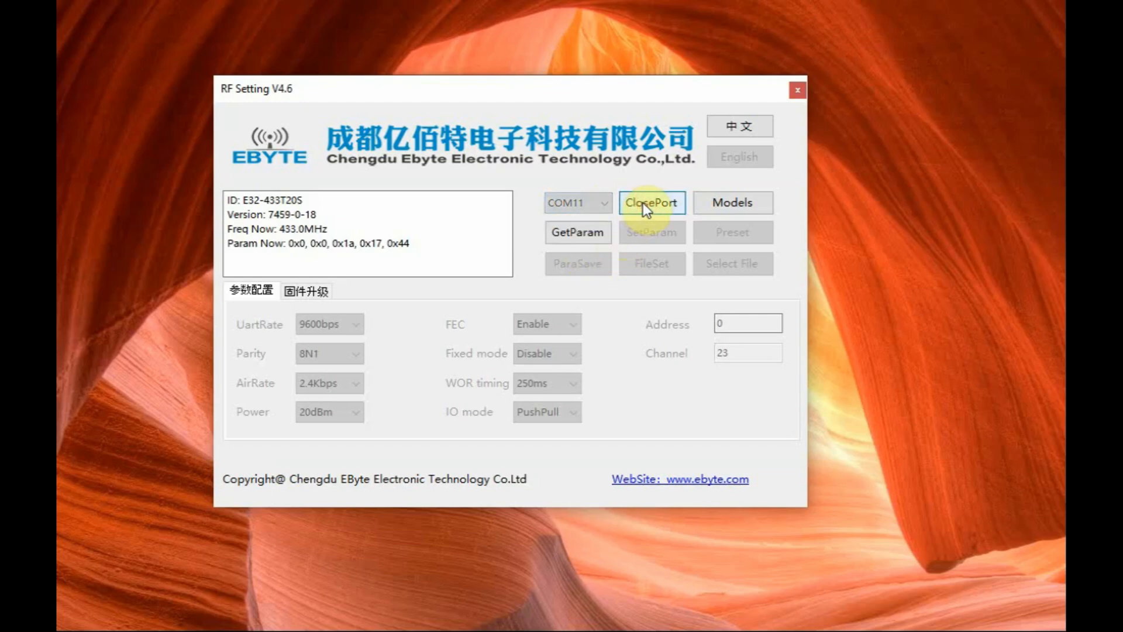
left_click(577, 231)
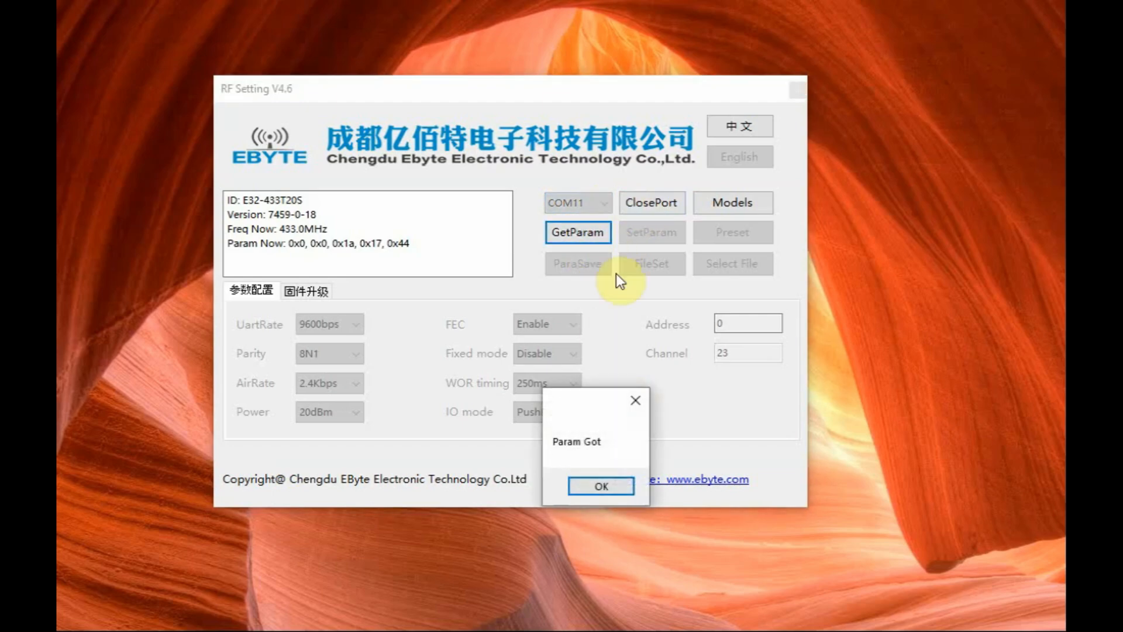
left_click(600, 485)
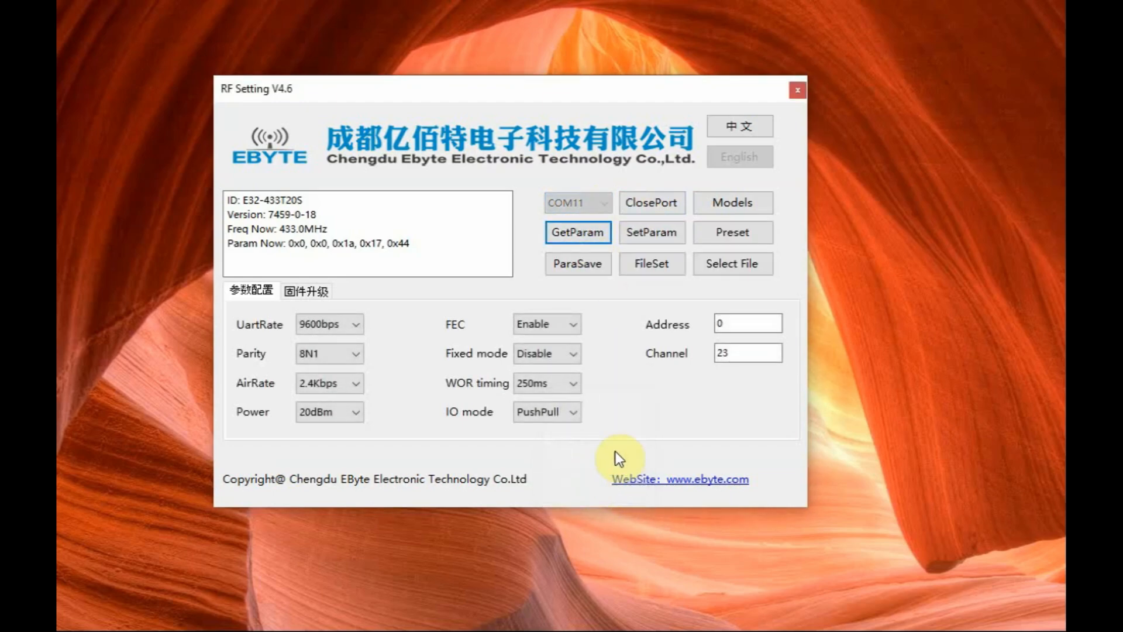
left_click(725, 352)
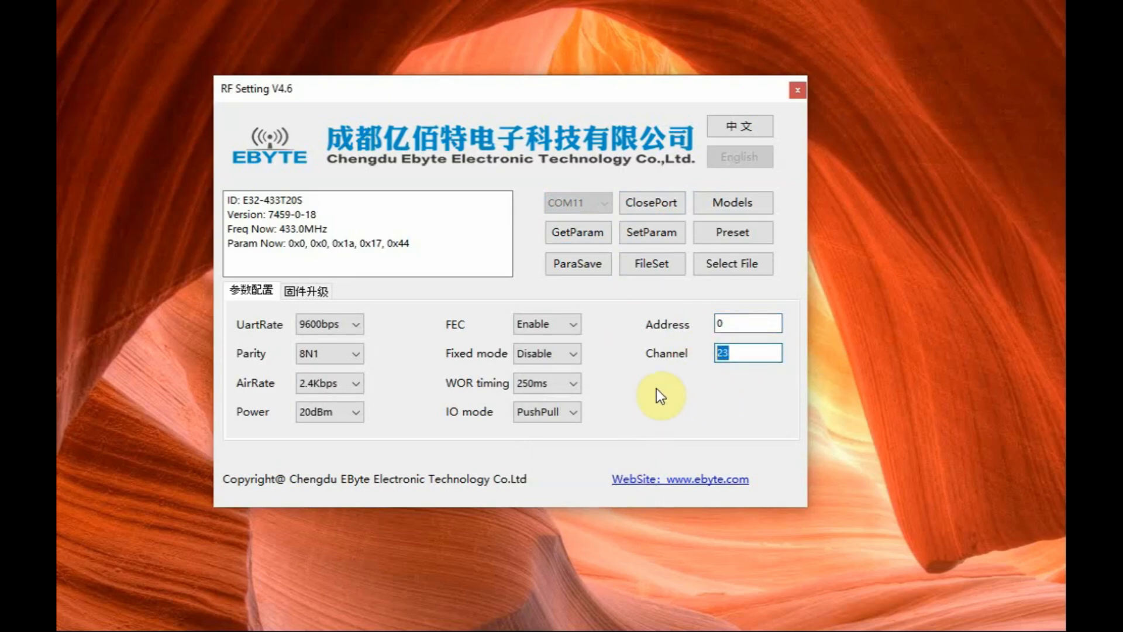
mouse_move(708, 436)
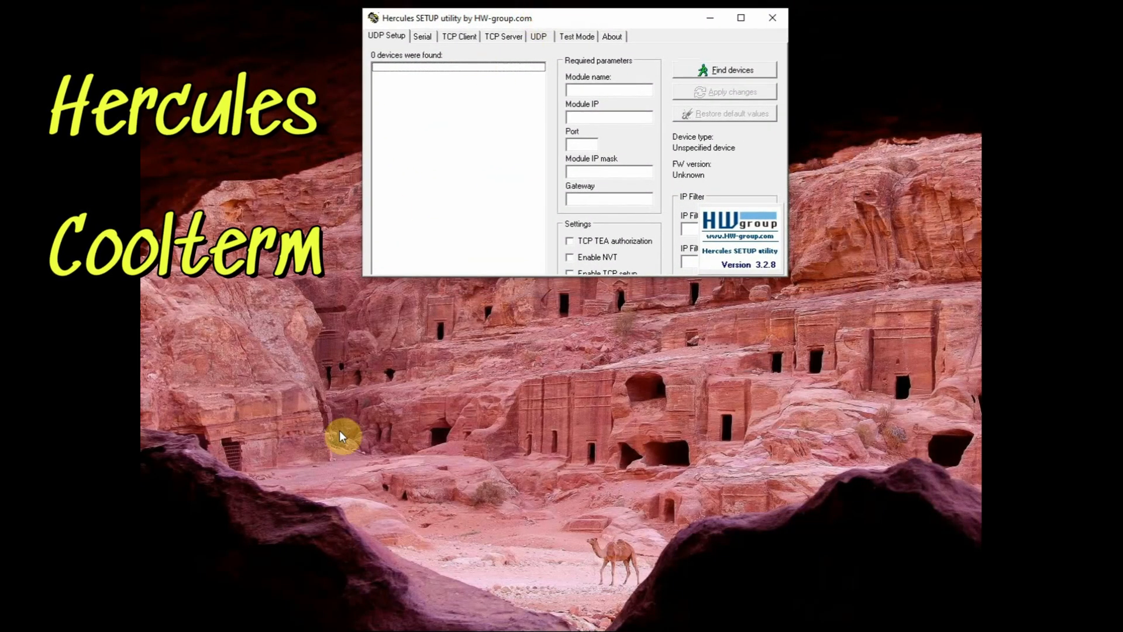
mouse_move(301, 341)
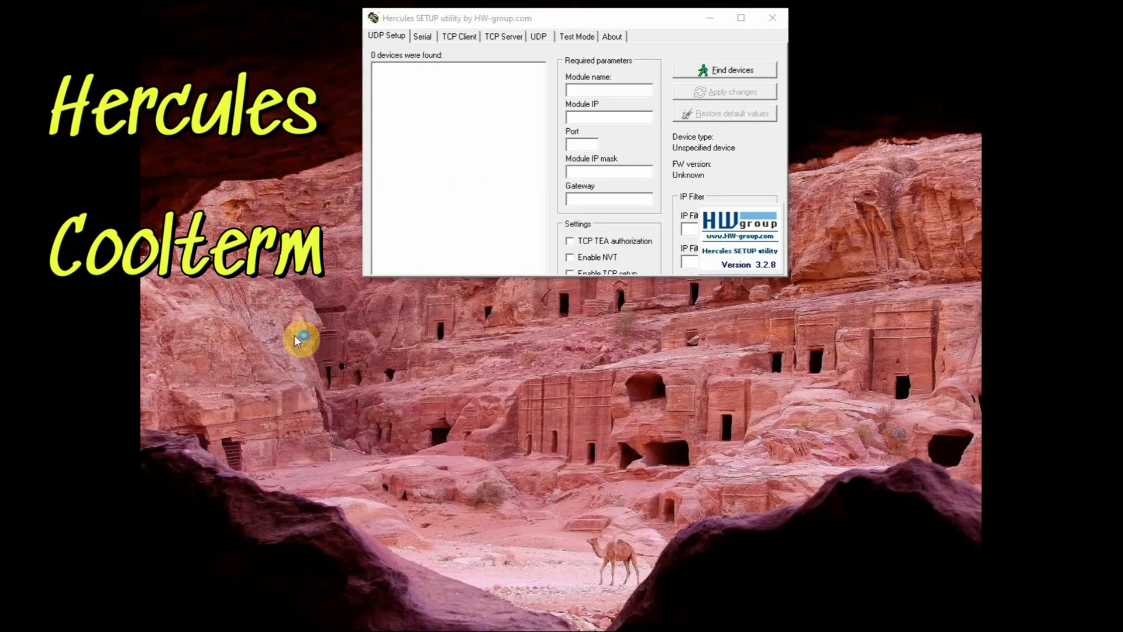
- Launch CoolTerm and open a second terminal window via File > New
left_click(300, 340)
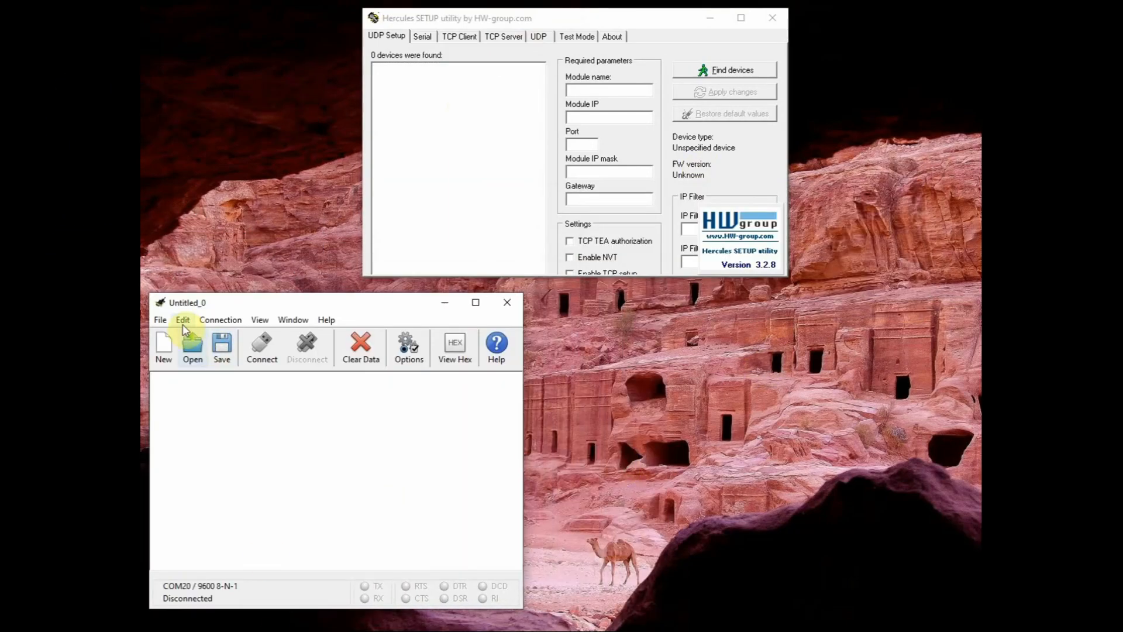
left_click(160, 319)
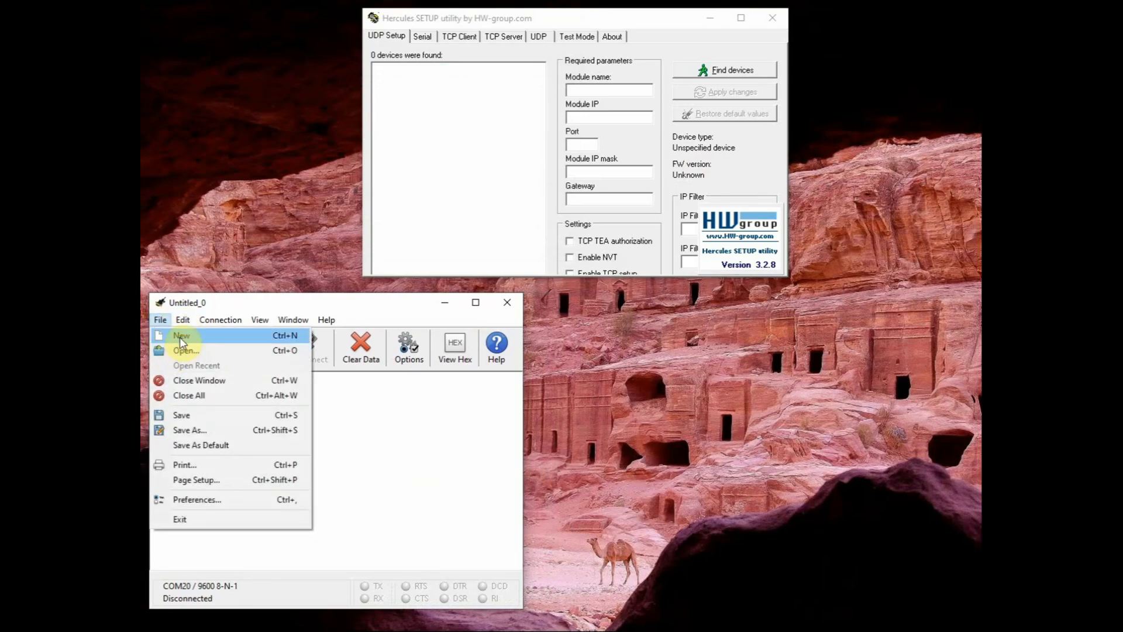
left_click(181, 335)
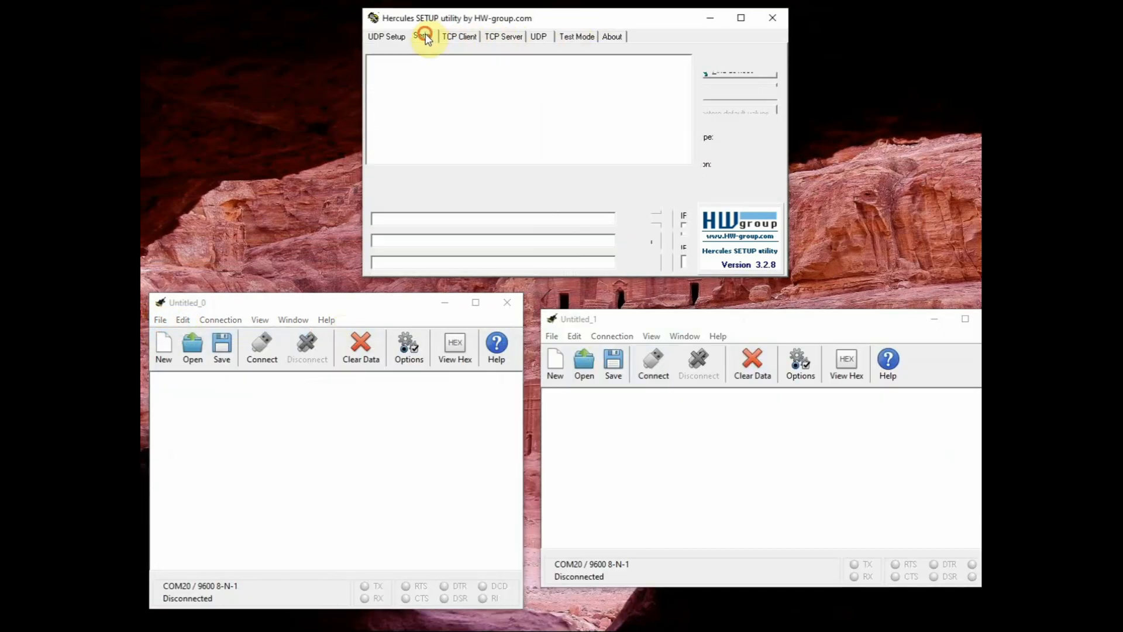
- In Hercules, open serial port COM20 at 9600 8N1
left_click(423, 36)
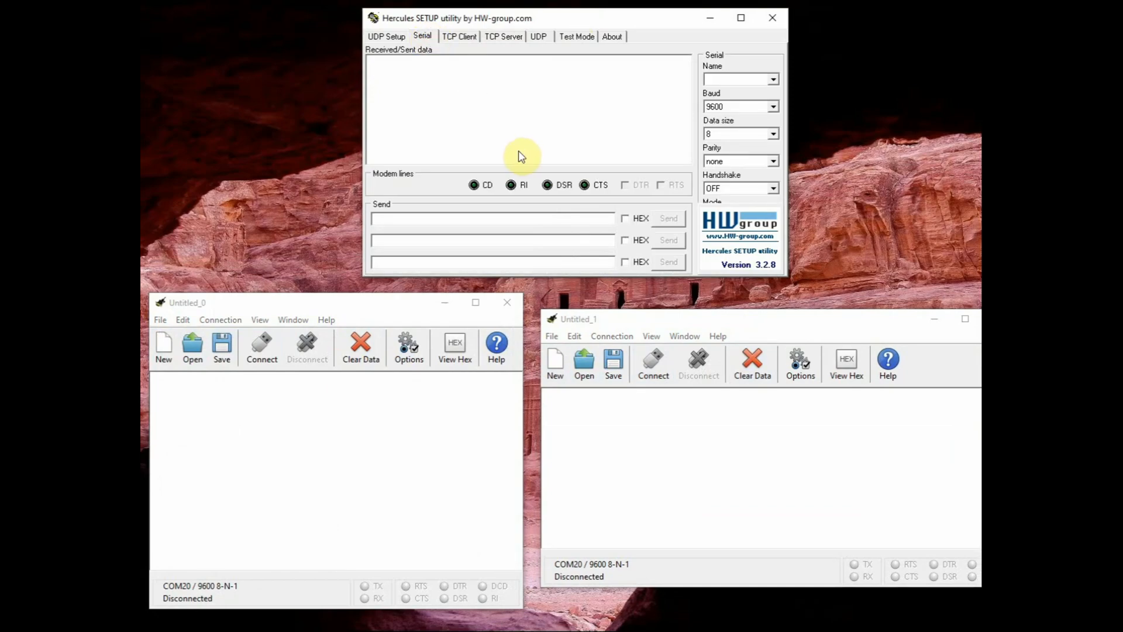
left_click(774, 78)
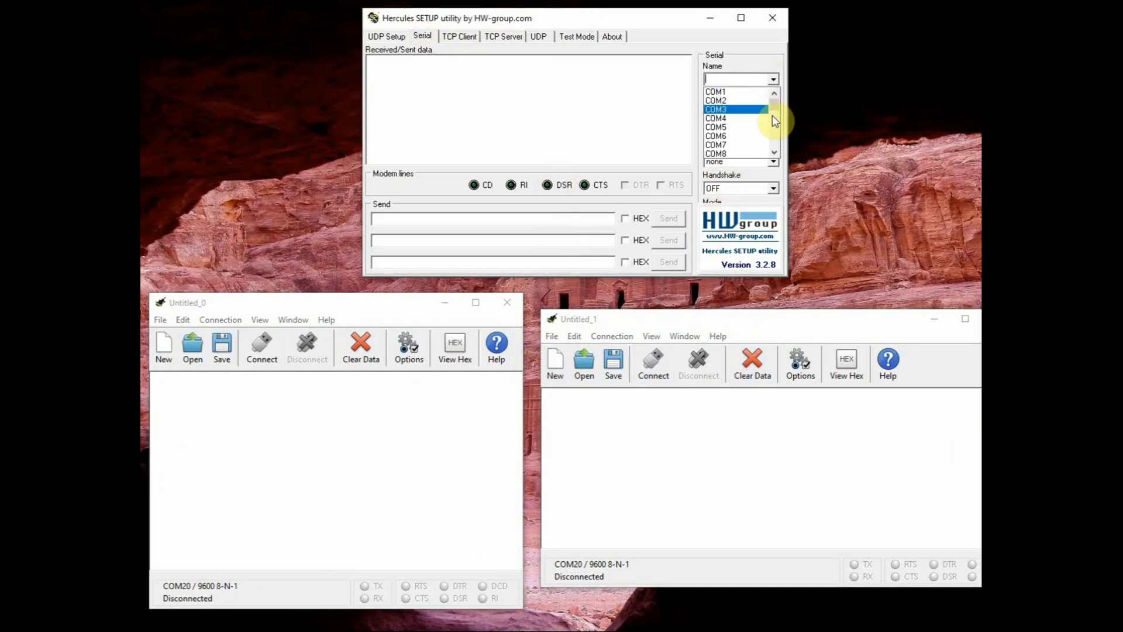
left_click(773, 106)
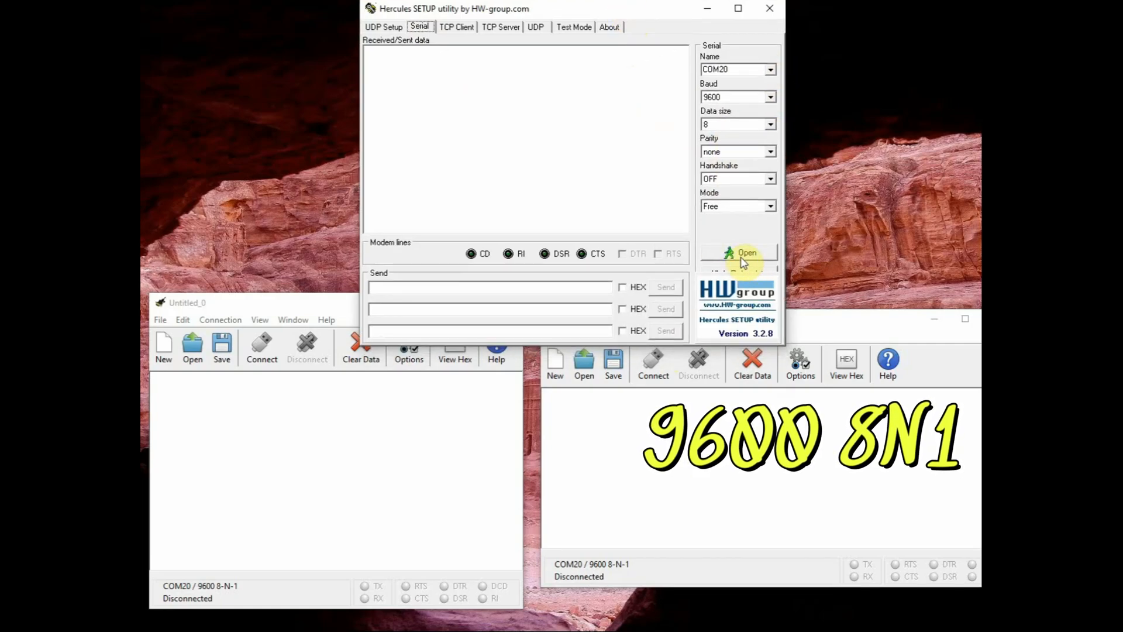
left_click(741, 252)
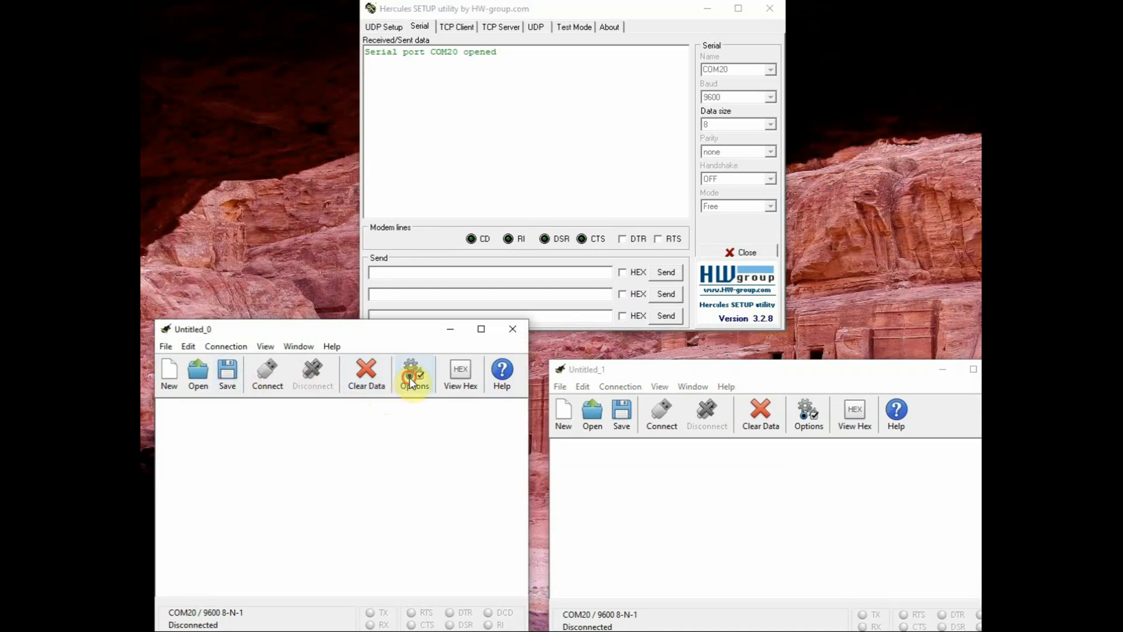
- Connect the first CoolTerm window on COM26 and the second on COM11
left_click(414, 372)
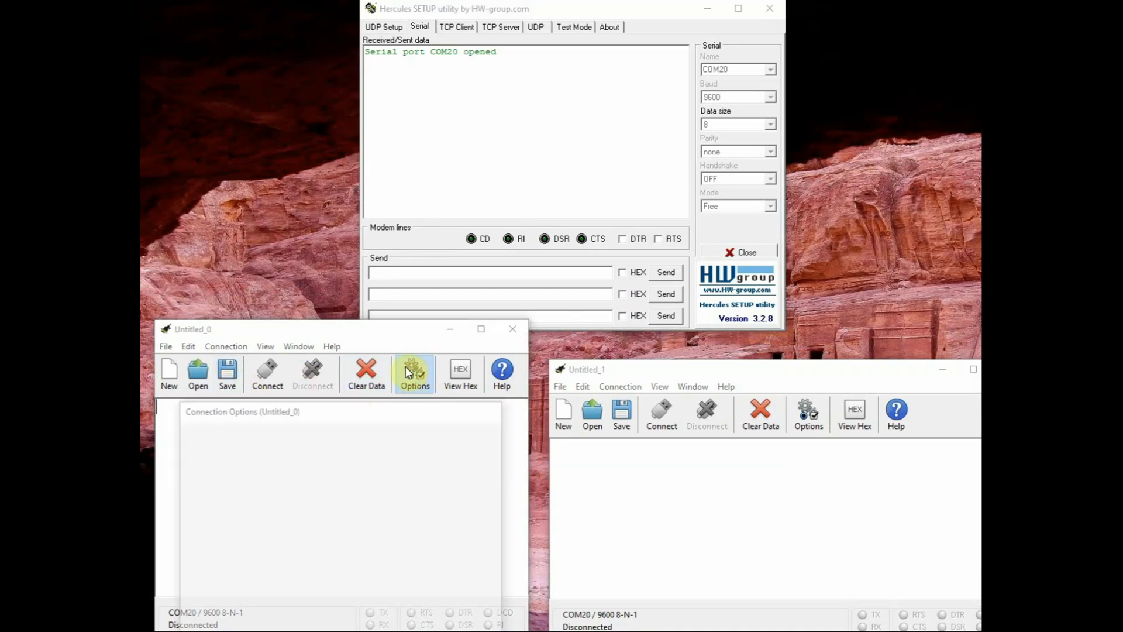
left_click(414, 372)
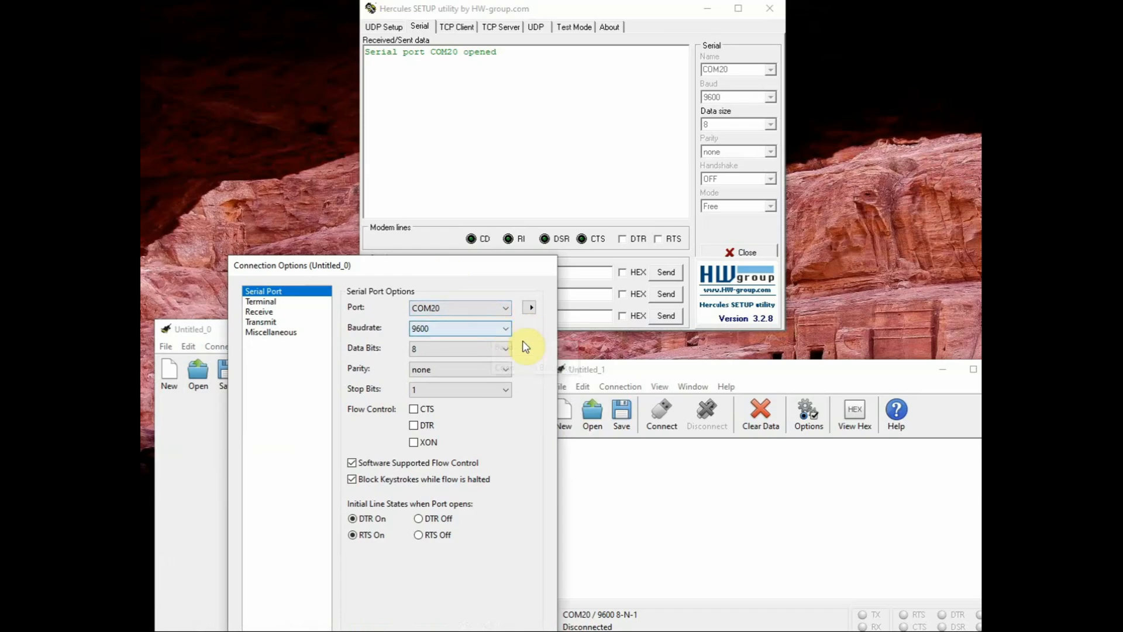
left_click(506, 308)
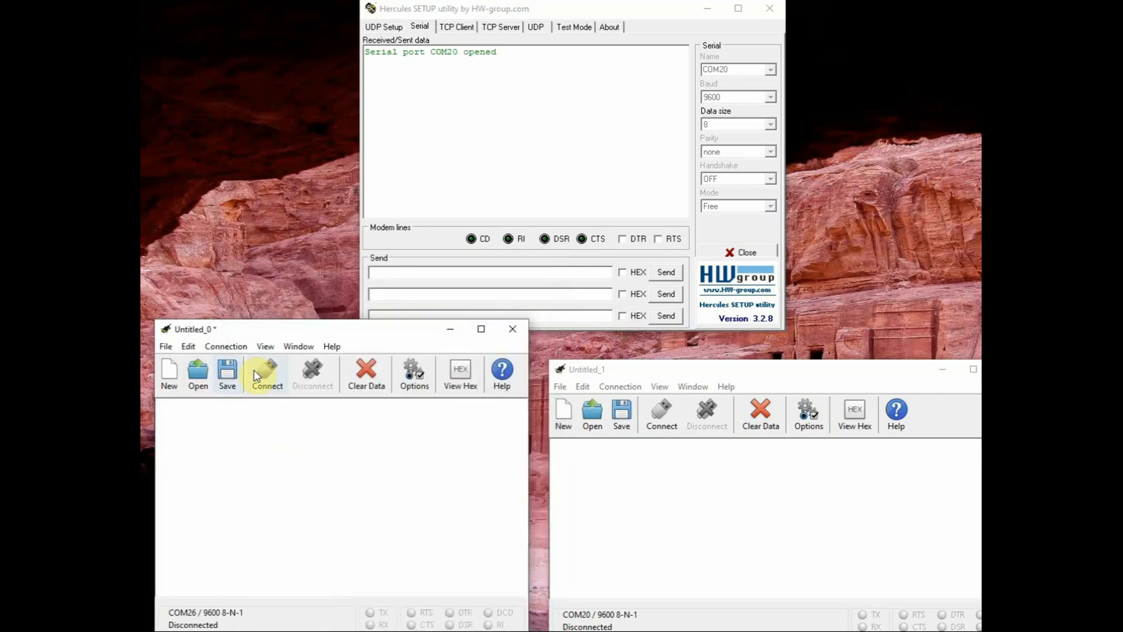
left_click(265, 373)
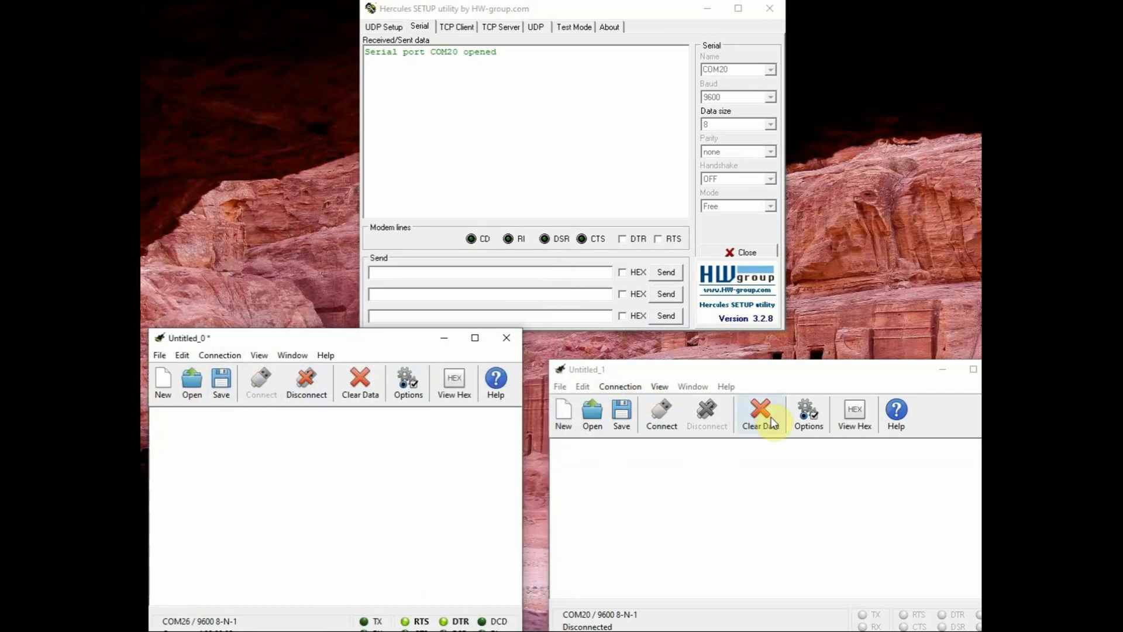
left_click(807, 414)
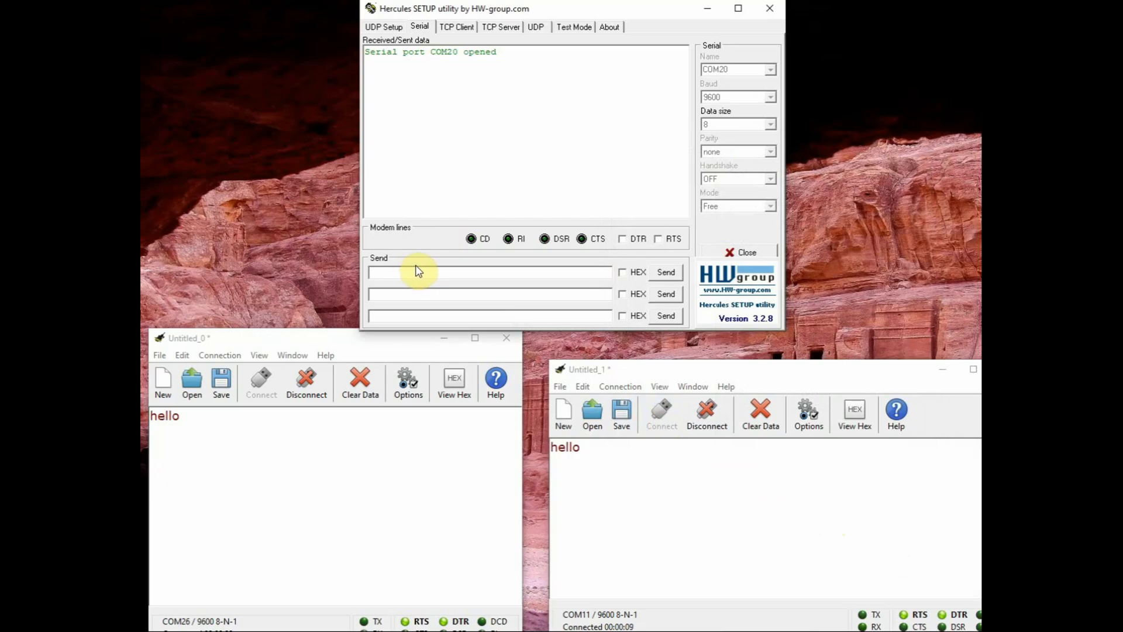
- Send the text 'hai' from Hercules over COM20 to both terminals
type("hai")
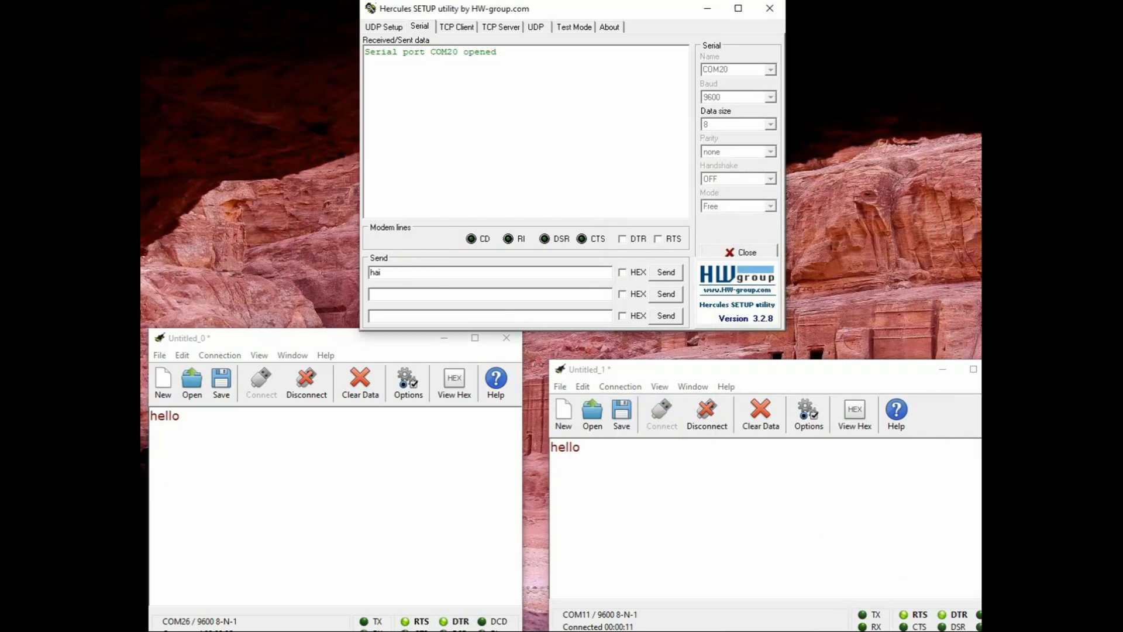
left_click(664, 273)
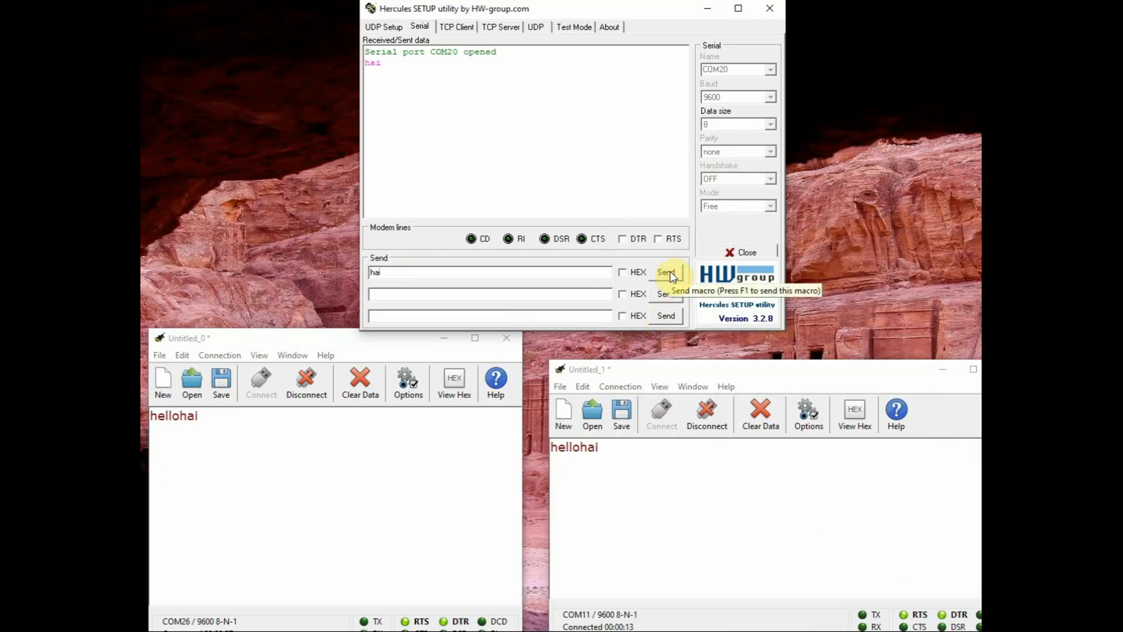
mouse_move(185, 420)
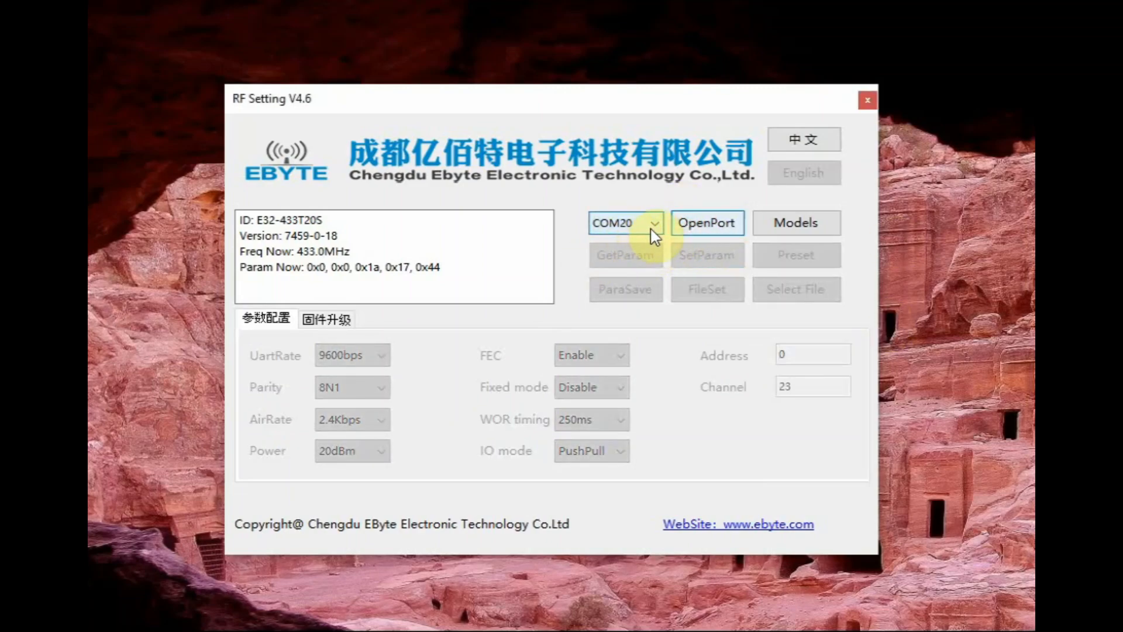
- Connect to COM20 and read the module's parameters (address 0, channel 23)
left_click(707, 223)
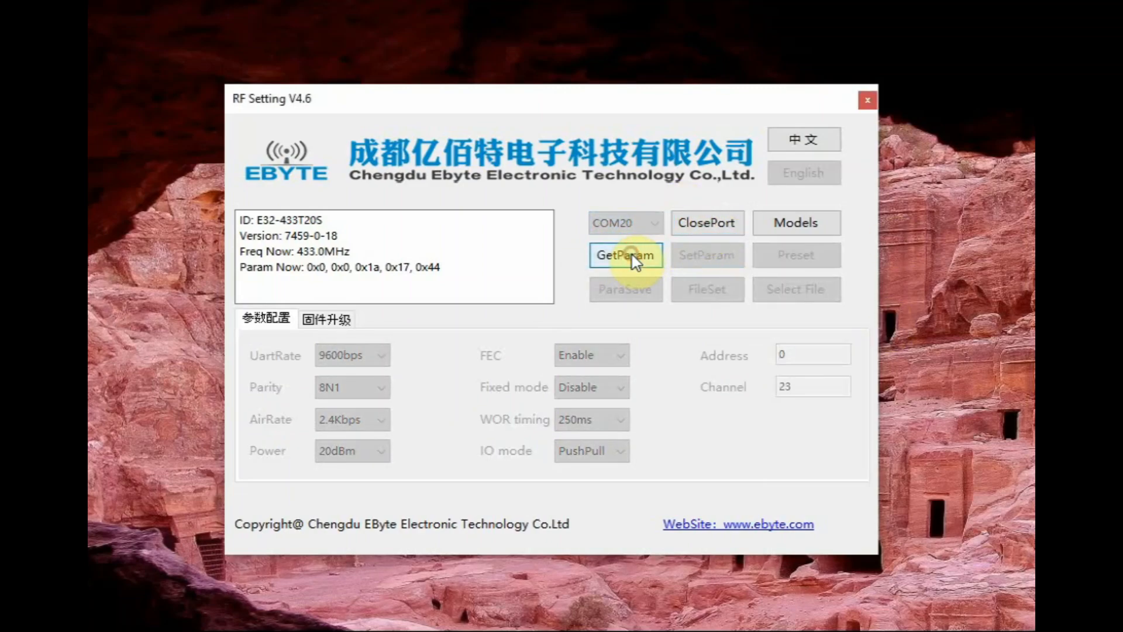
left_click(625, 255)
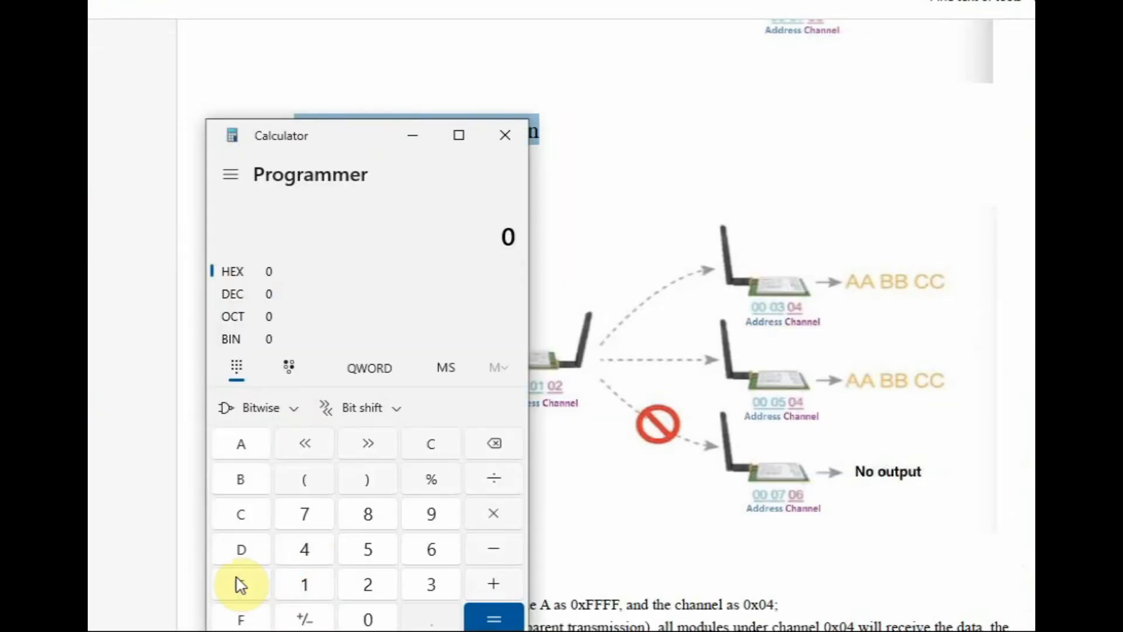
- Convert hexadecimal FFFF to decimal 65,535 in the Programmer calculator
left_click(241, 584)
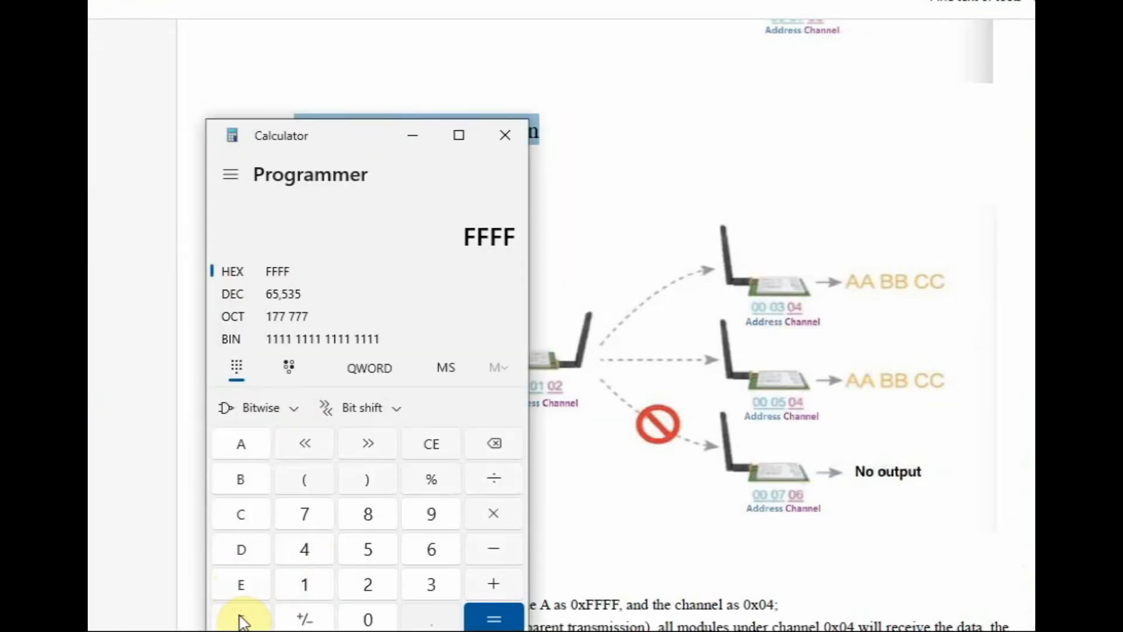
left_click(283, 294)
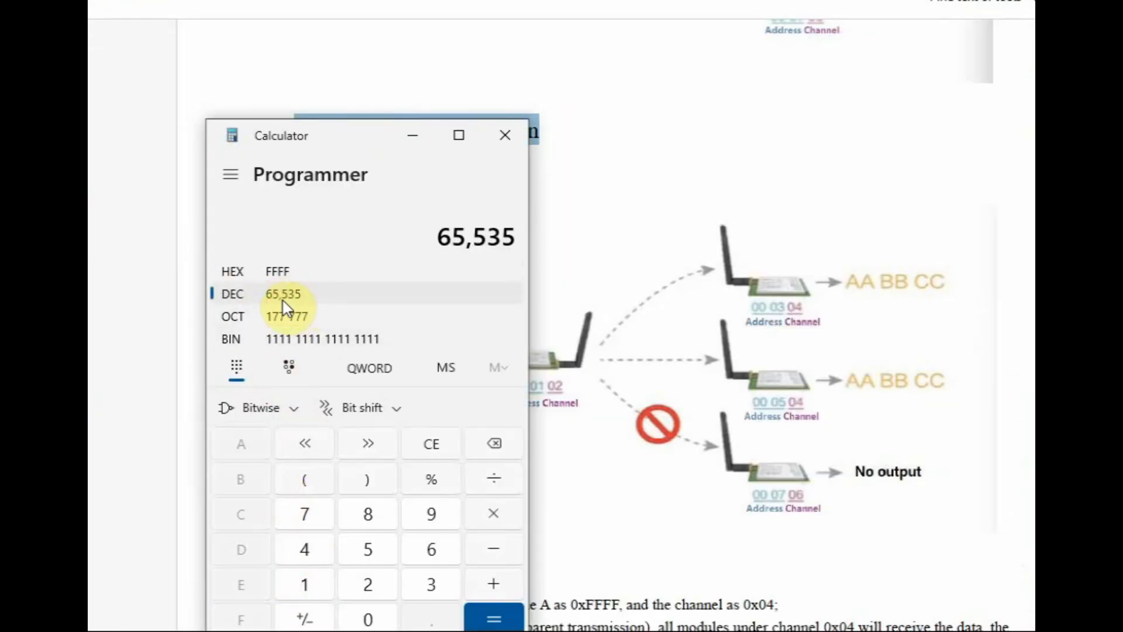
left_click(505, 134)
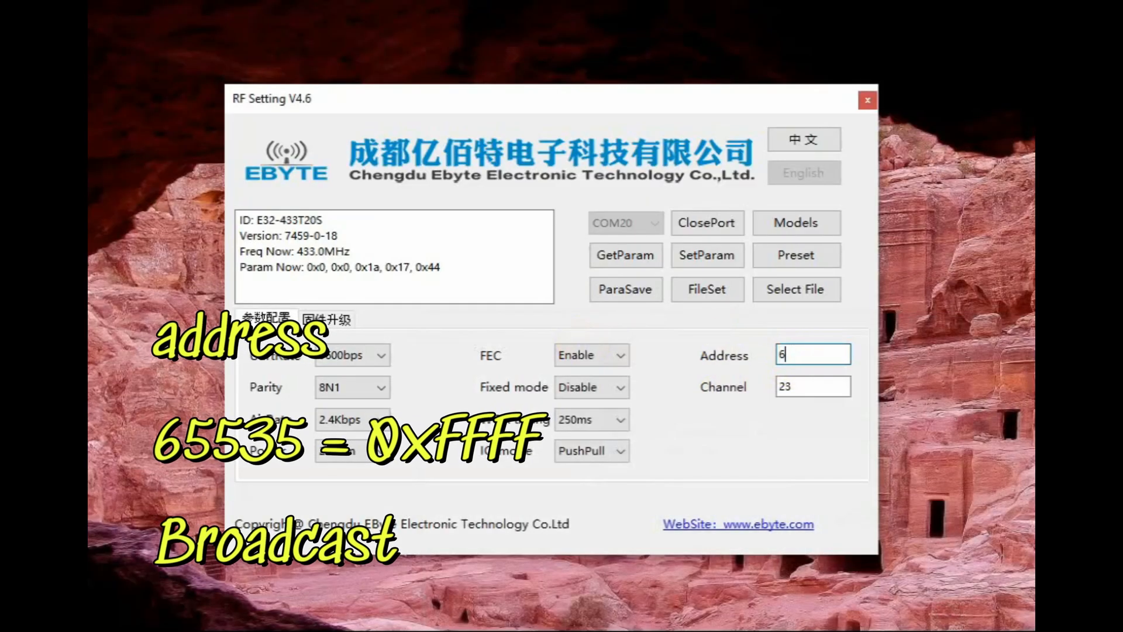
- Write address 65535 to the module with SetParam and acknowledge the confirmation
type("5535")
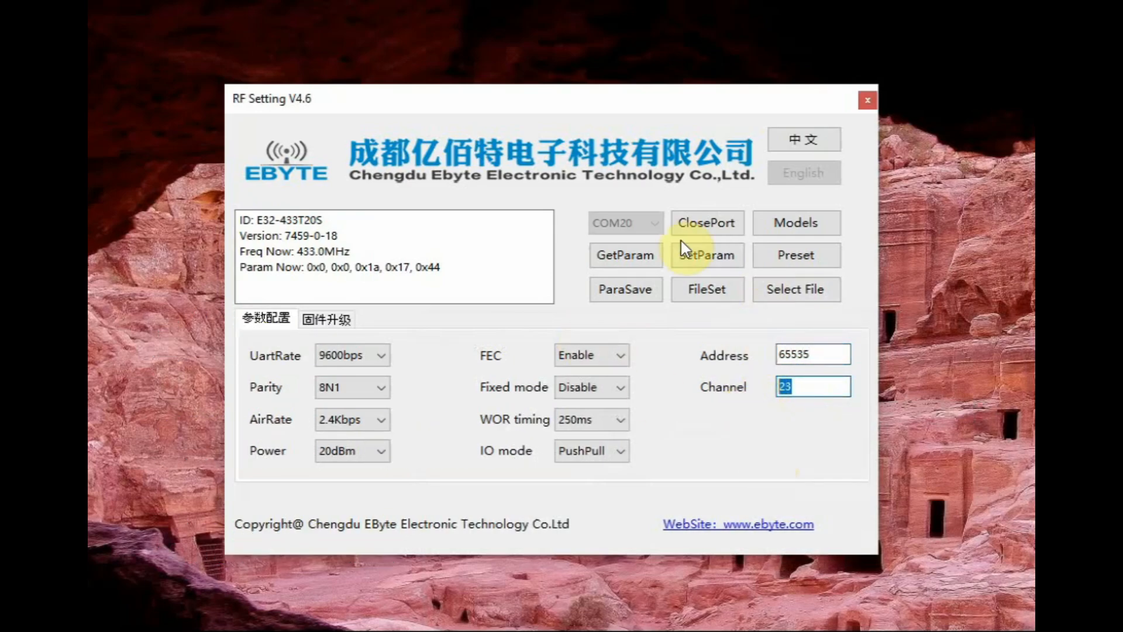
left_click(706, 255)
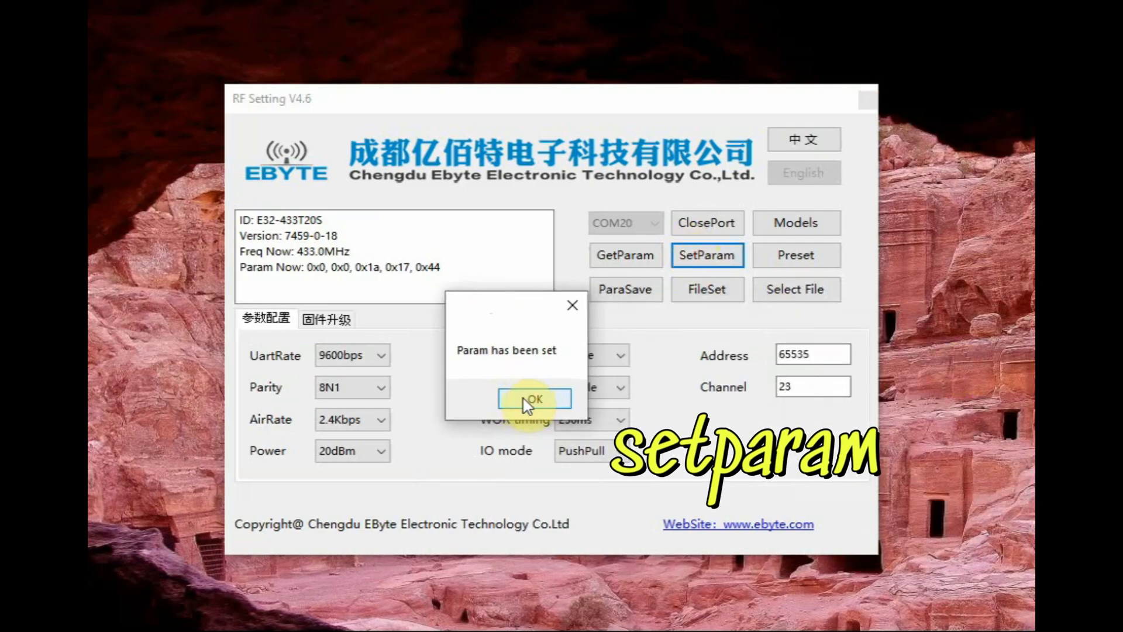
left_click(534, 399)
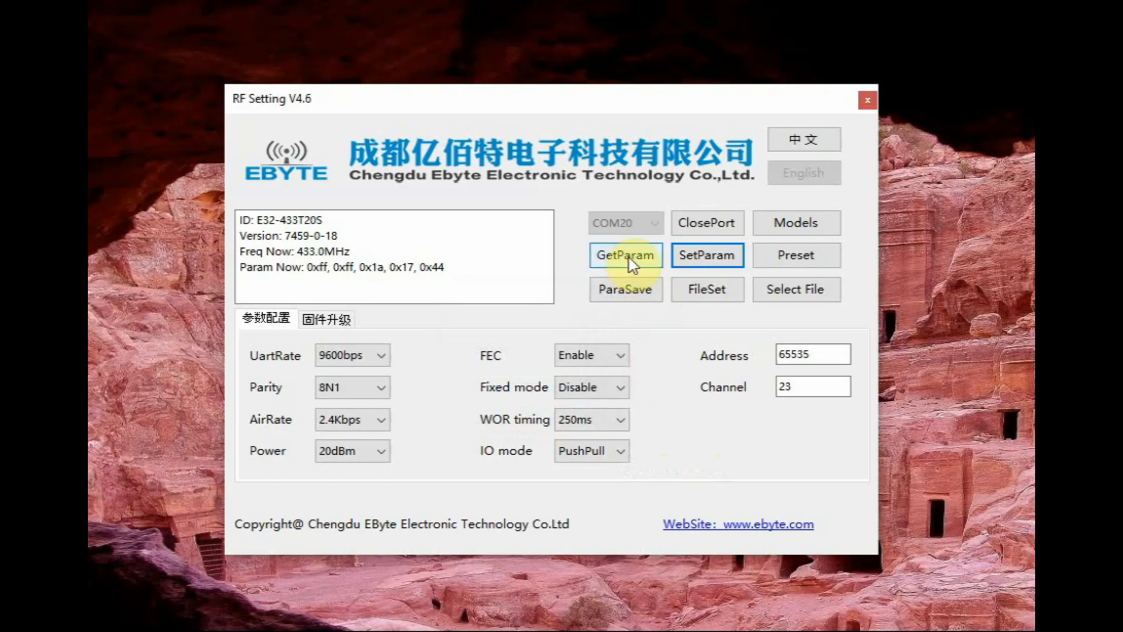
- Reopen the port, read back the address as 0xff 0xff, and select COM20 in Hercules
left_click(707, 222)
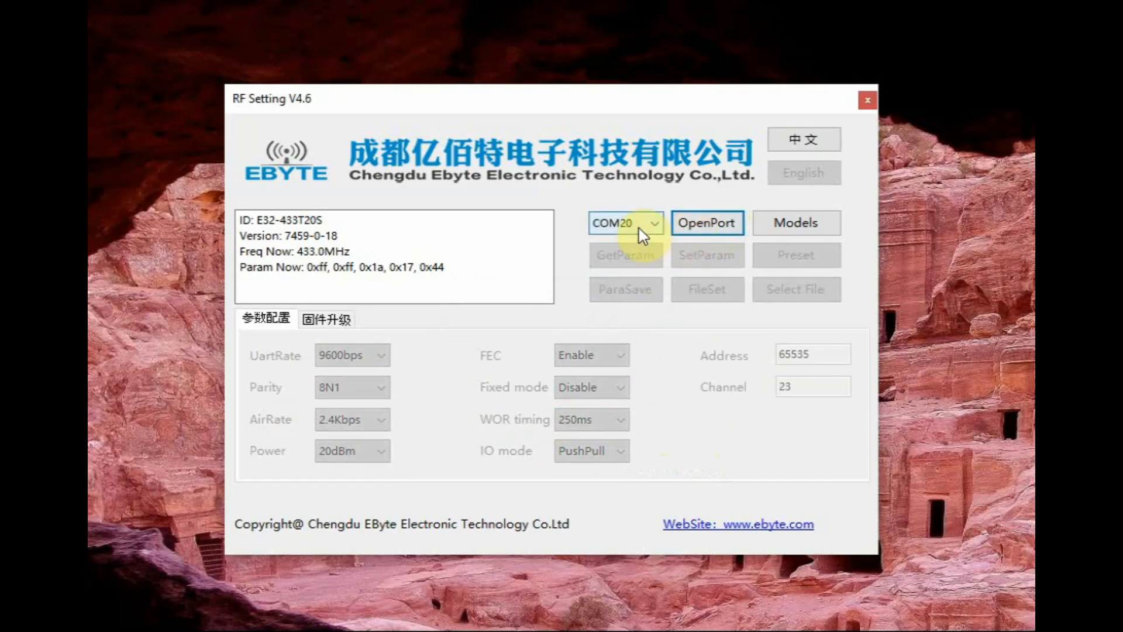
left_click(707, 222)
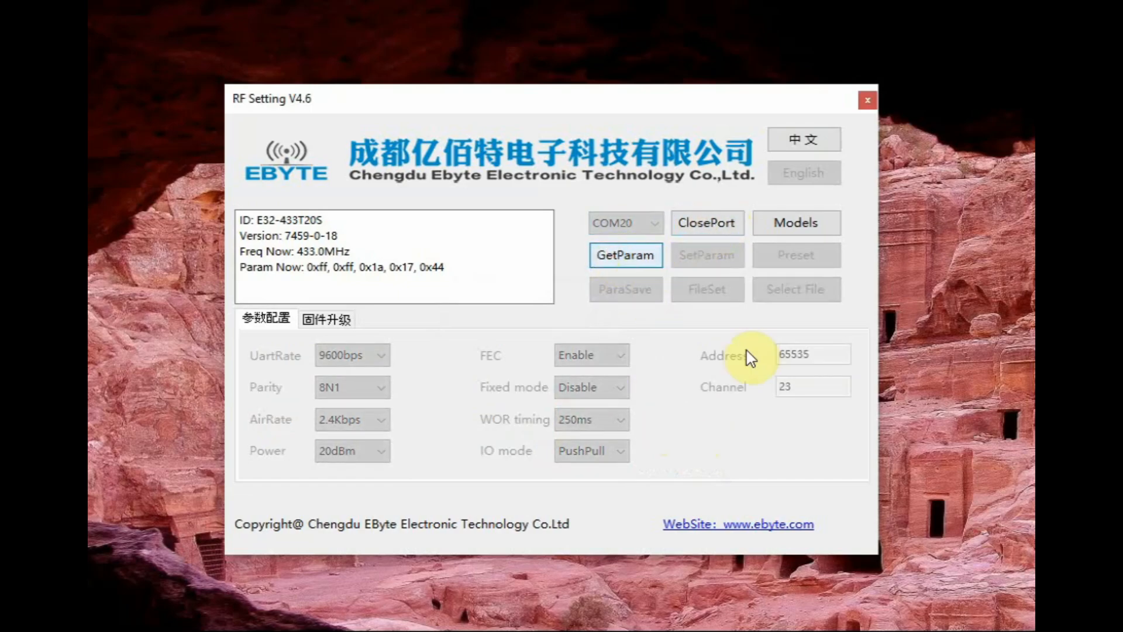
left_click(624, 254)
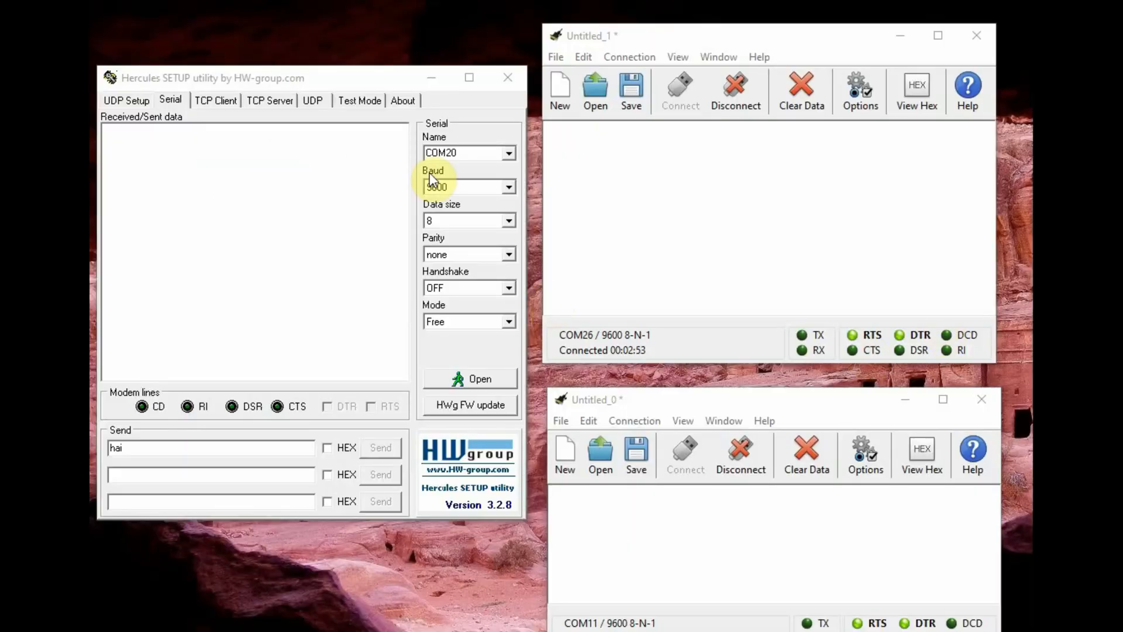
left_click(509, 152)
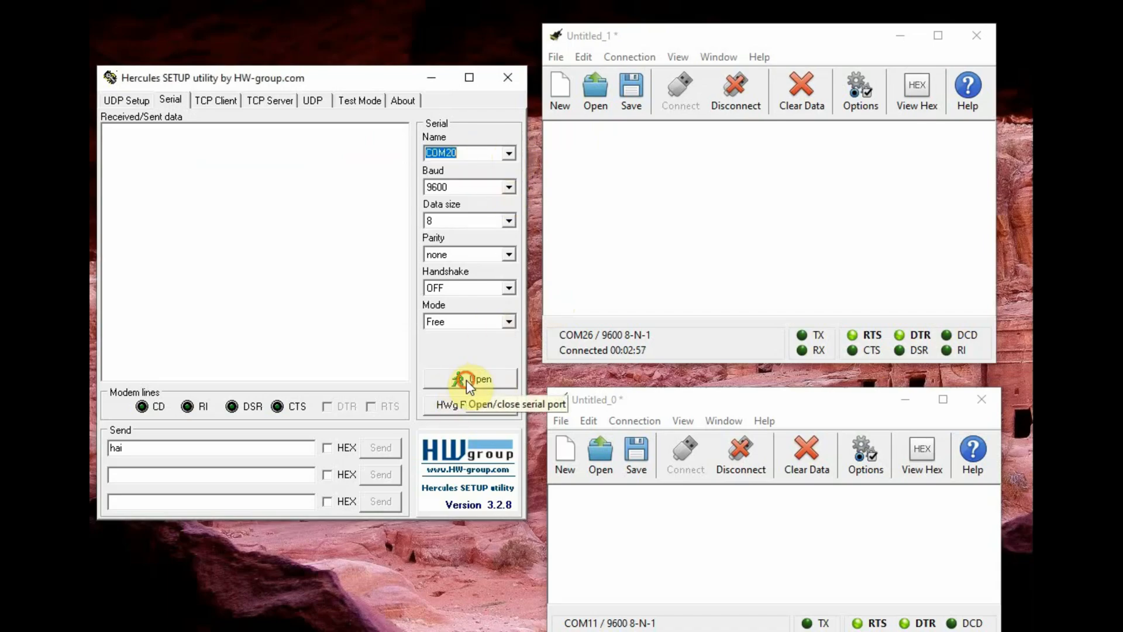
- Connect Hercules to COM20 and check both CoolTerm terminals' connection settings
left_click(469, 379)
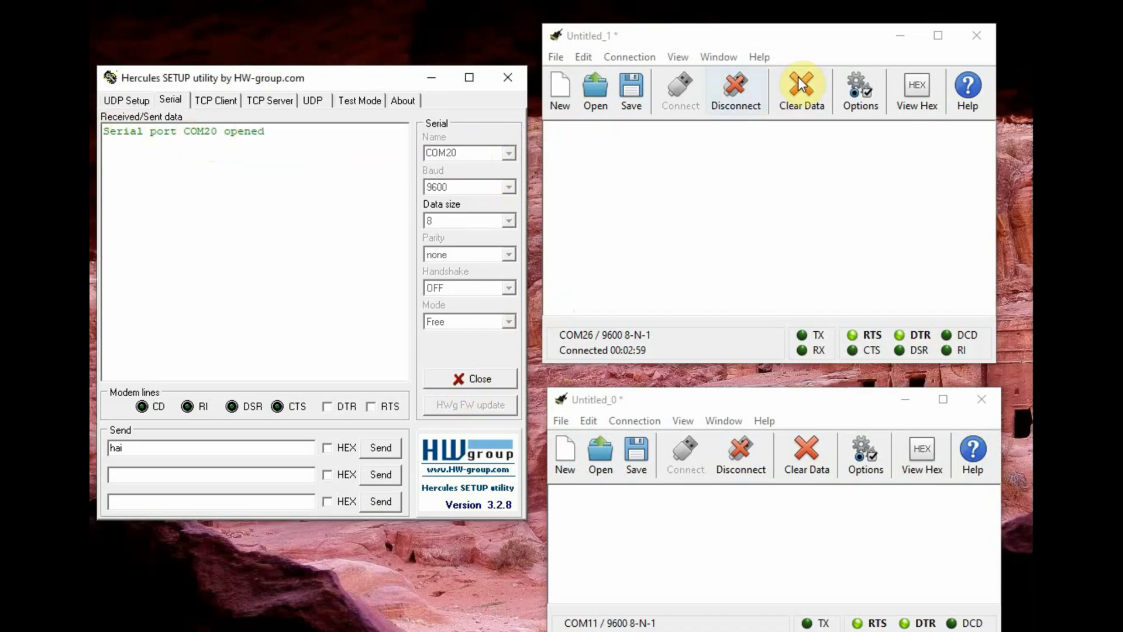
left_click(860, 85)
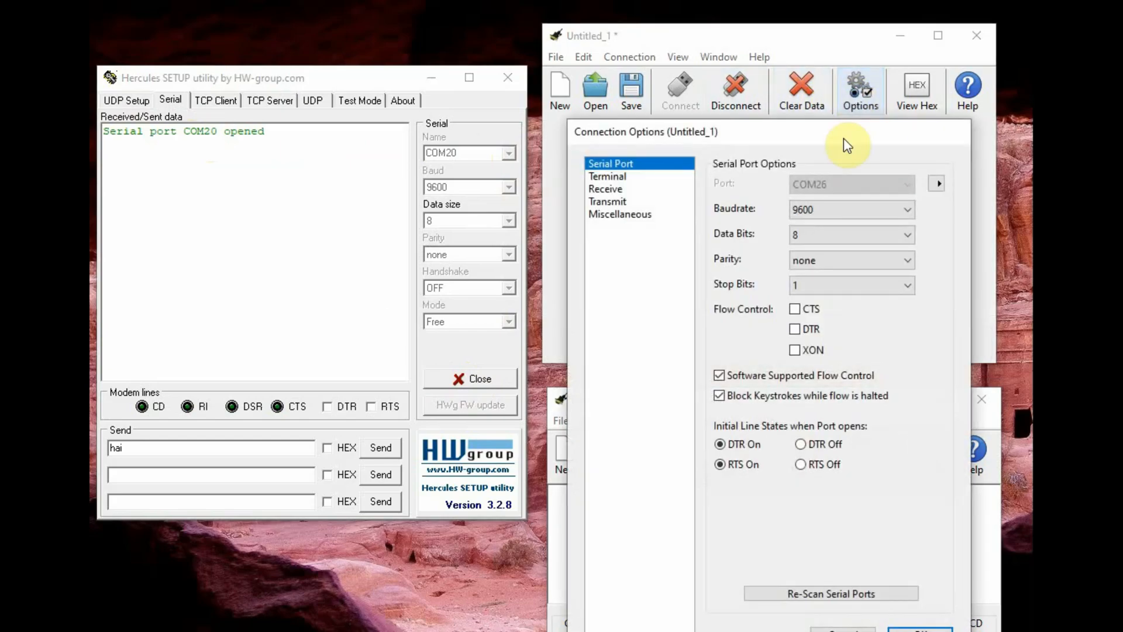
mouse_move(960, 138)
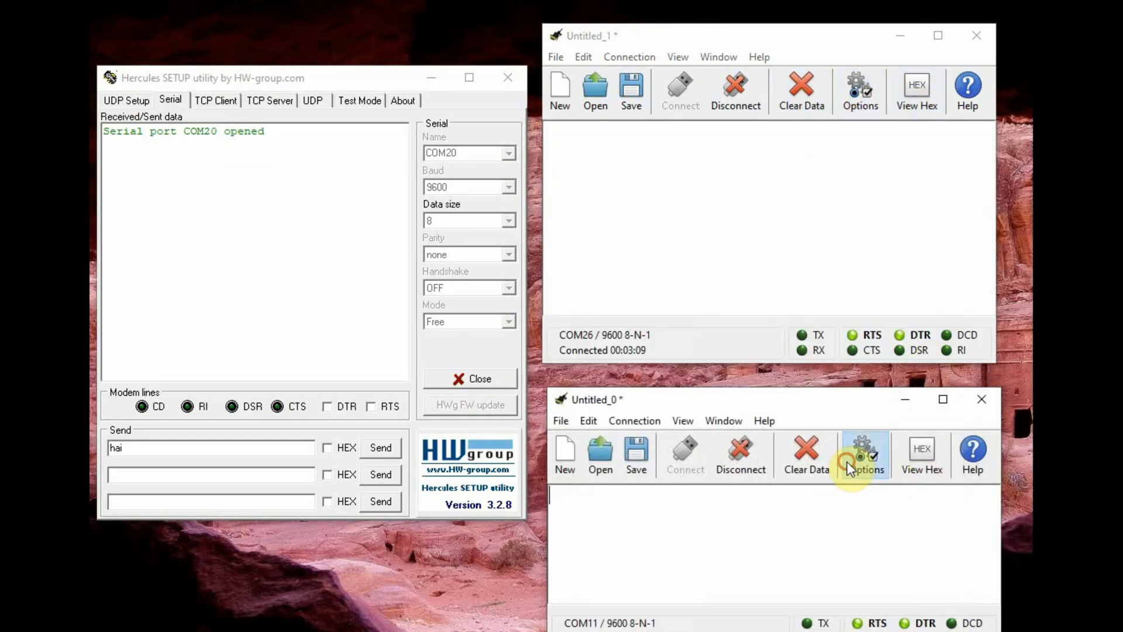
left_click(864, 454)
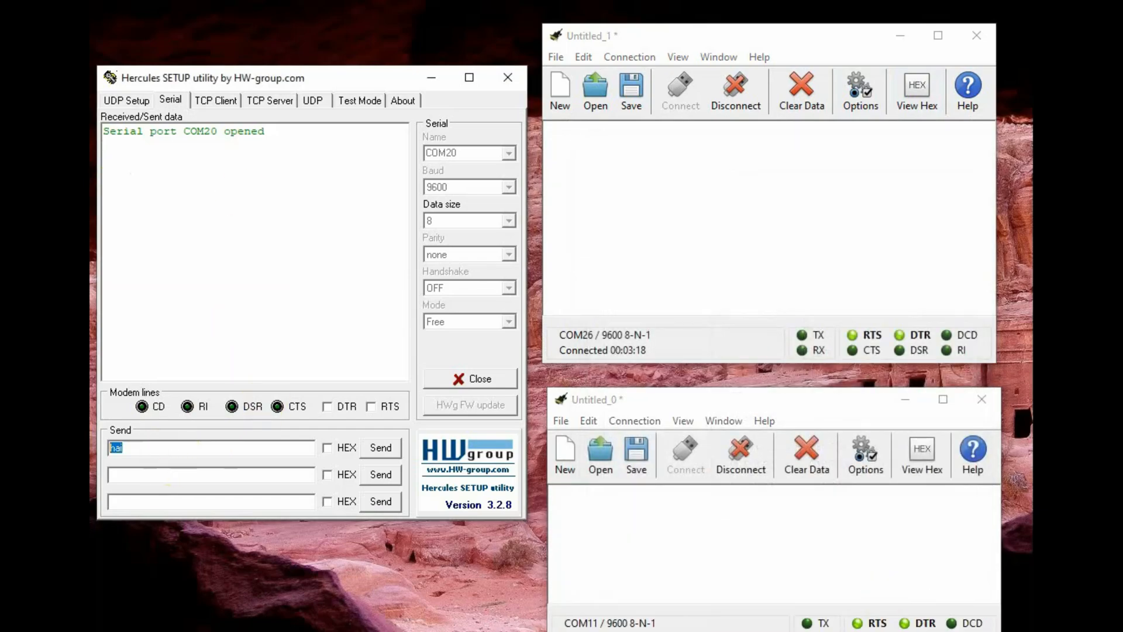
- Send HELLO and then 1234 from Hercules so both CoolTerm terminals receive them
type("HELLO")
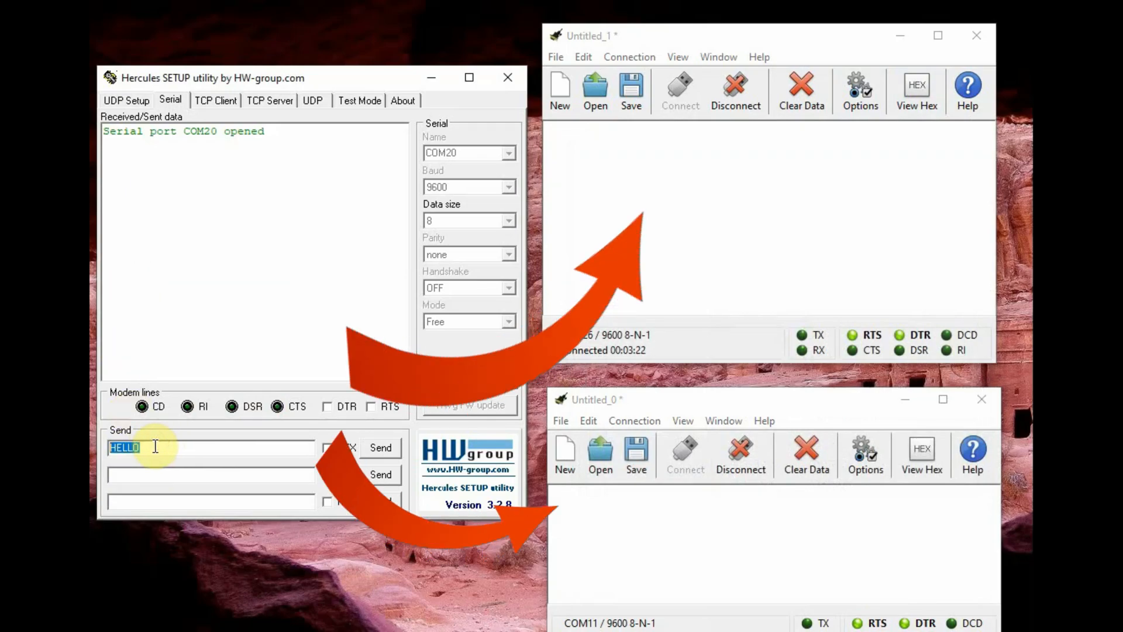
left_click(380, 448)
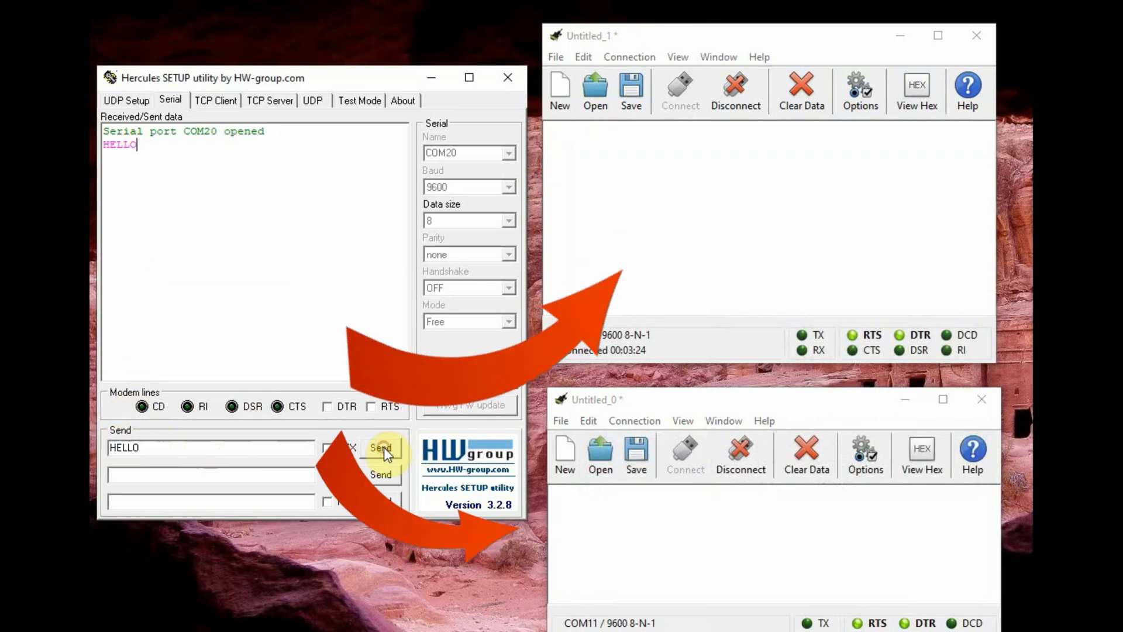
left_click(380, 447)
type("123")
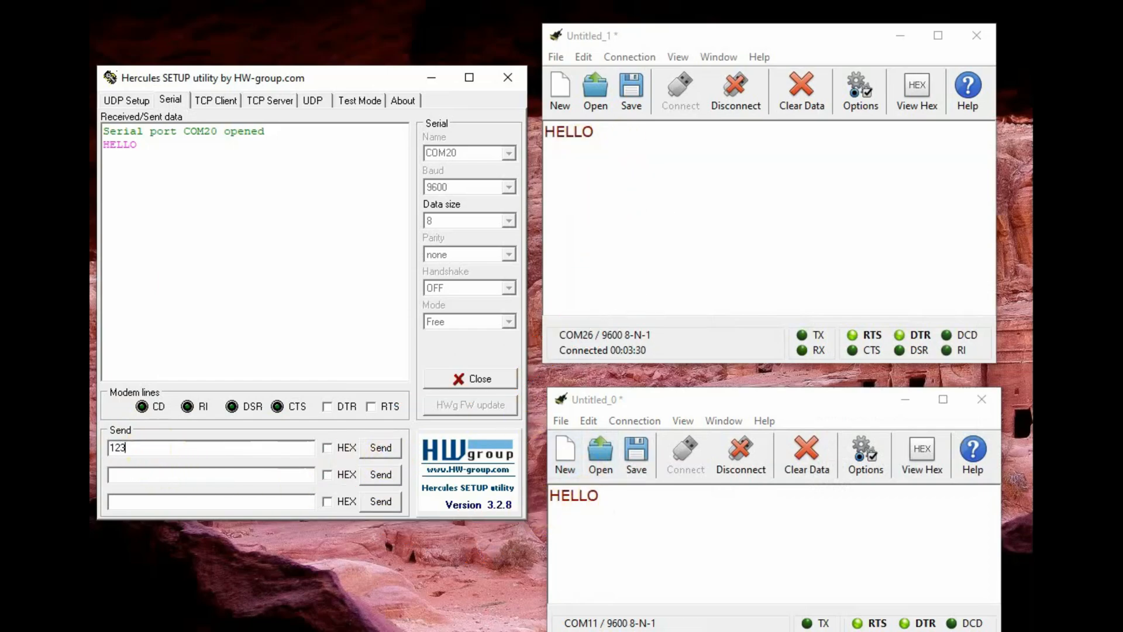
type("4")
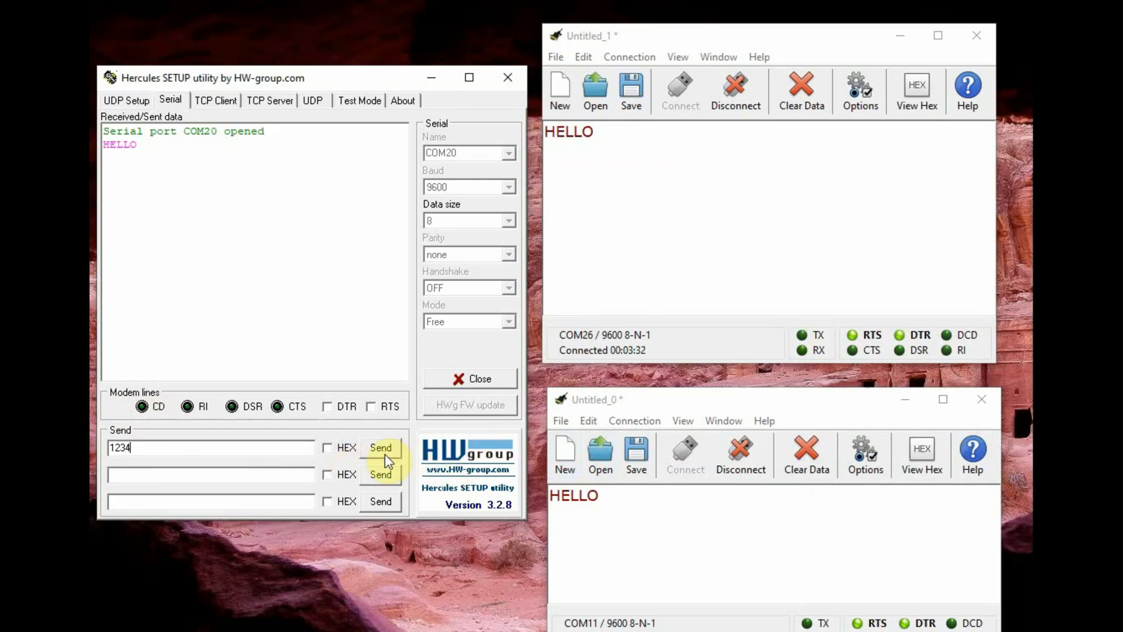
left_click(380, 446)
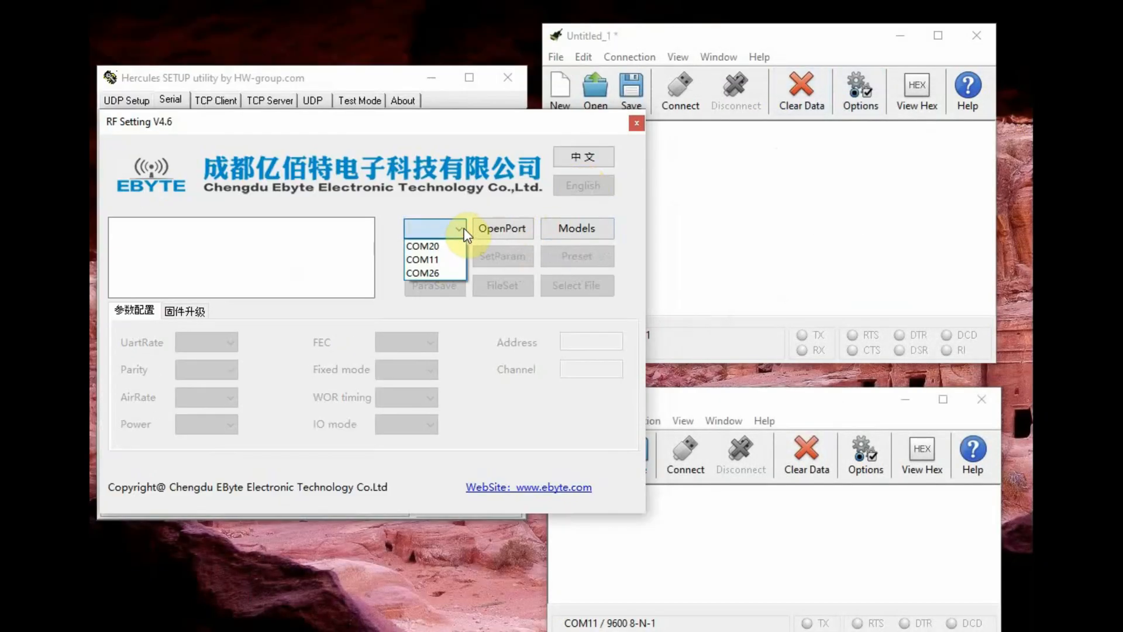
mouse_move(422, 260)
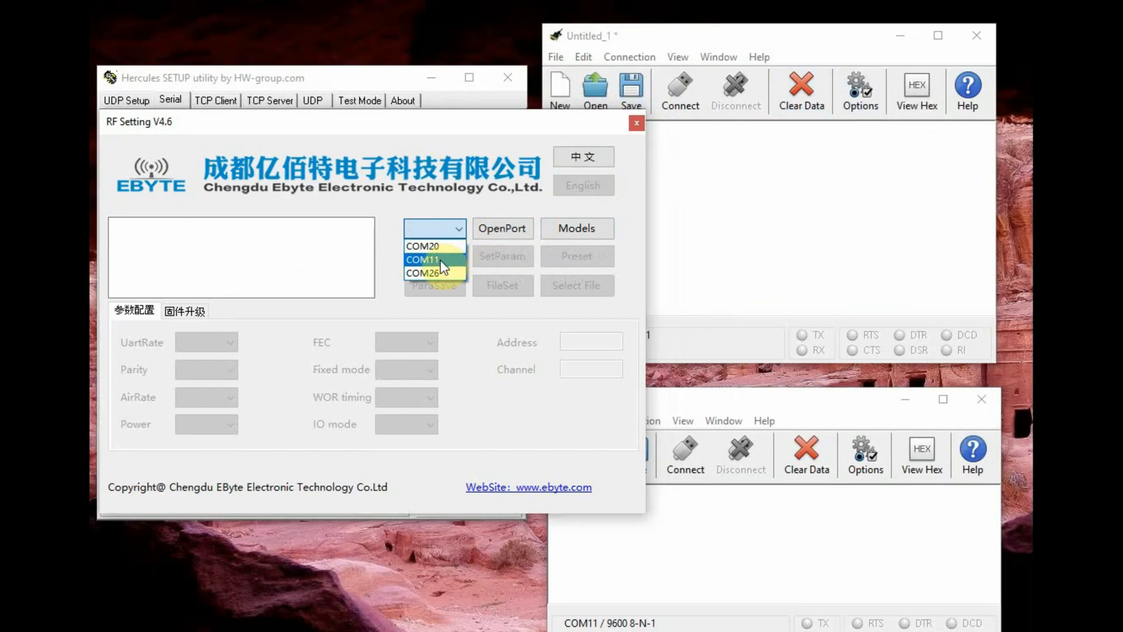
- Try reading parameters from COM11, get no module response, and close that port
left_click(422, 260)
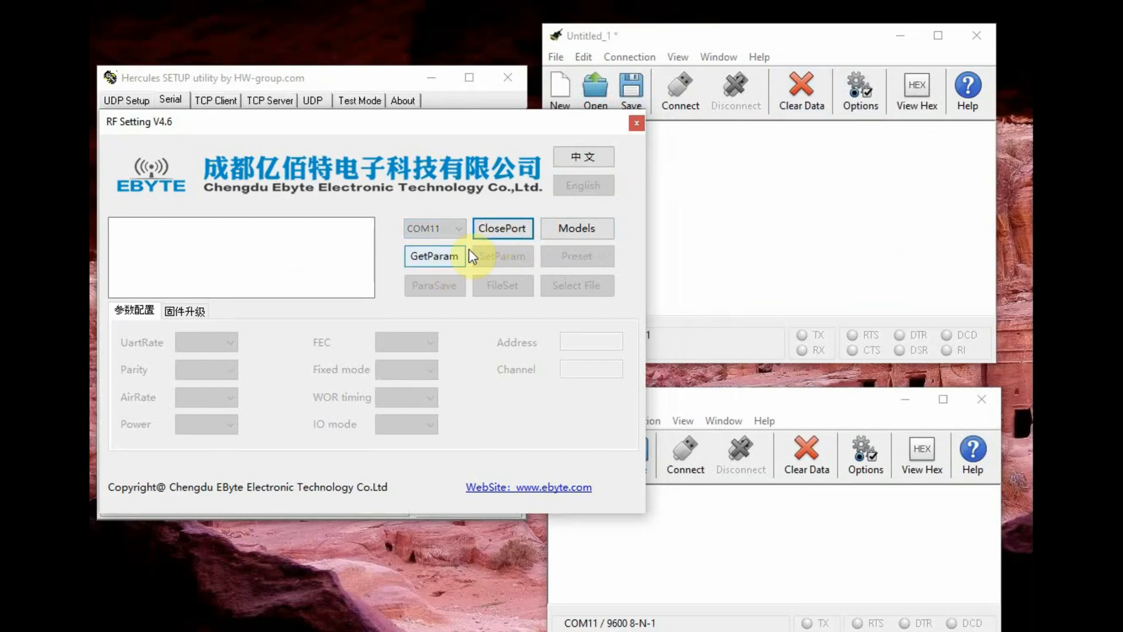
left_click(436, 256)
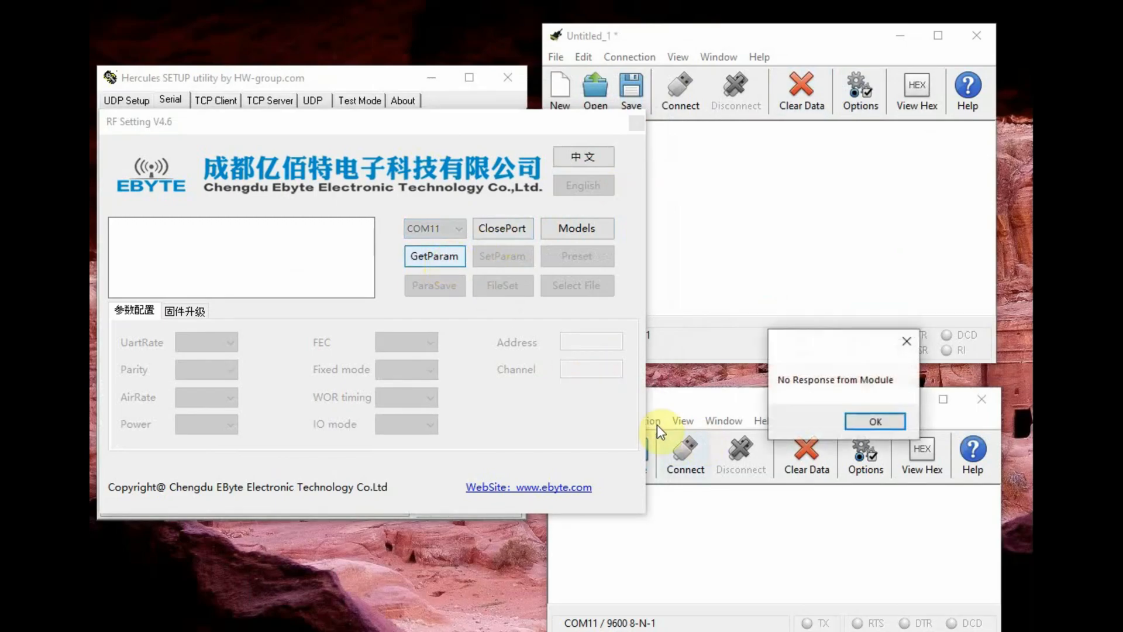
left_click(874, 421)
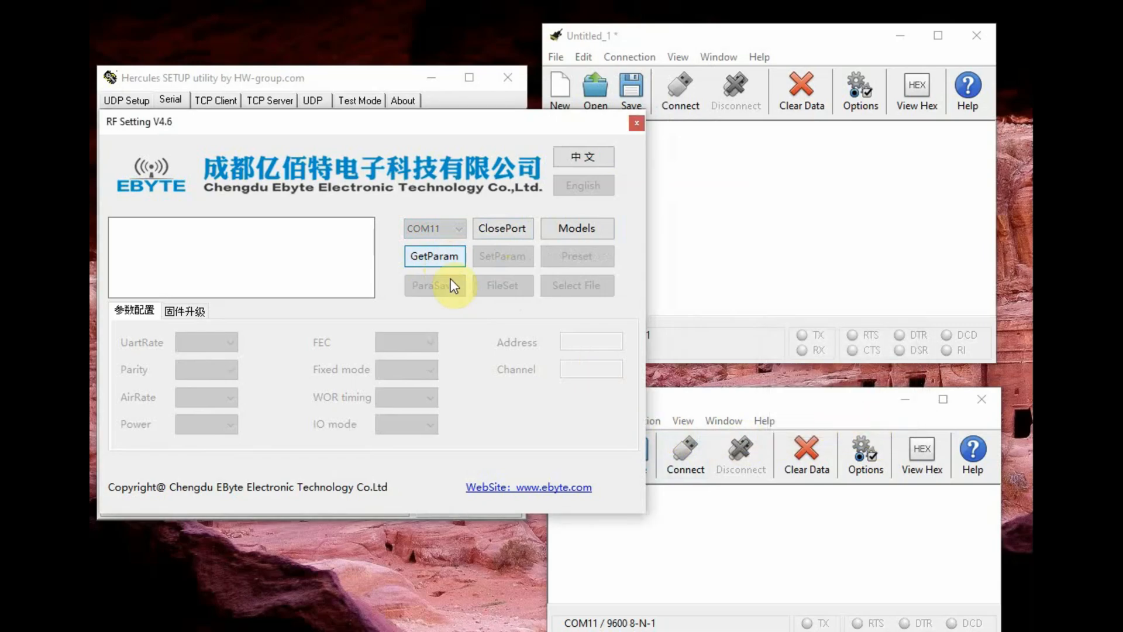
left_click(459, 228)
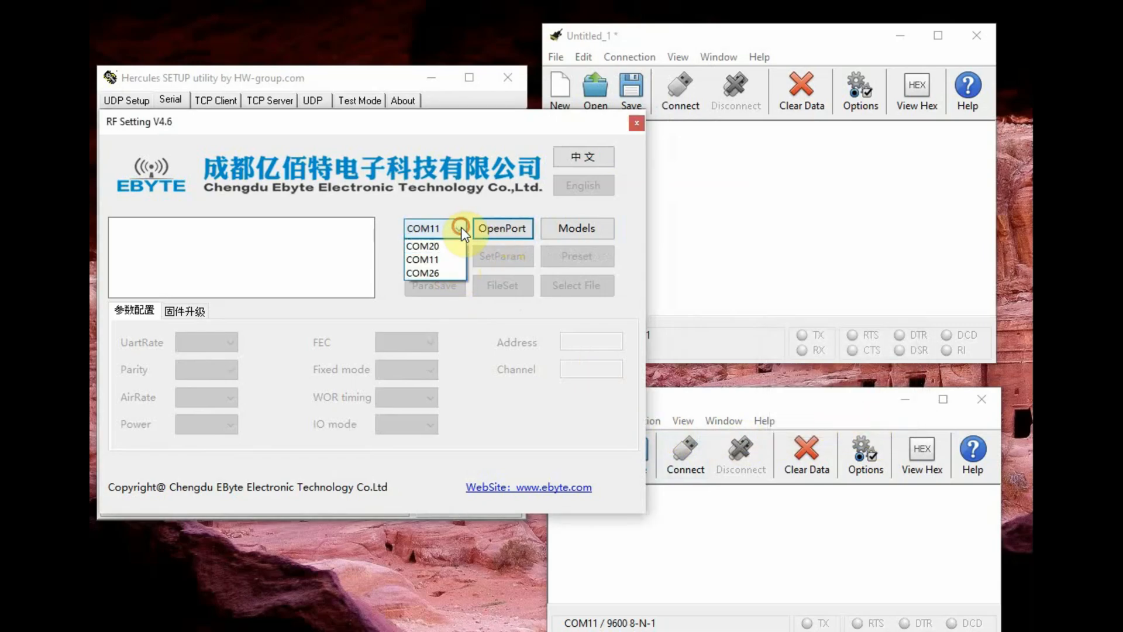
- Connect to the module on COM26 and read its parameters: address 0, channel 23, 9600bps 8N1
left_click(422, 272)
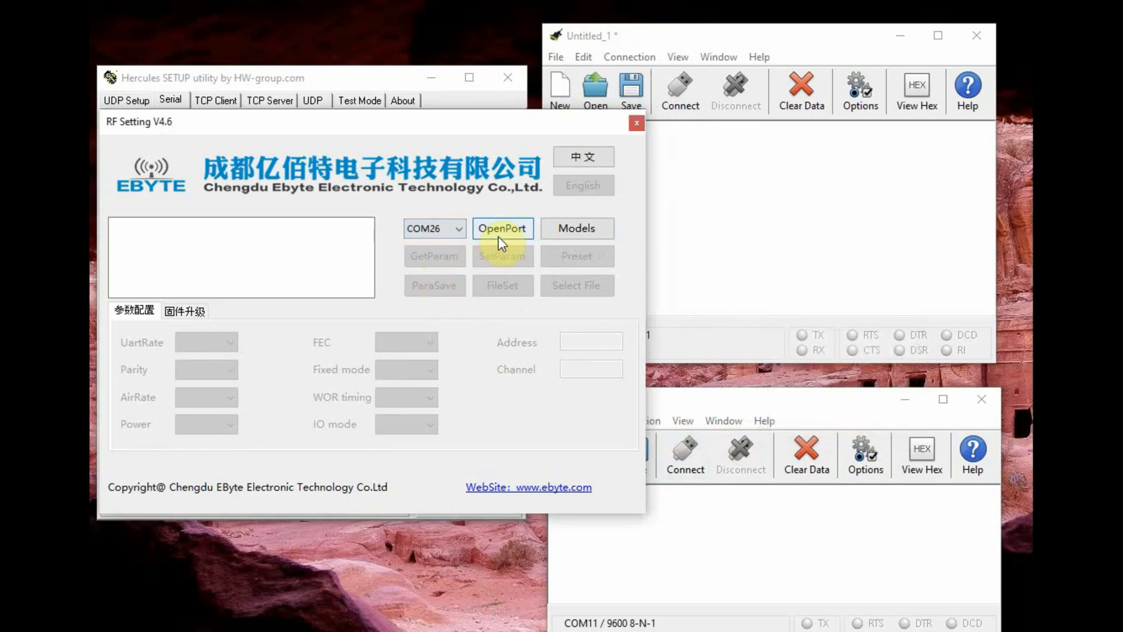
left_click(502, 228)
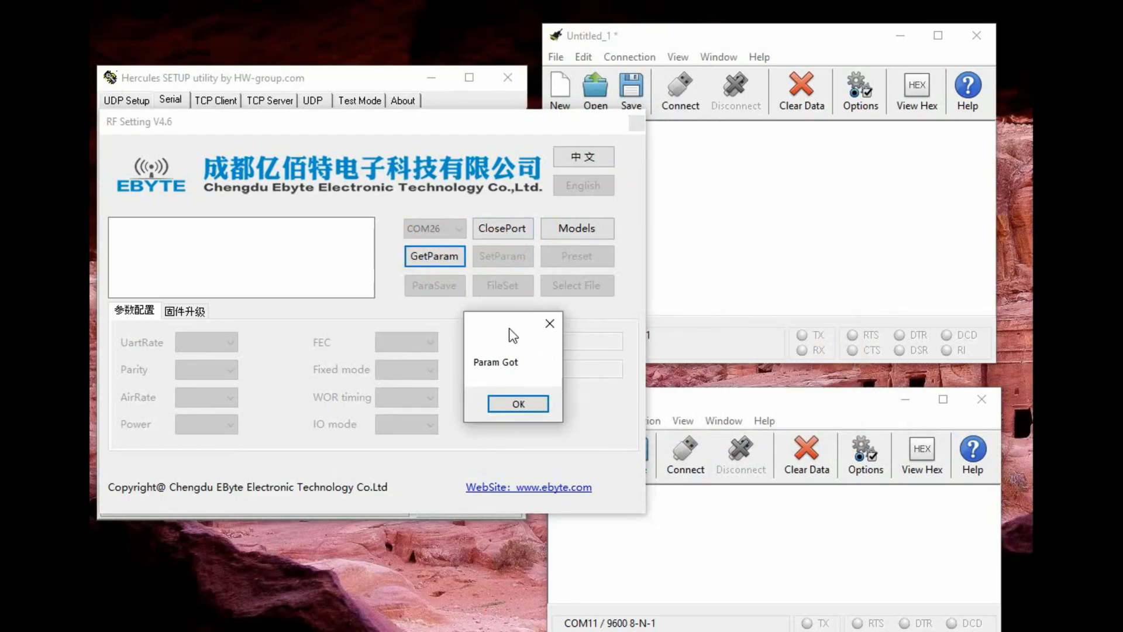
left_click(517, 404)
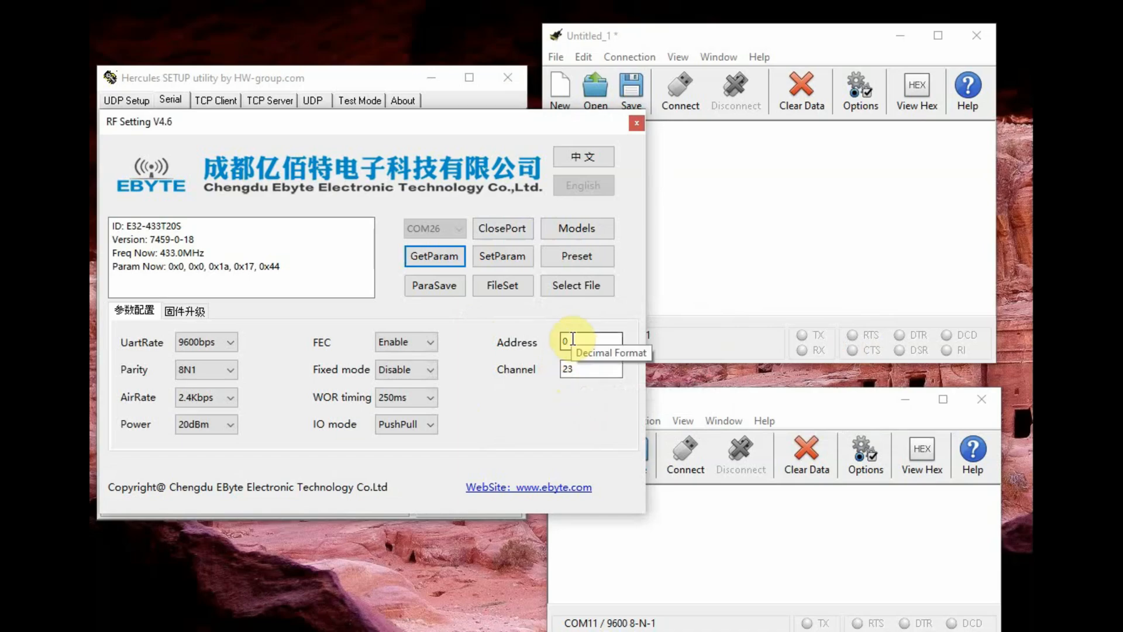
mouse_move(581, 375)
type("50")
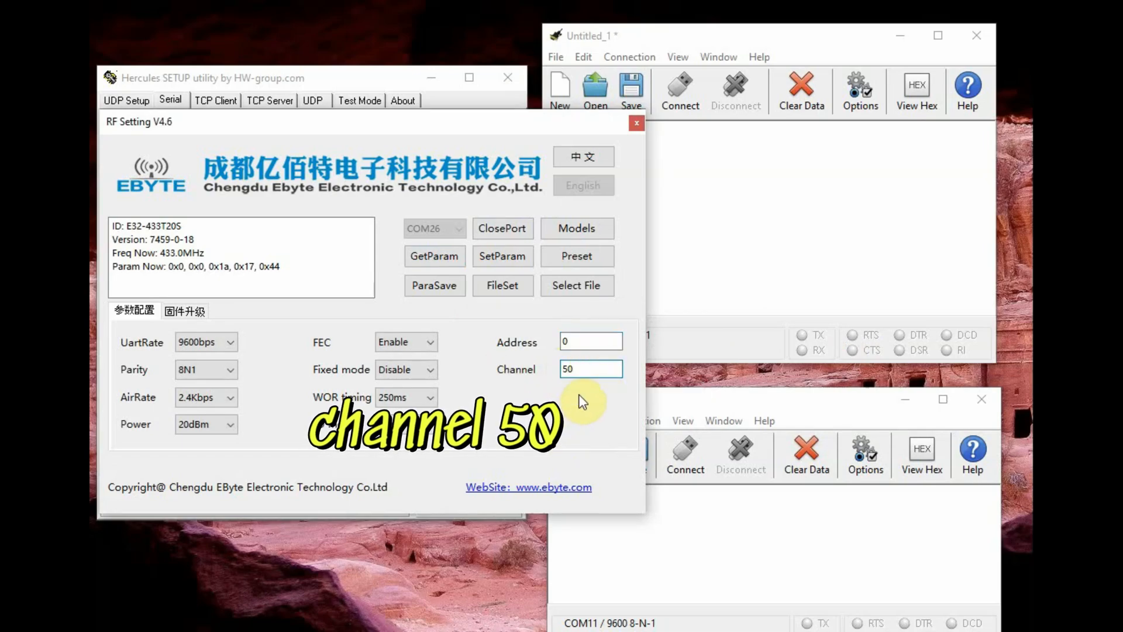
- Write channel 50 (441 MHz) to the COM26 module with SetParam and close the port
left_click(502, 256)
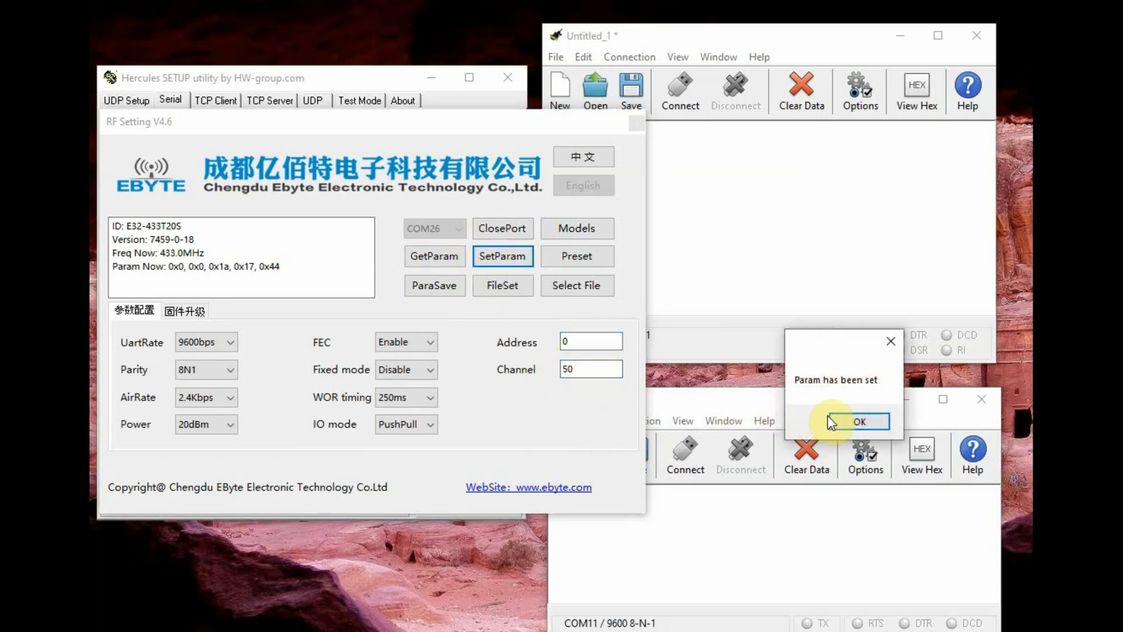
left_click(858, 421)
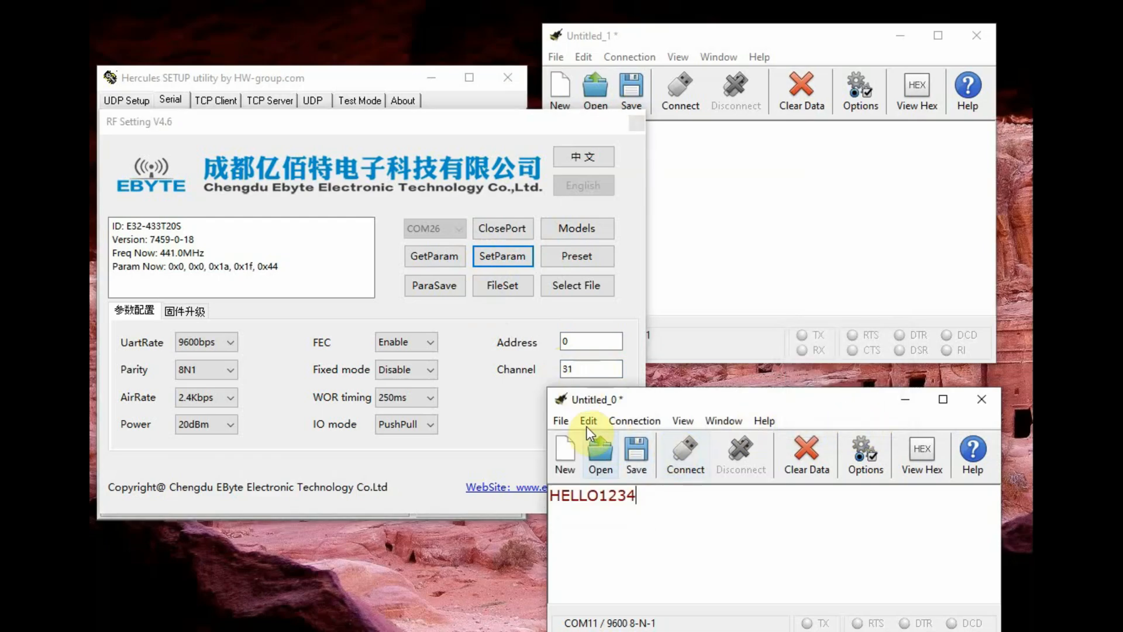
mouse_move(434, 257)
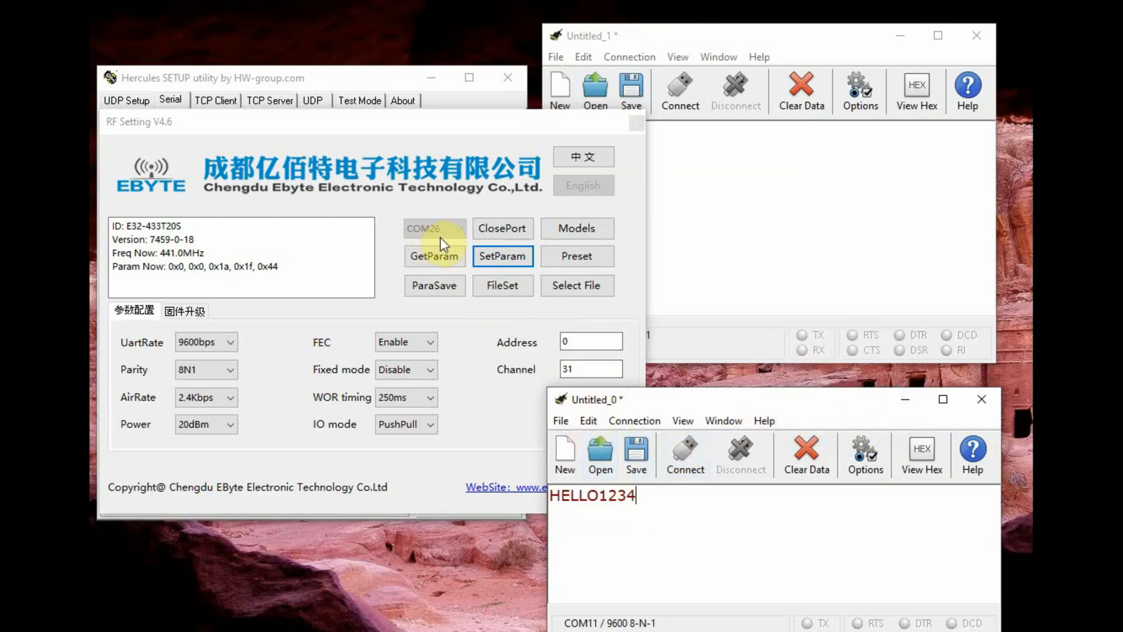
mouse_move(603, 212)
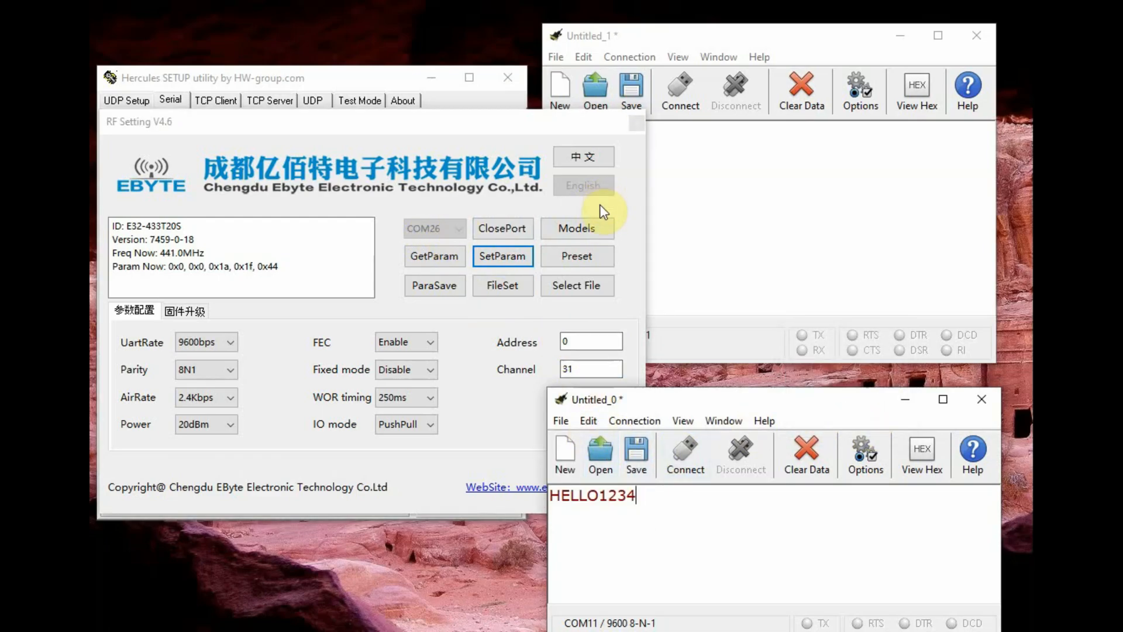
left_click(501, 228)
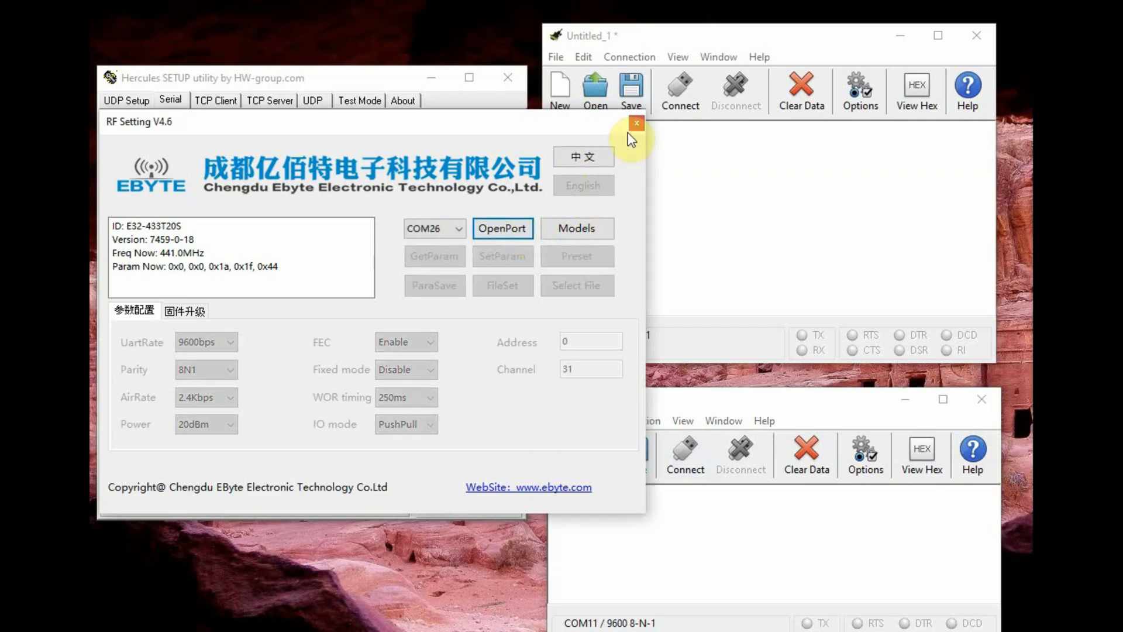
- Close RF Setting and reconnect the COM26 and COM11 CoolTerm terminals
left_click(635, 123)
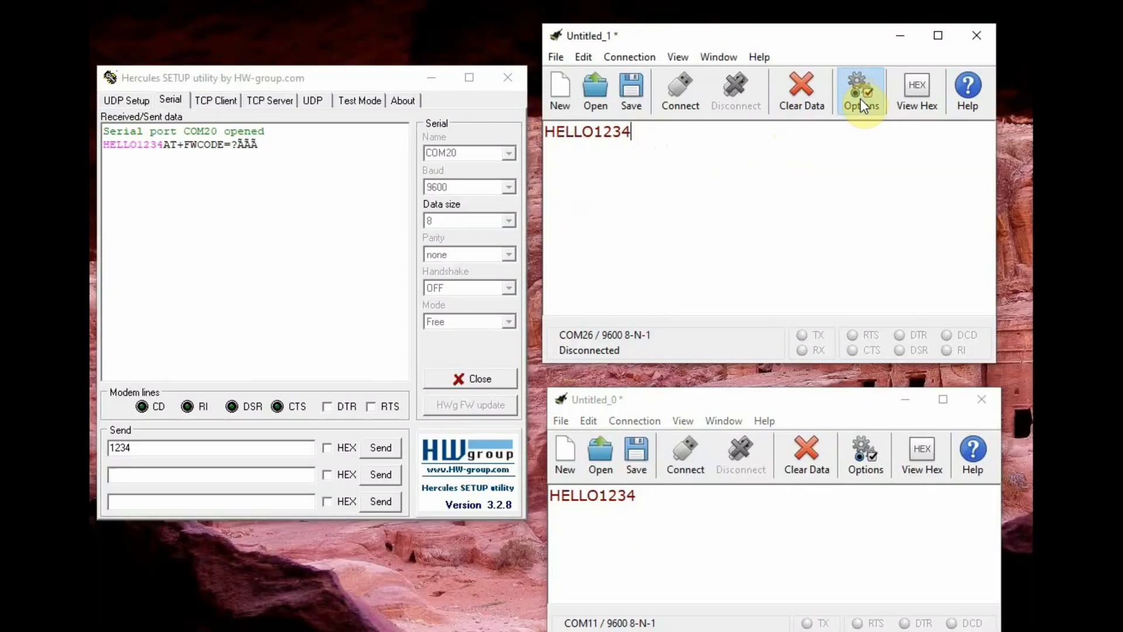
left_click(860, 92)
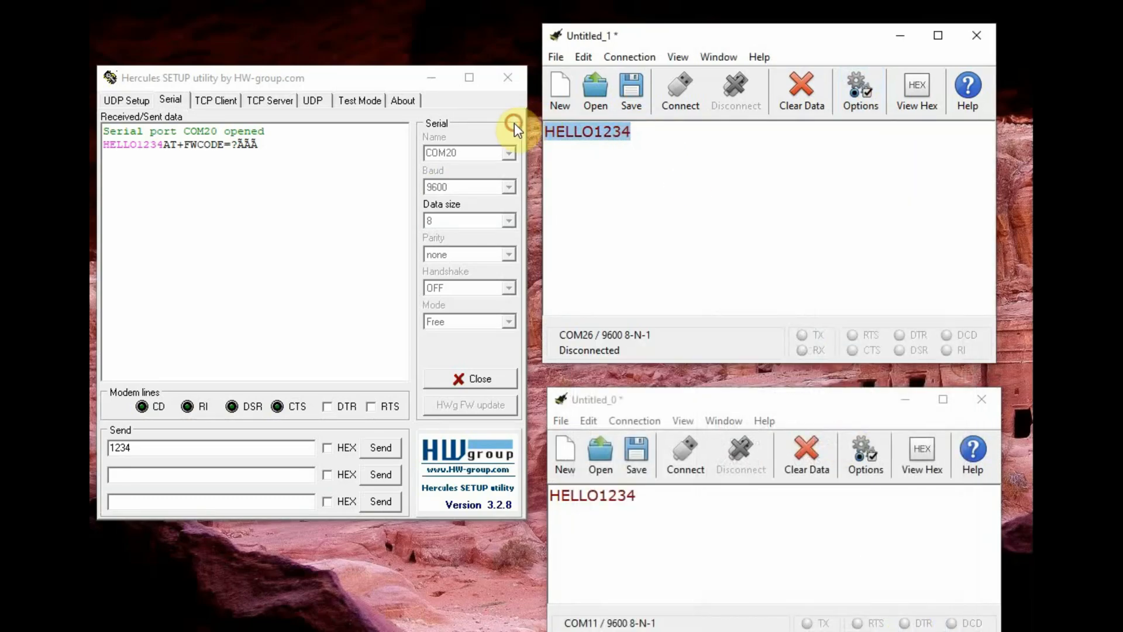
left_click(678, 92)
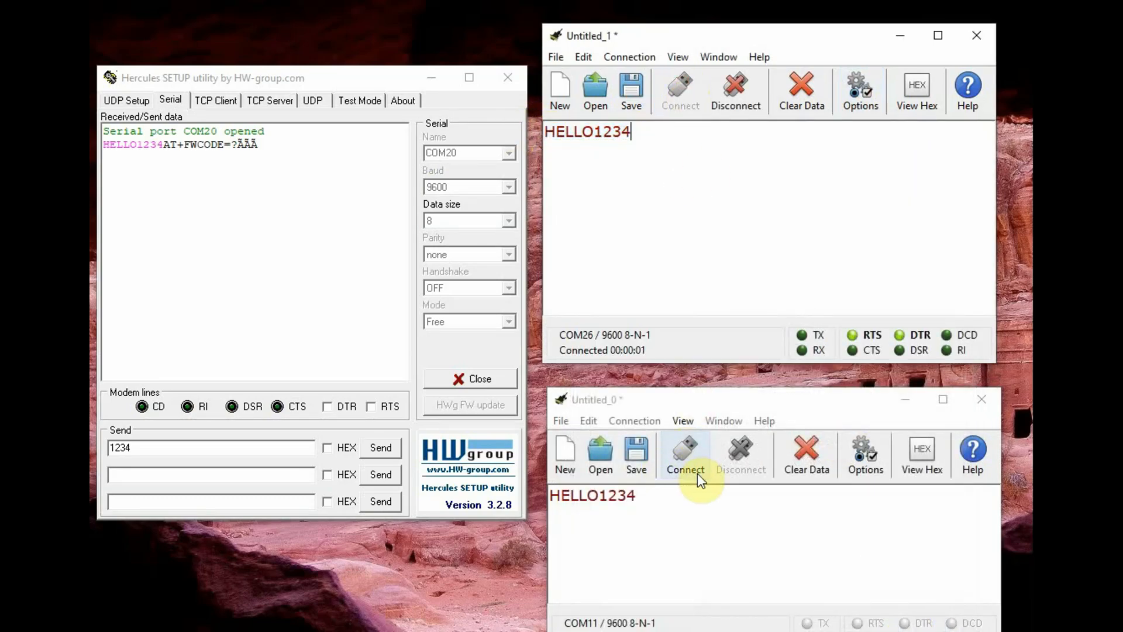
left_click(685, 455)
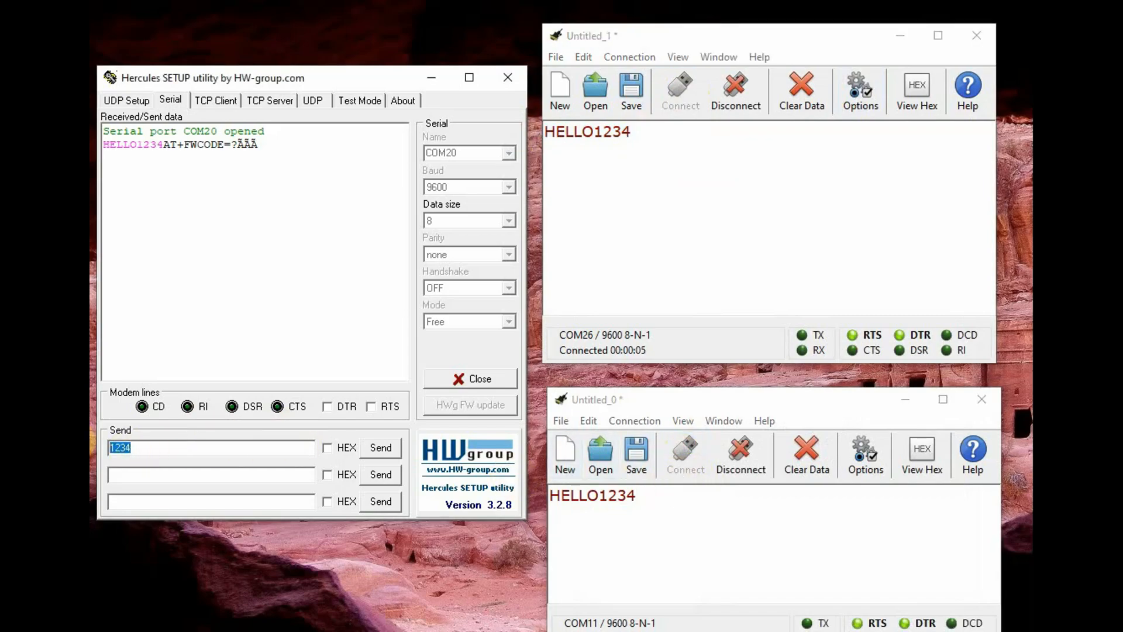
- Send 56789 and SASASAS from COM20; only the COM11 terminal receives them
type("56789")
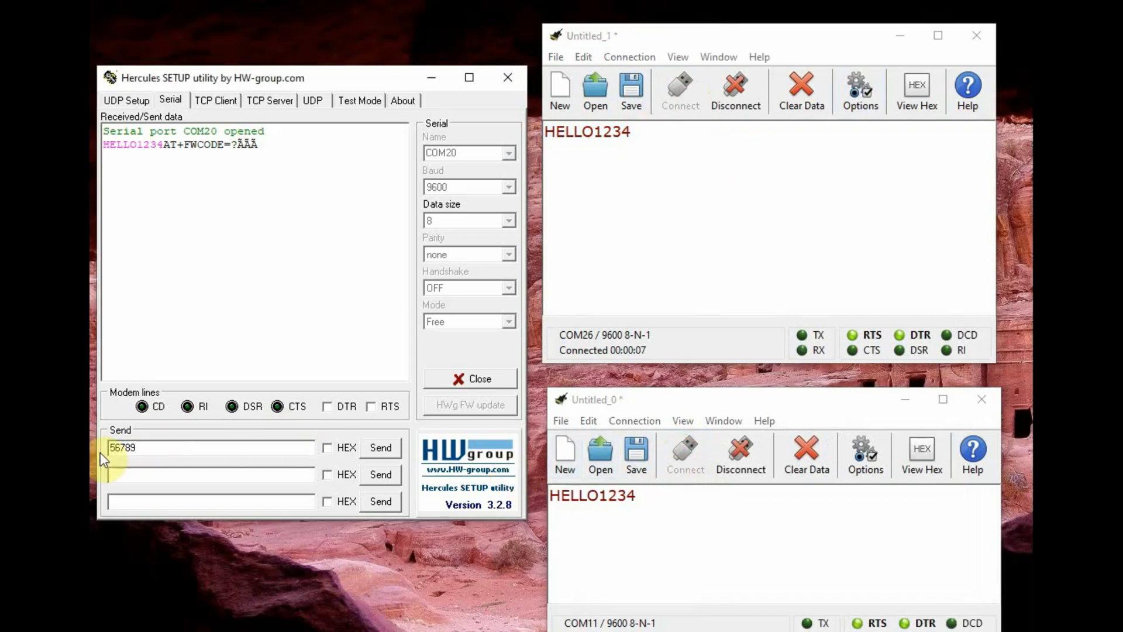
left_click(380, 448)
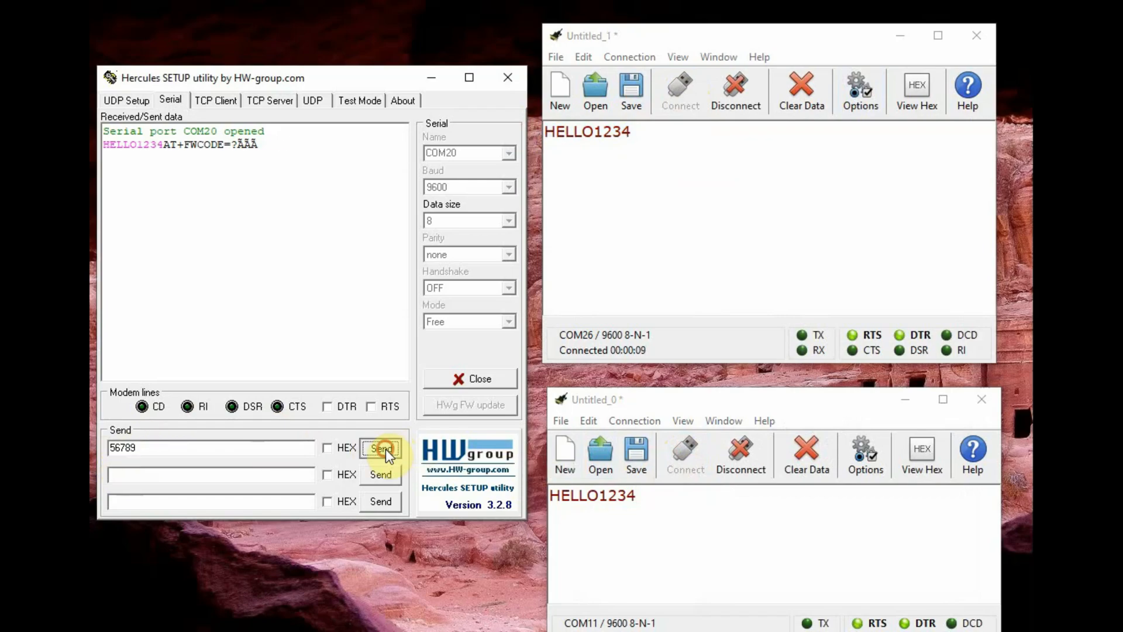
left_click(380, 447)
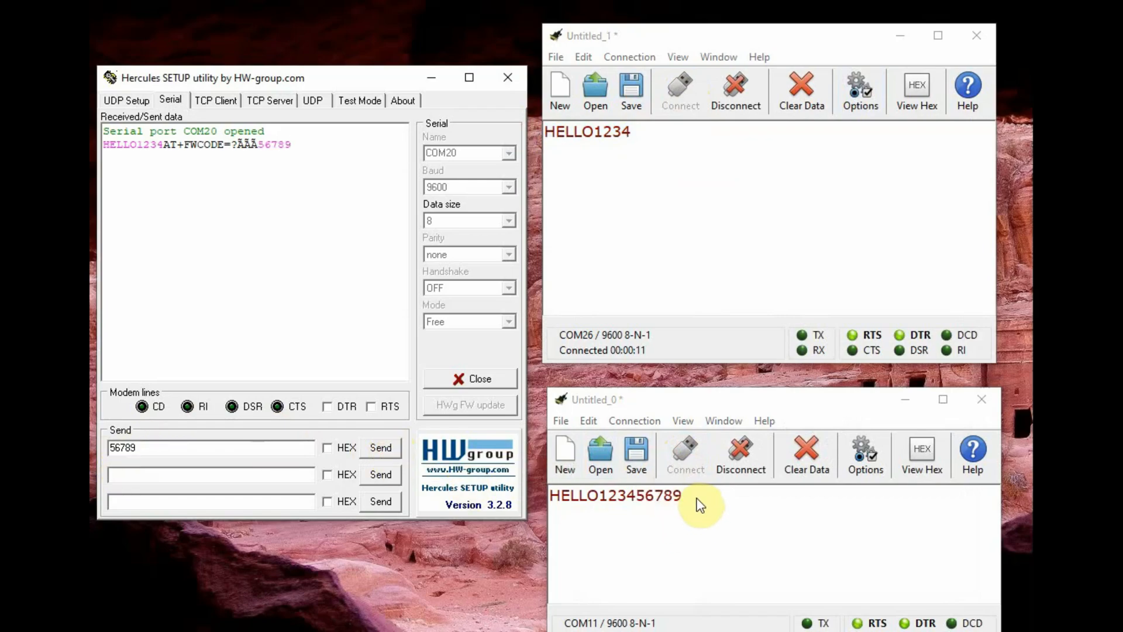
mouse_move(618, 117)
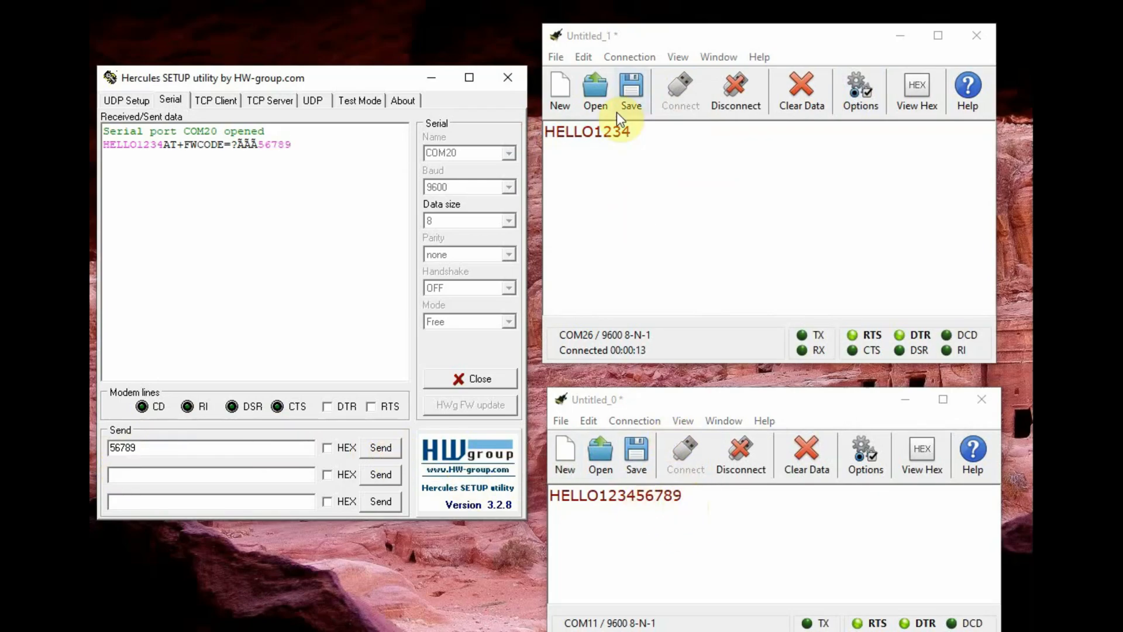
type("SASAS")
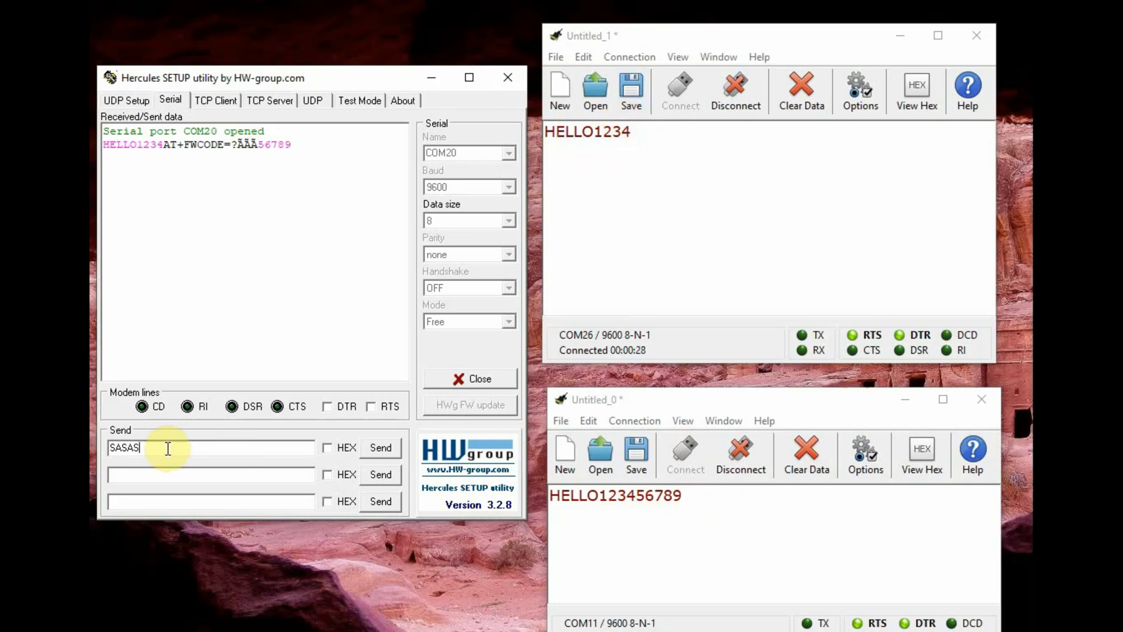
left_click(381, 447)
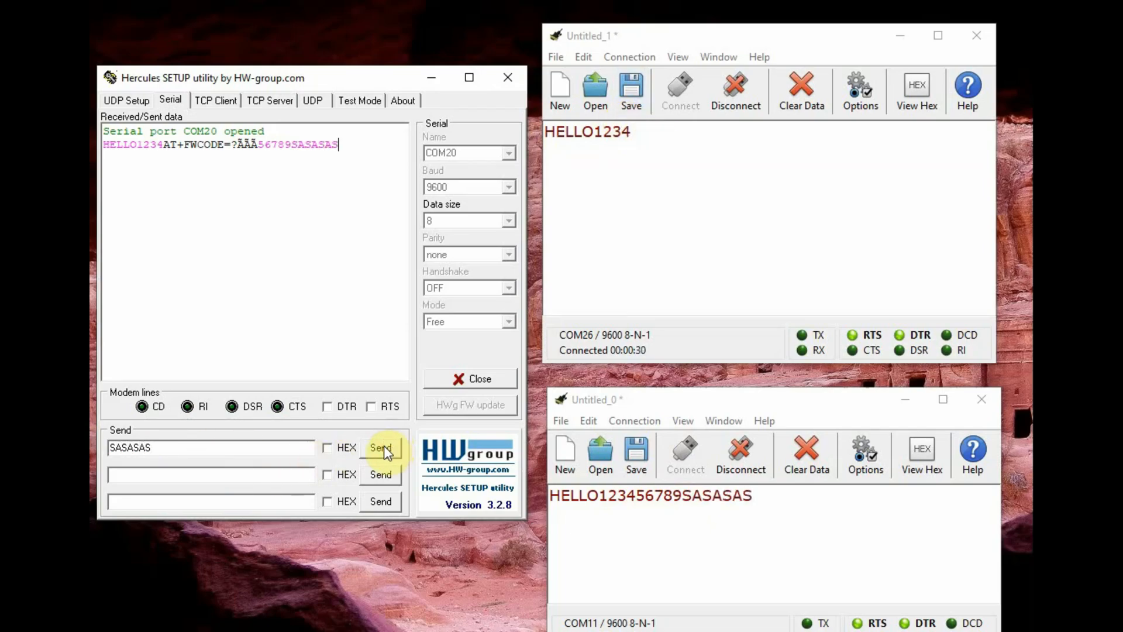
mouse_move(632, 160)
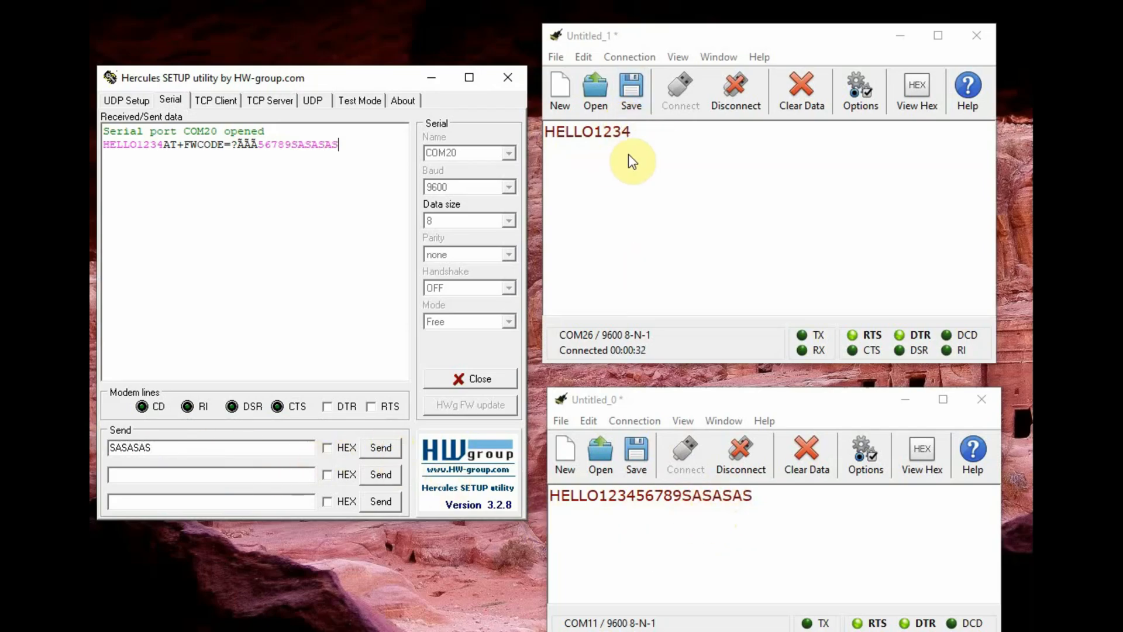